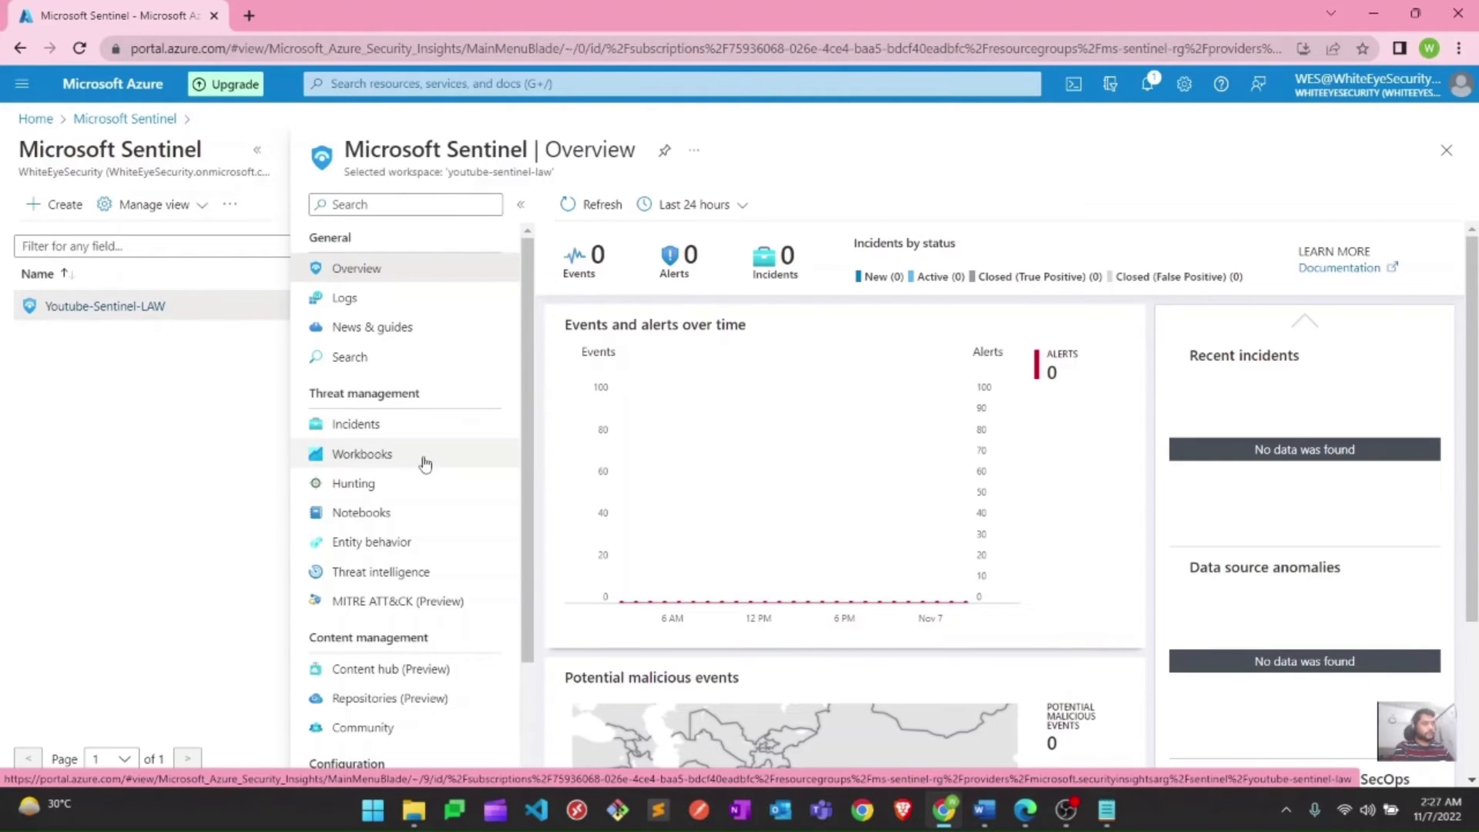
# Open Data connectors and show the Azure Active Directory connector's details
pyautogui.scroll(-3)
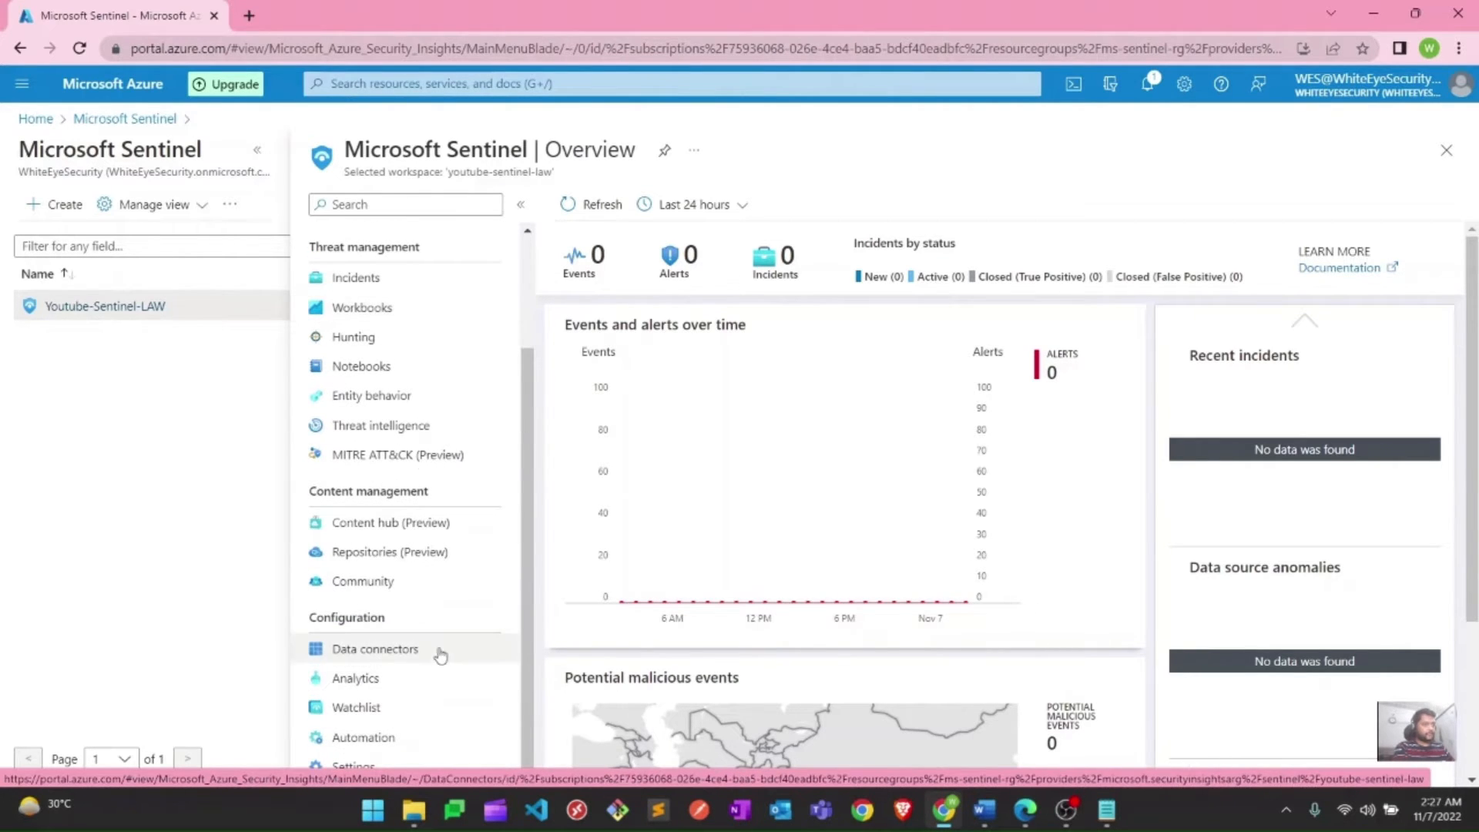
pyautogui.click(374, 647)
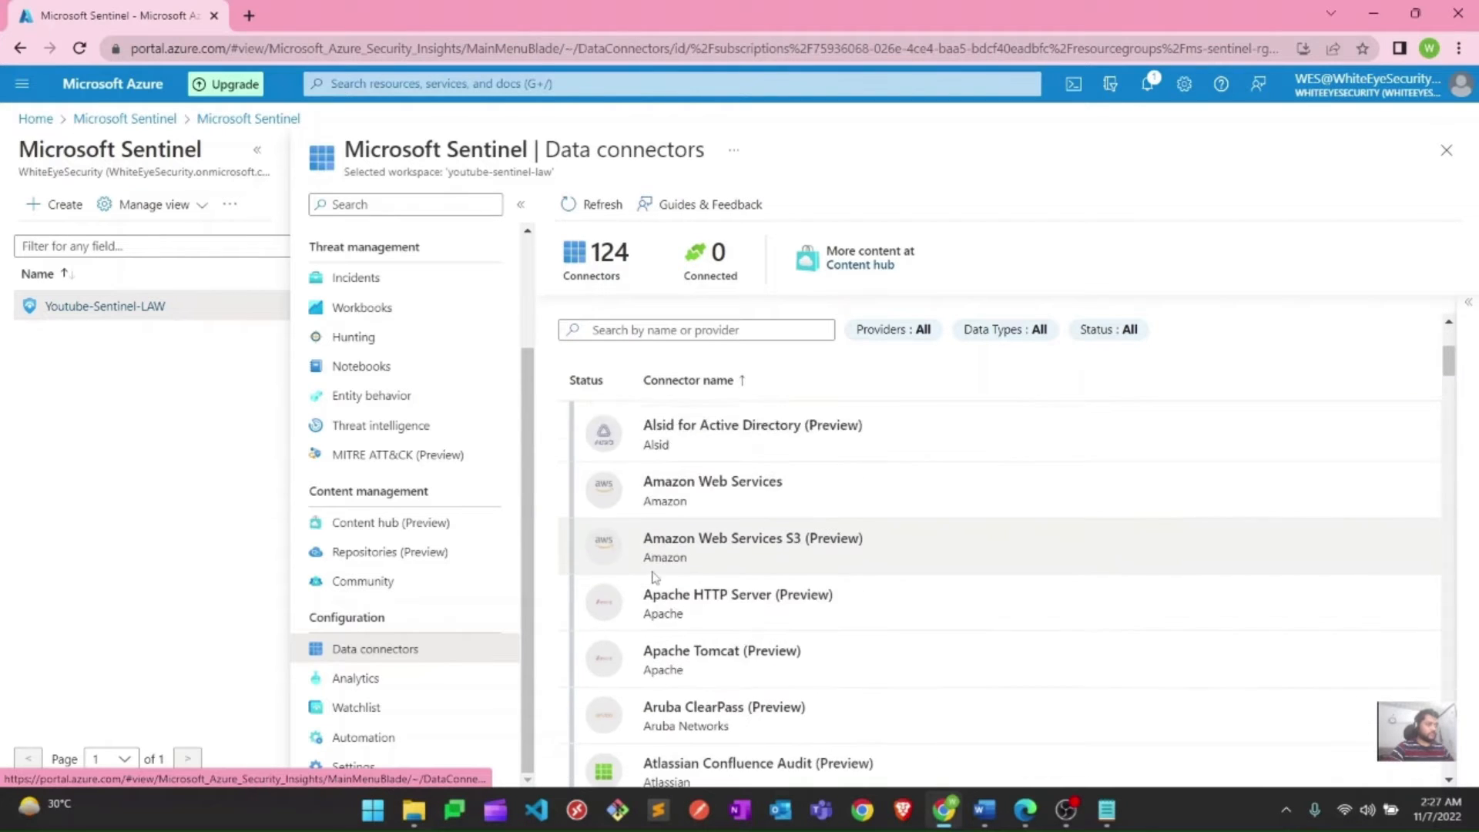
pyautogui.scroll(-3)
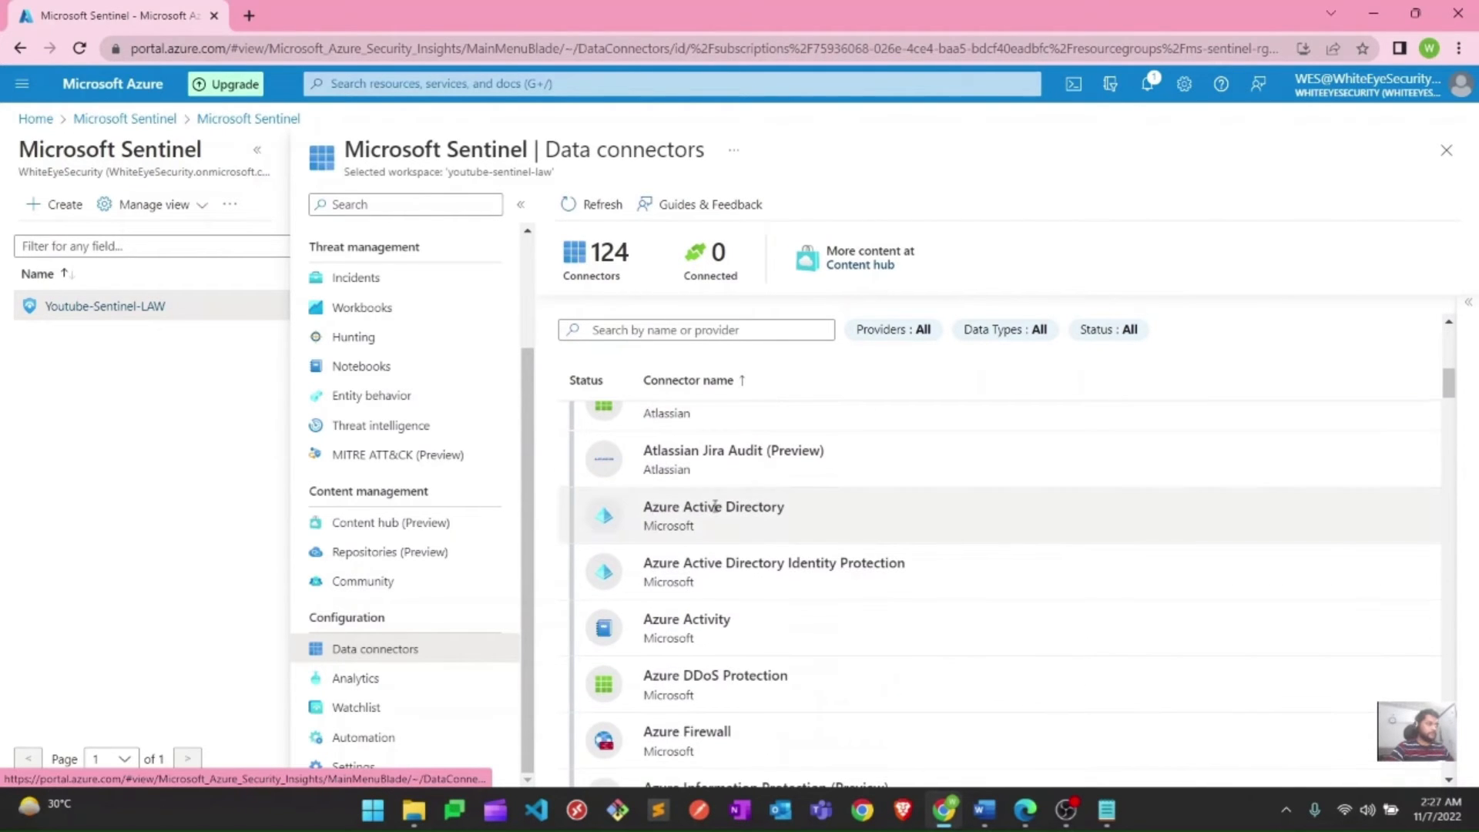
pyautogui.click(713, 516)
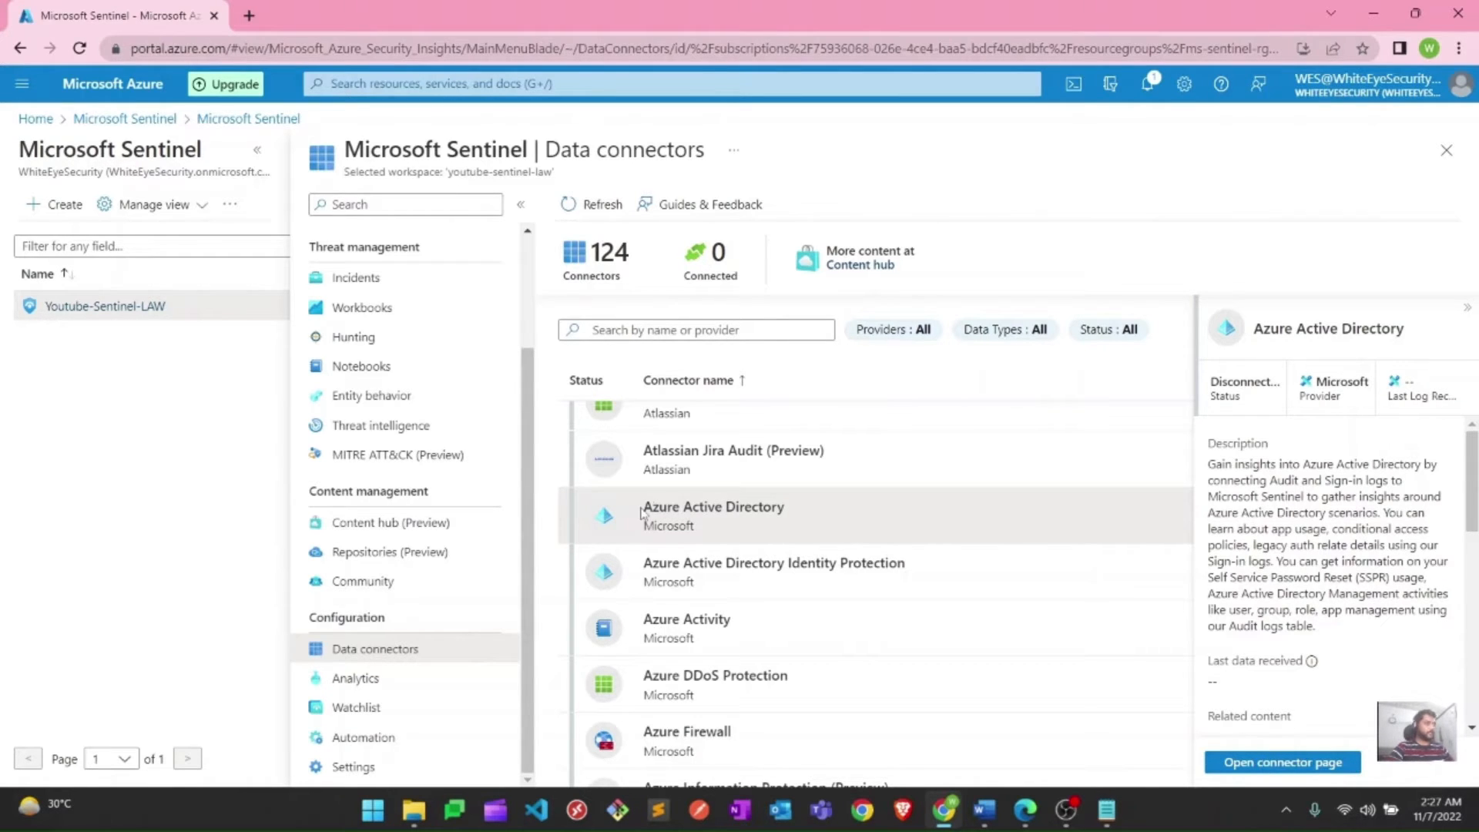
pyautogui.doubleClick(714, 507)
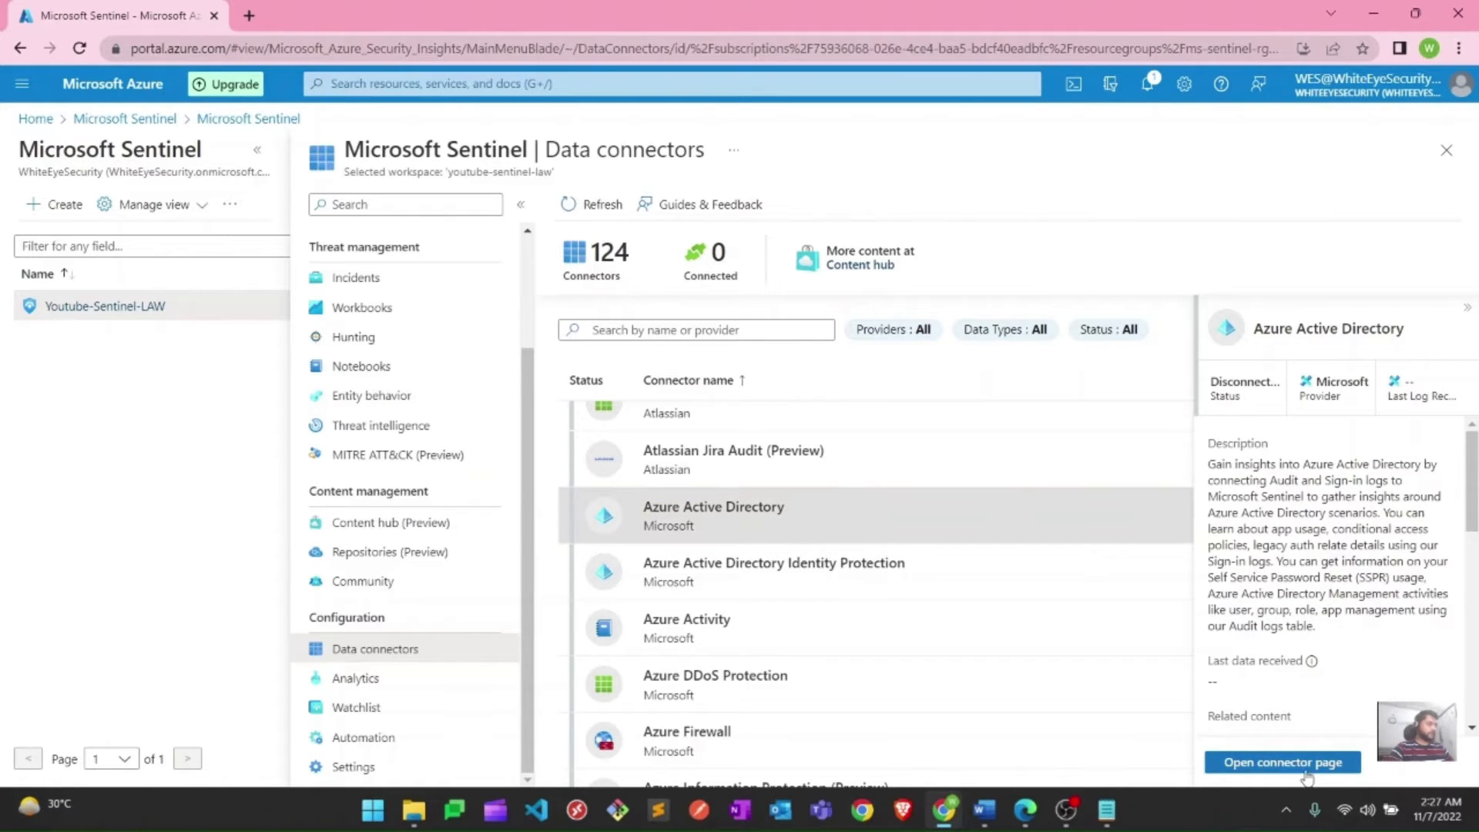
# Open the Azure Active Directory connector page and scroll to its log-type checkboxes
pyautogui.click(1282, 762)
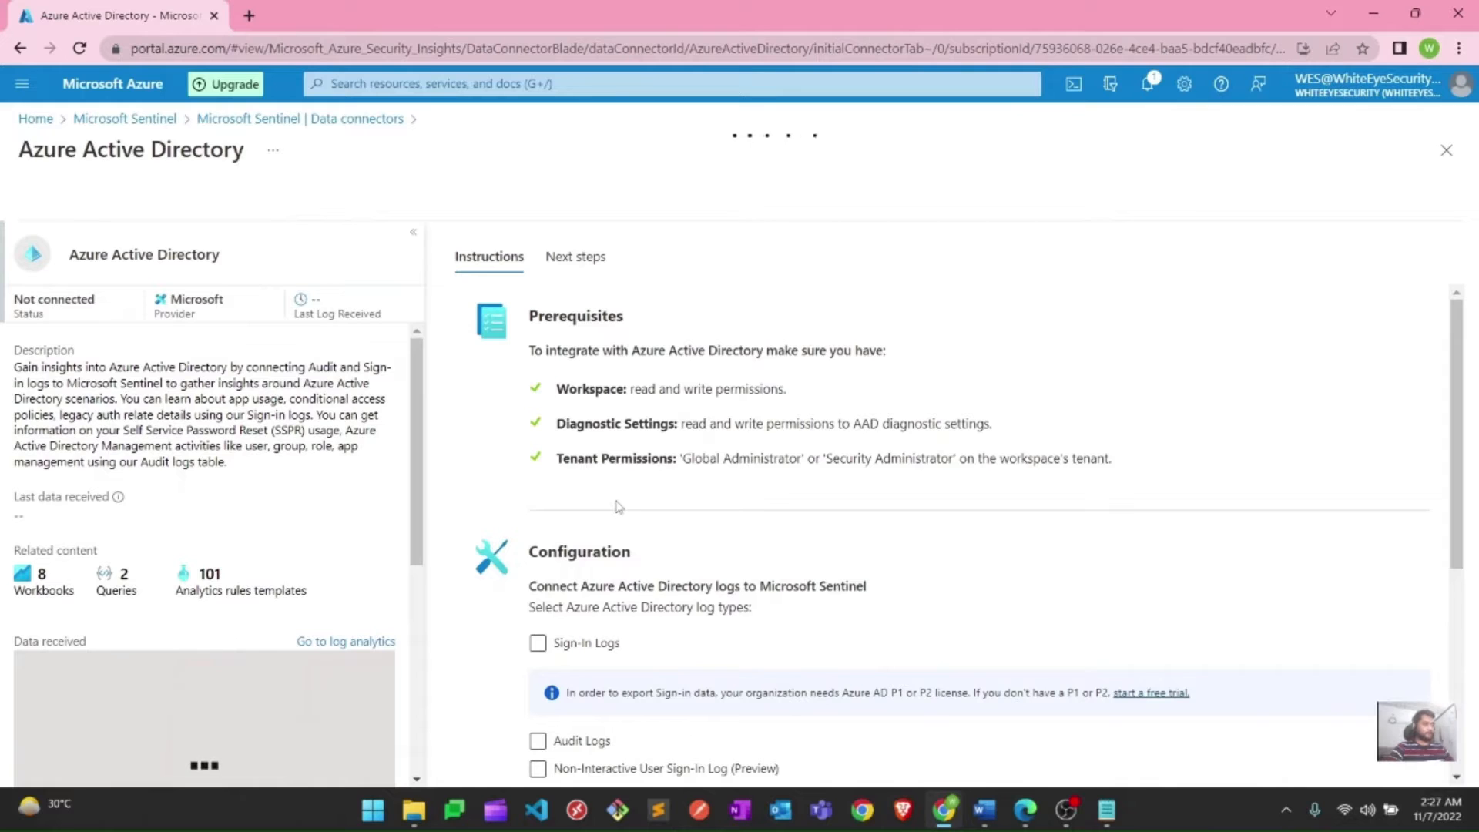
pyautogui.scroll(-3)
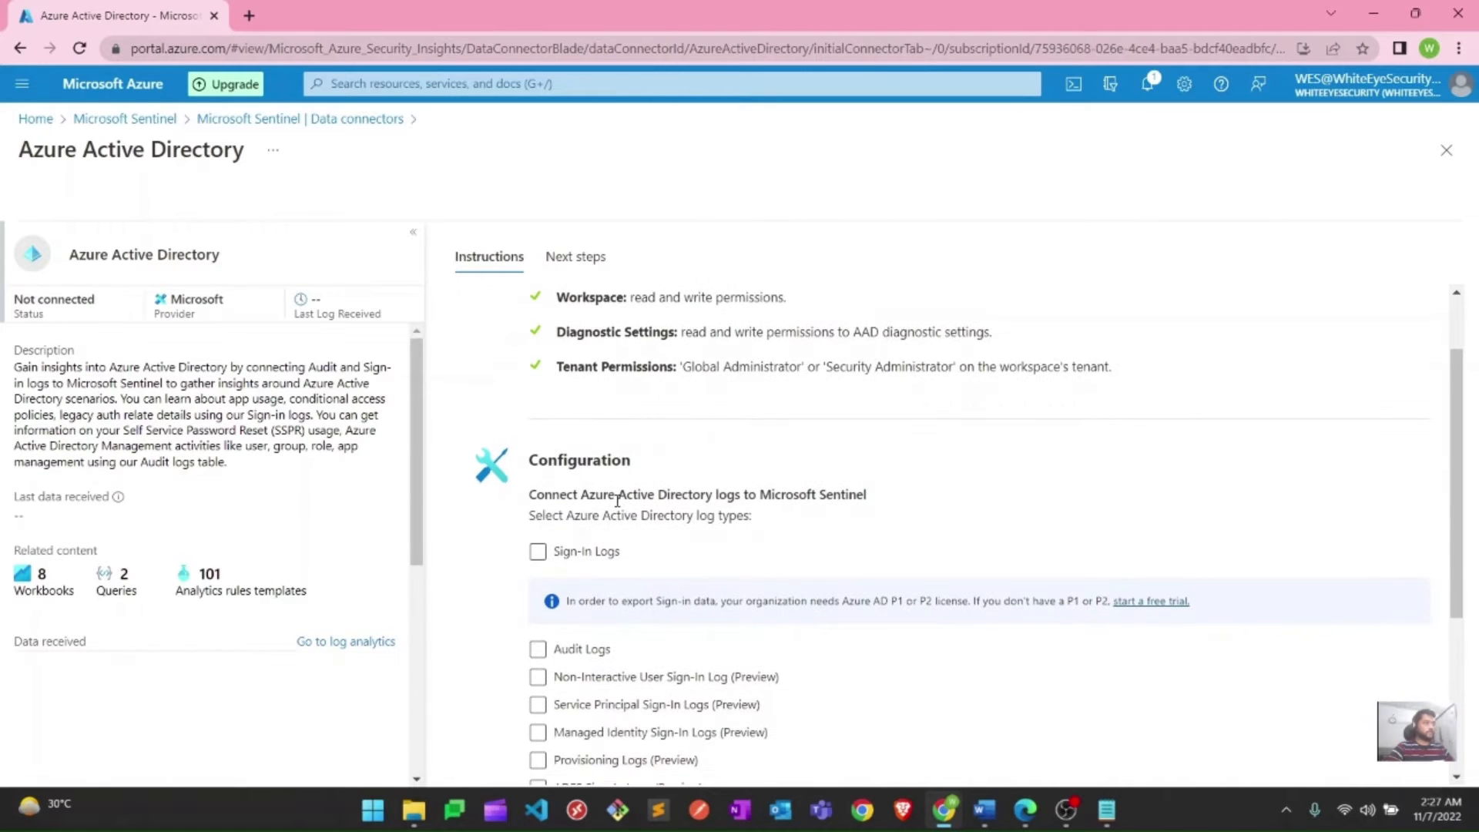
pyautogui.scroll(3)
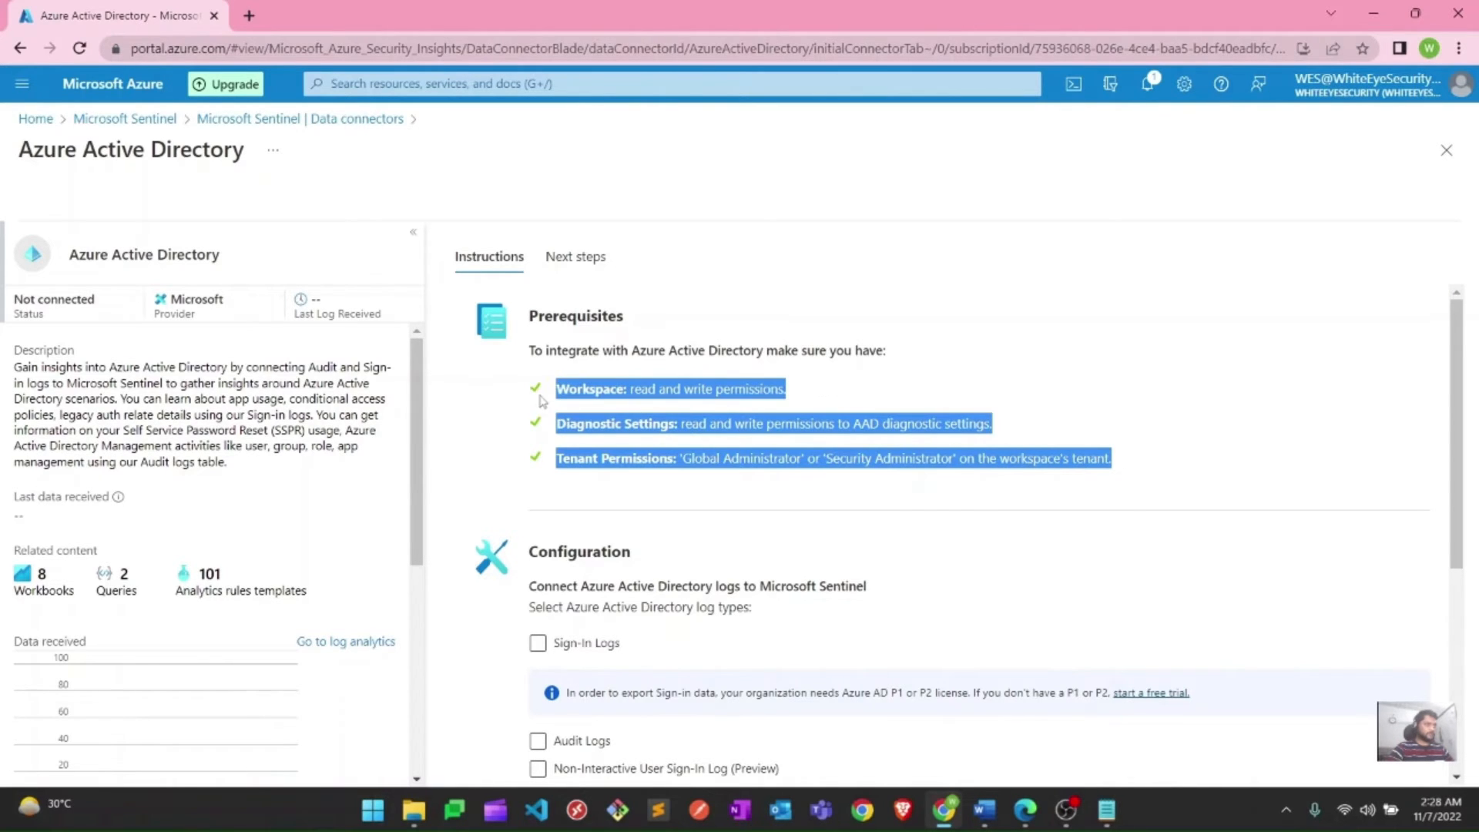
pyautogui.click(628, 493)
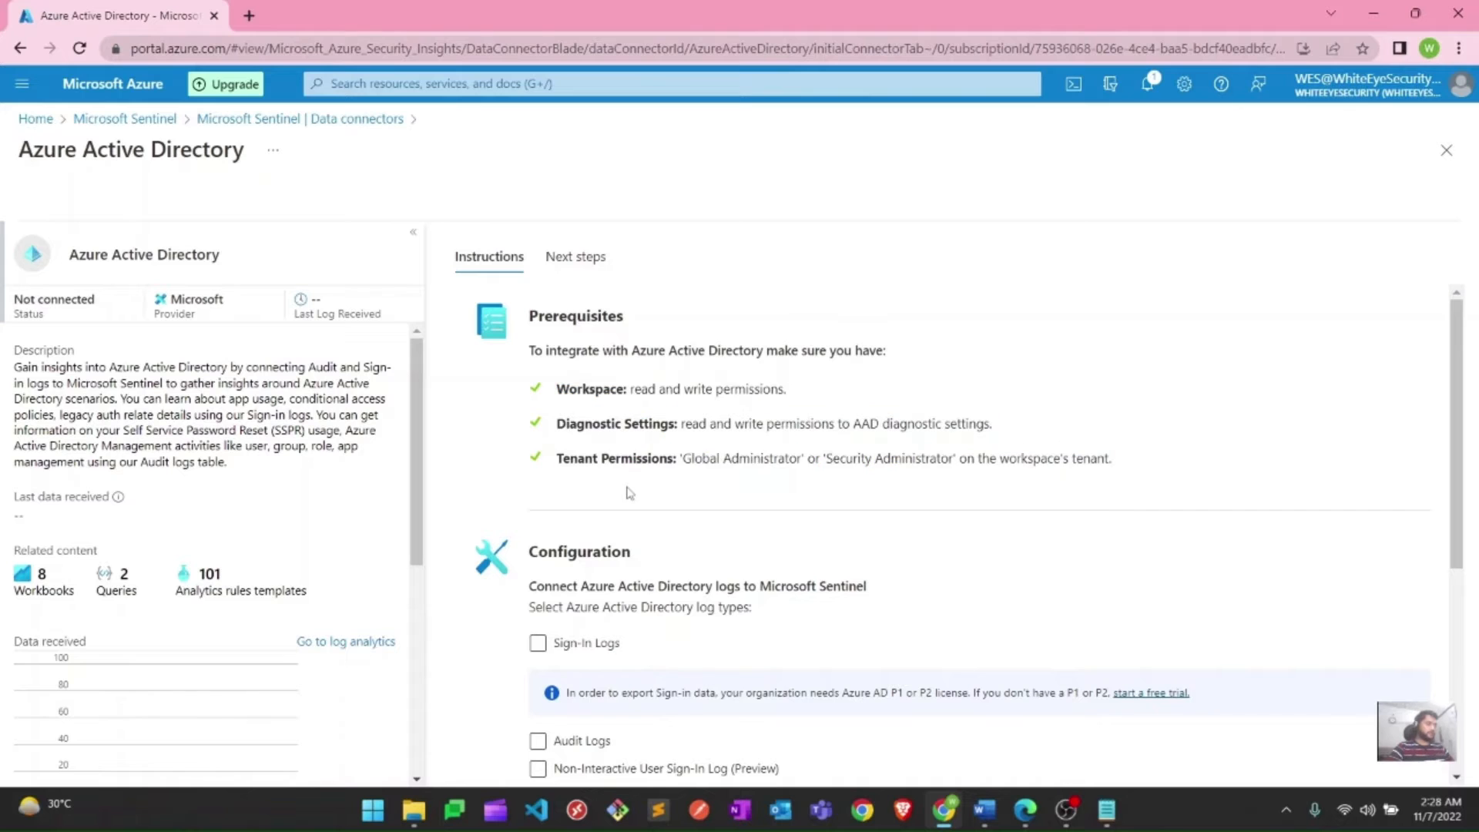
pyautogui.scroll(-3)
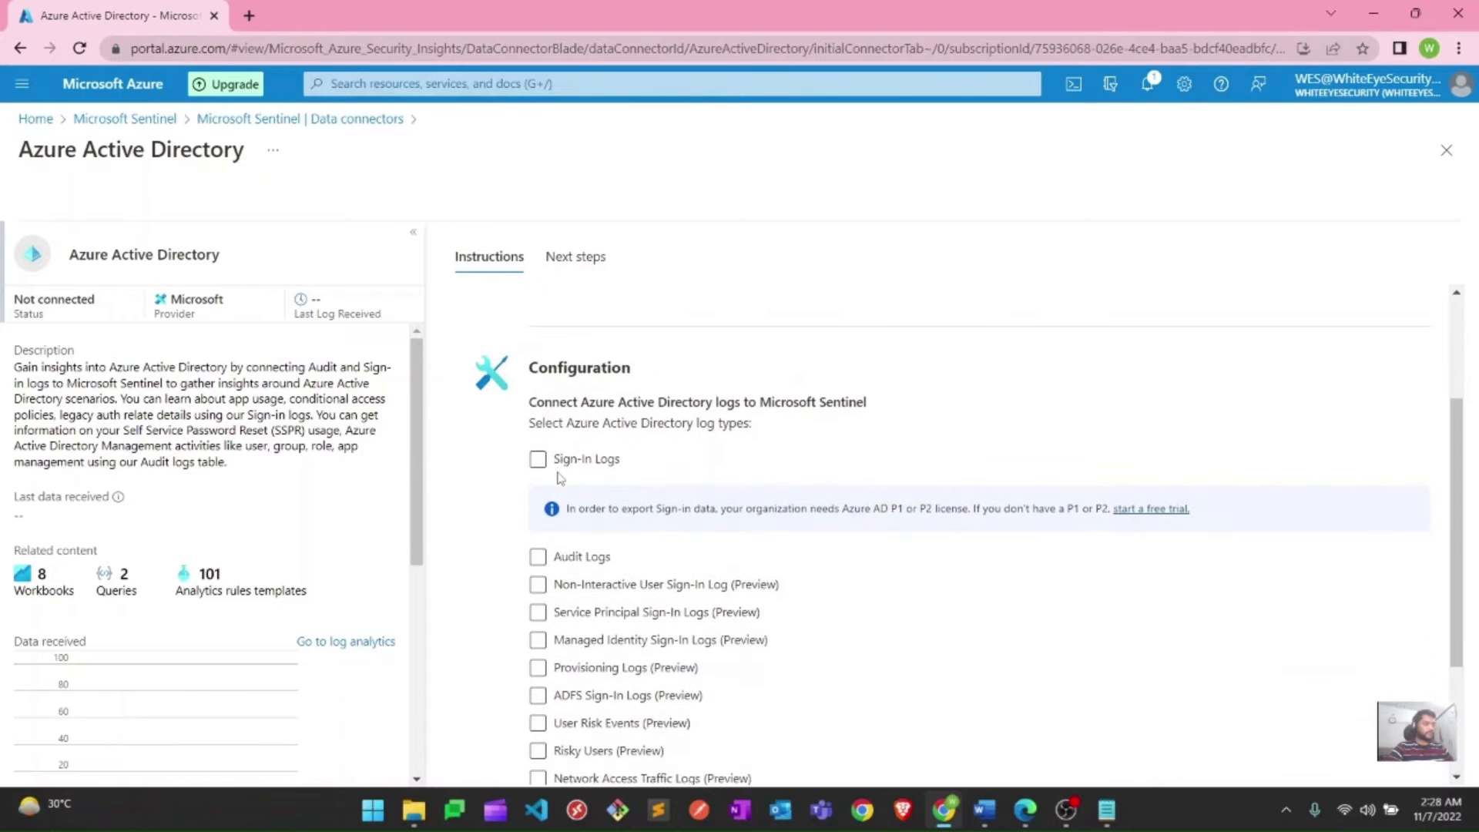
# Tick Sign-In Logs, Audit Logs and the other log types, then apply changes
pyautogui.click(537, 459)
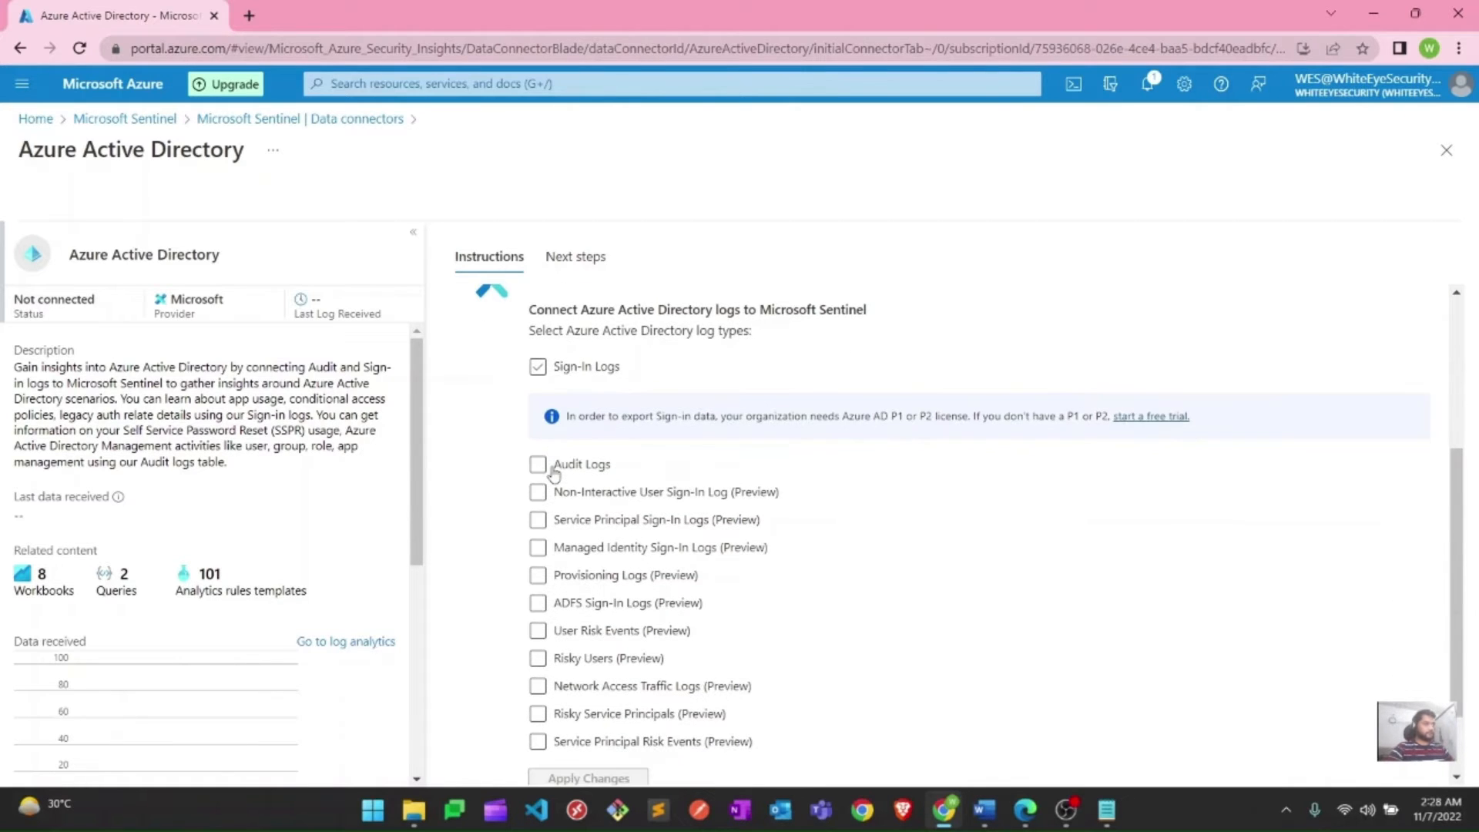
pyautogui.click(537, 366)
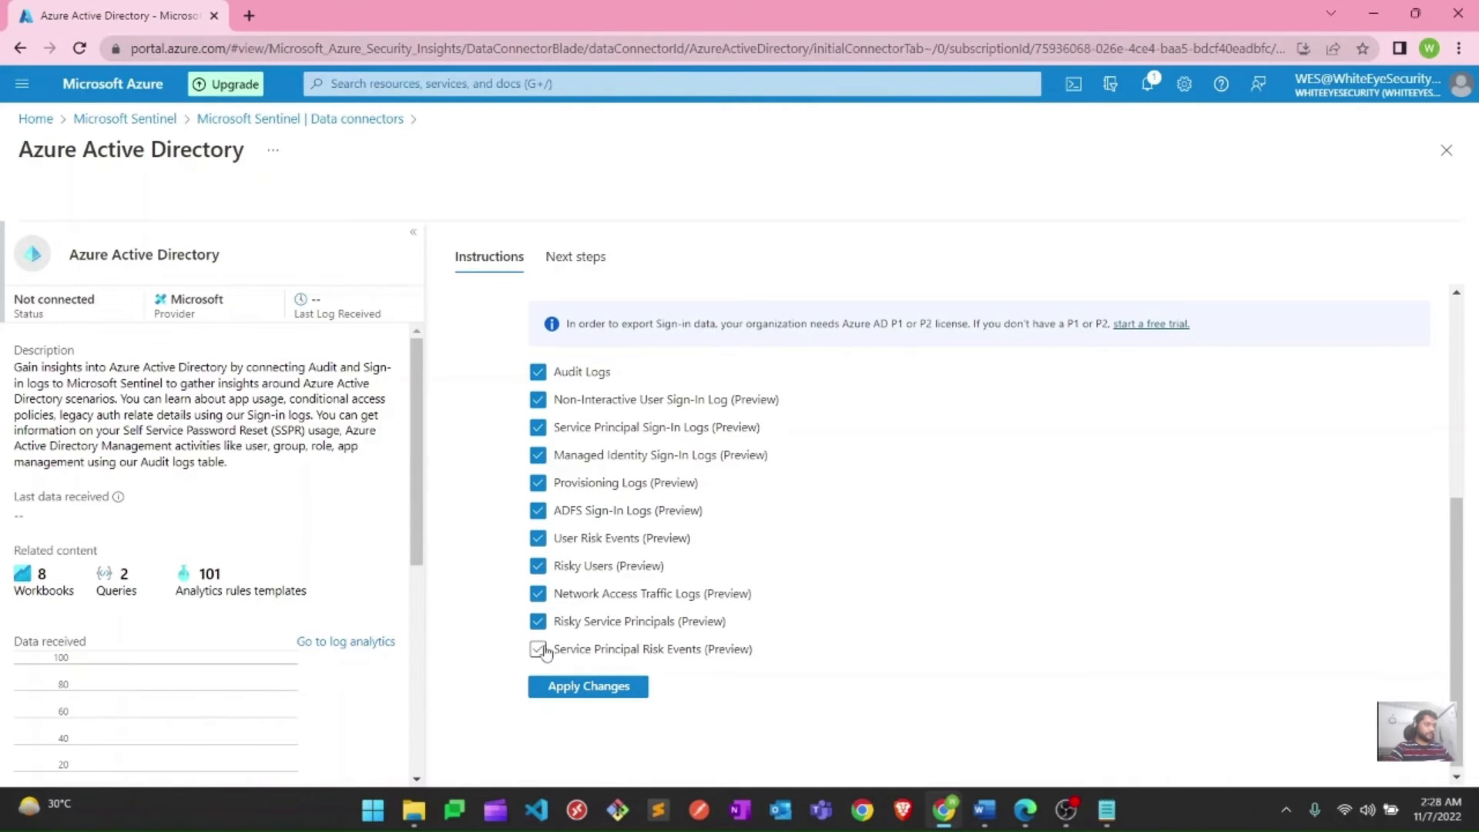
pyautogui.scroll(3)
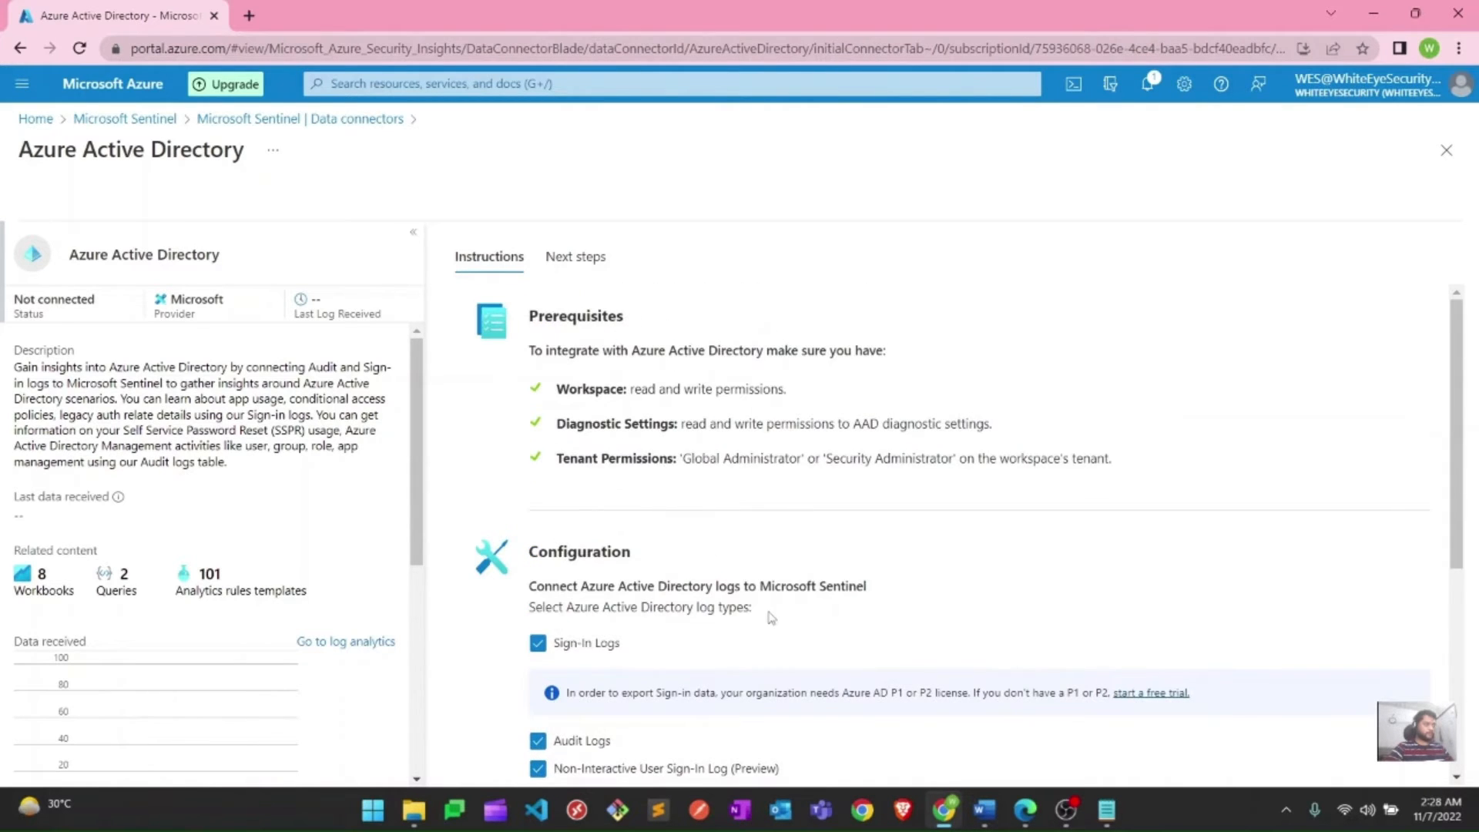
pyautogui.scroll(-3)
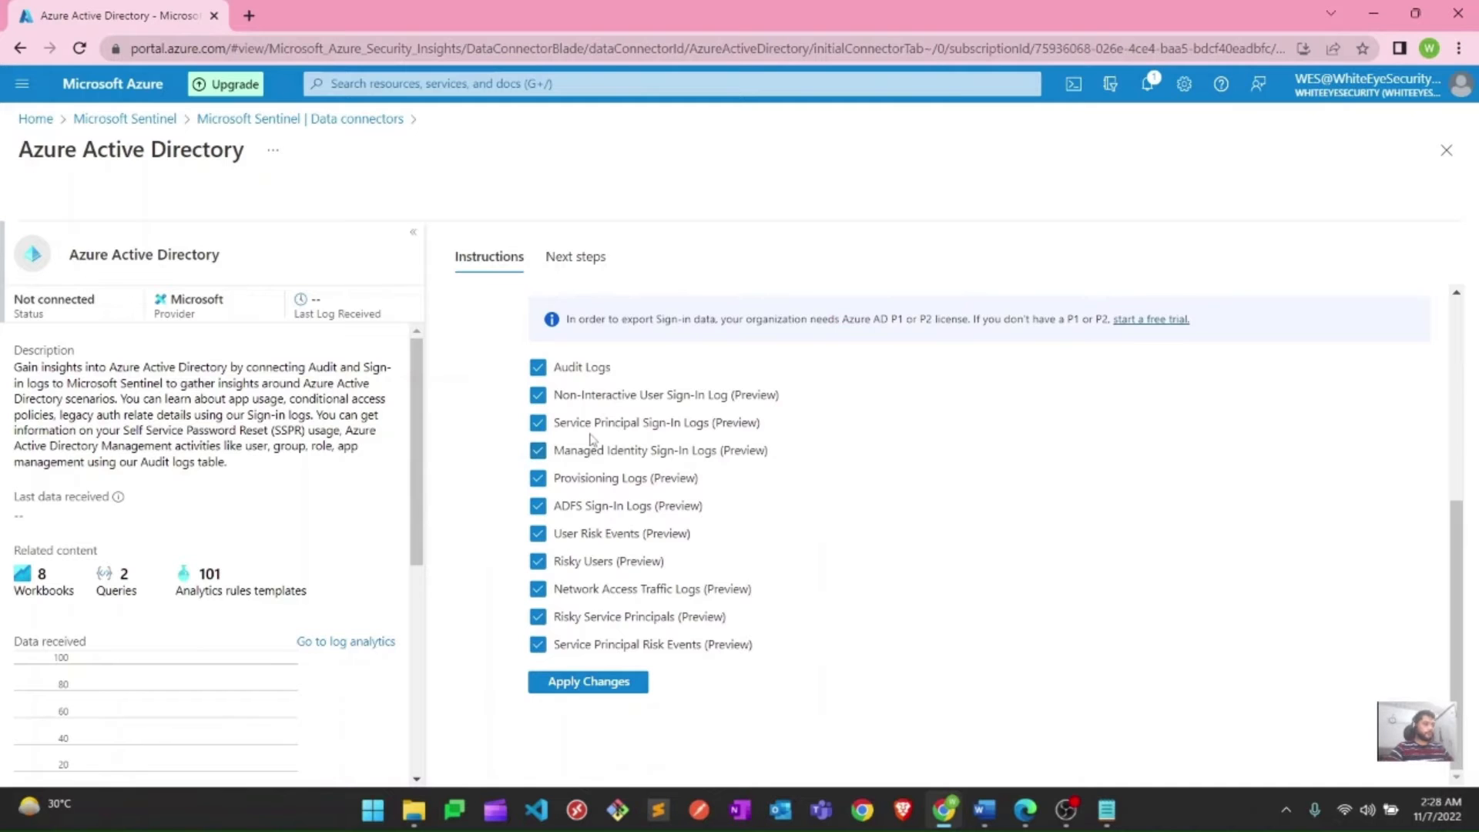
pyautogui.scroll(3)
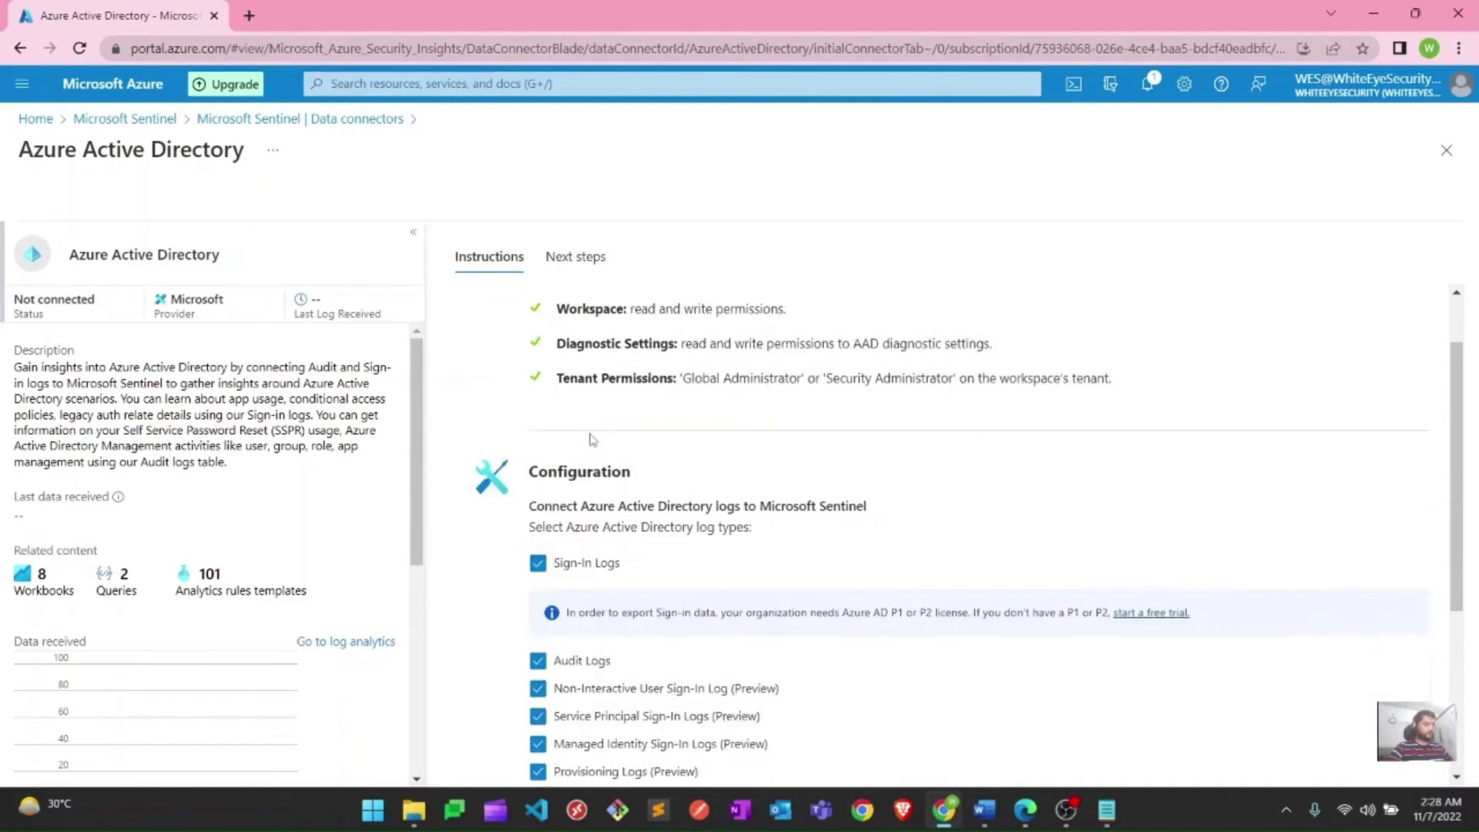
pyautogui.scroll(-3)
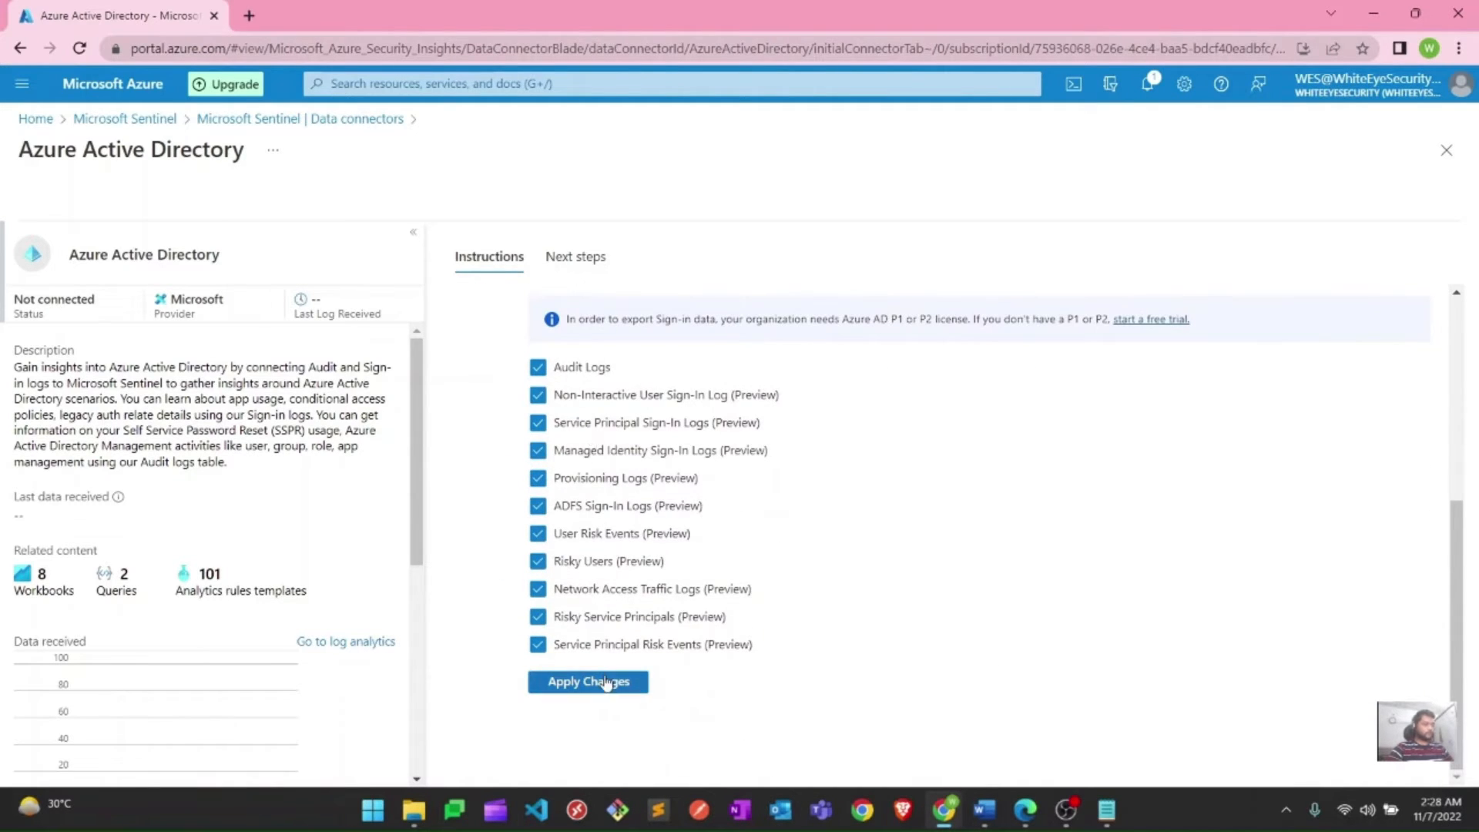
pyautogui.click(587, 681)
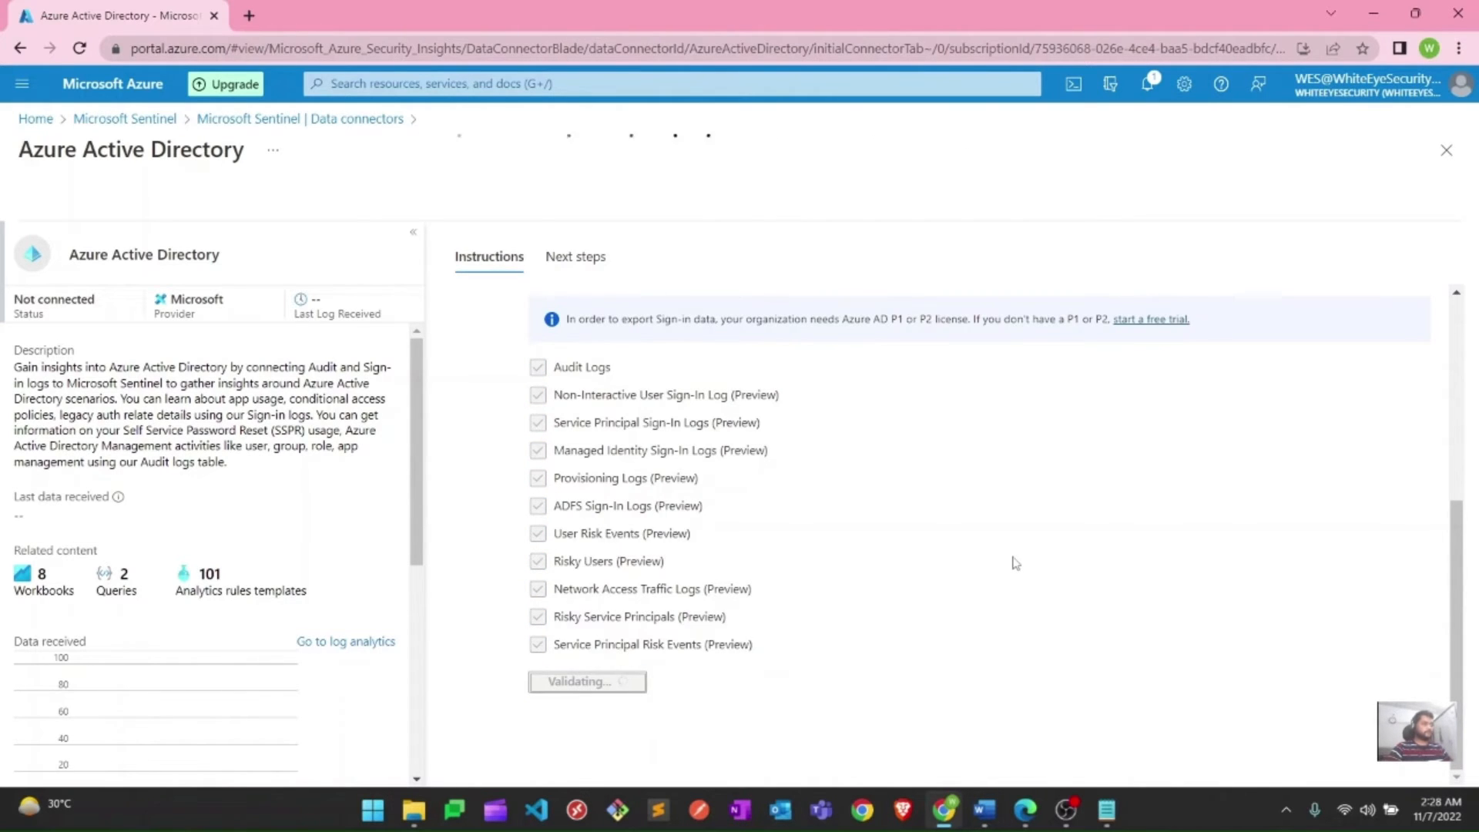
pyautogui.click(587, 681)
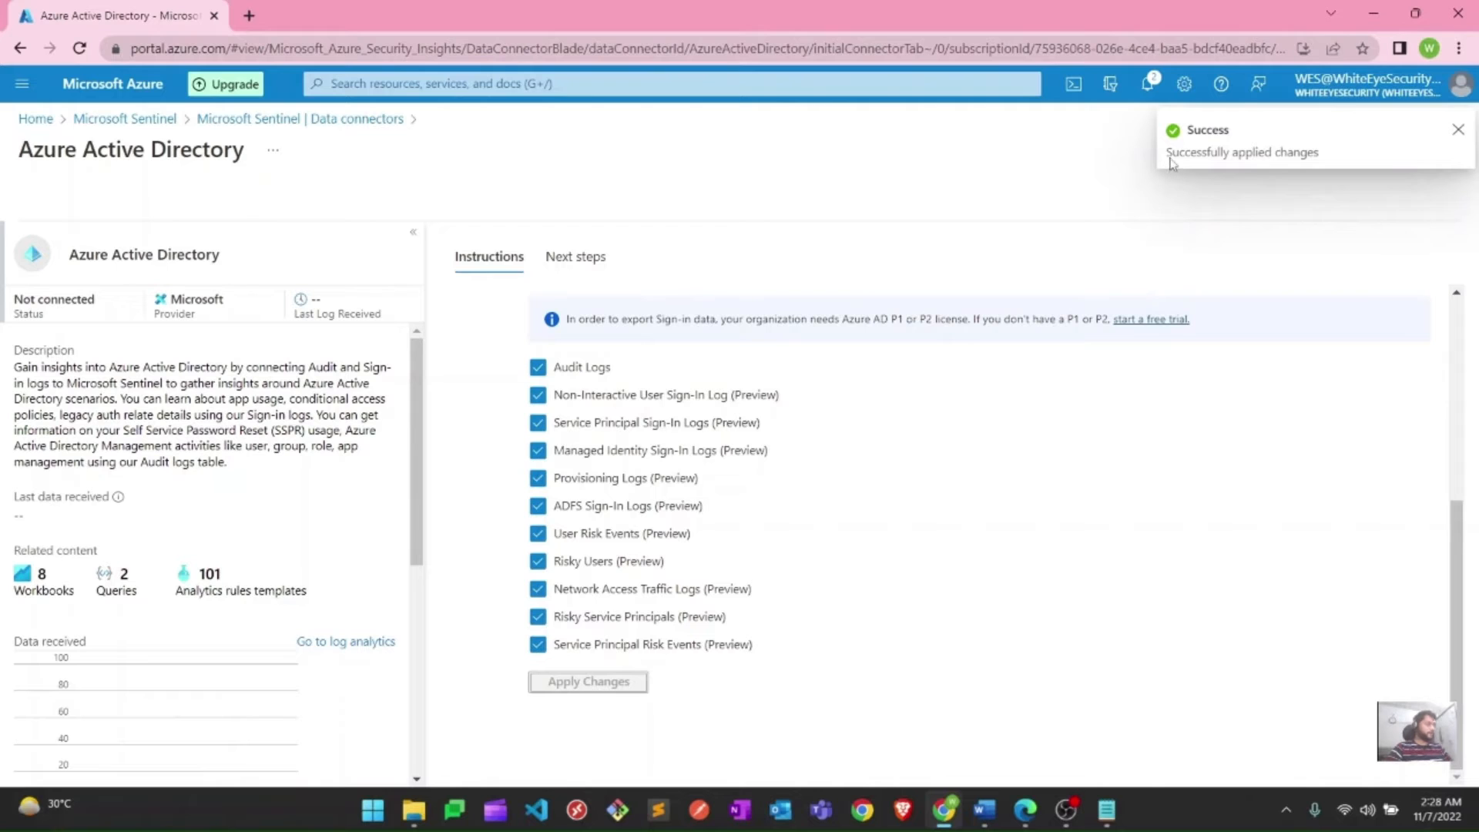
pyautogui.scroll(3)
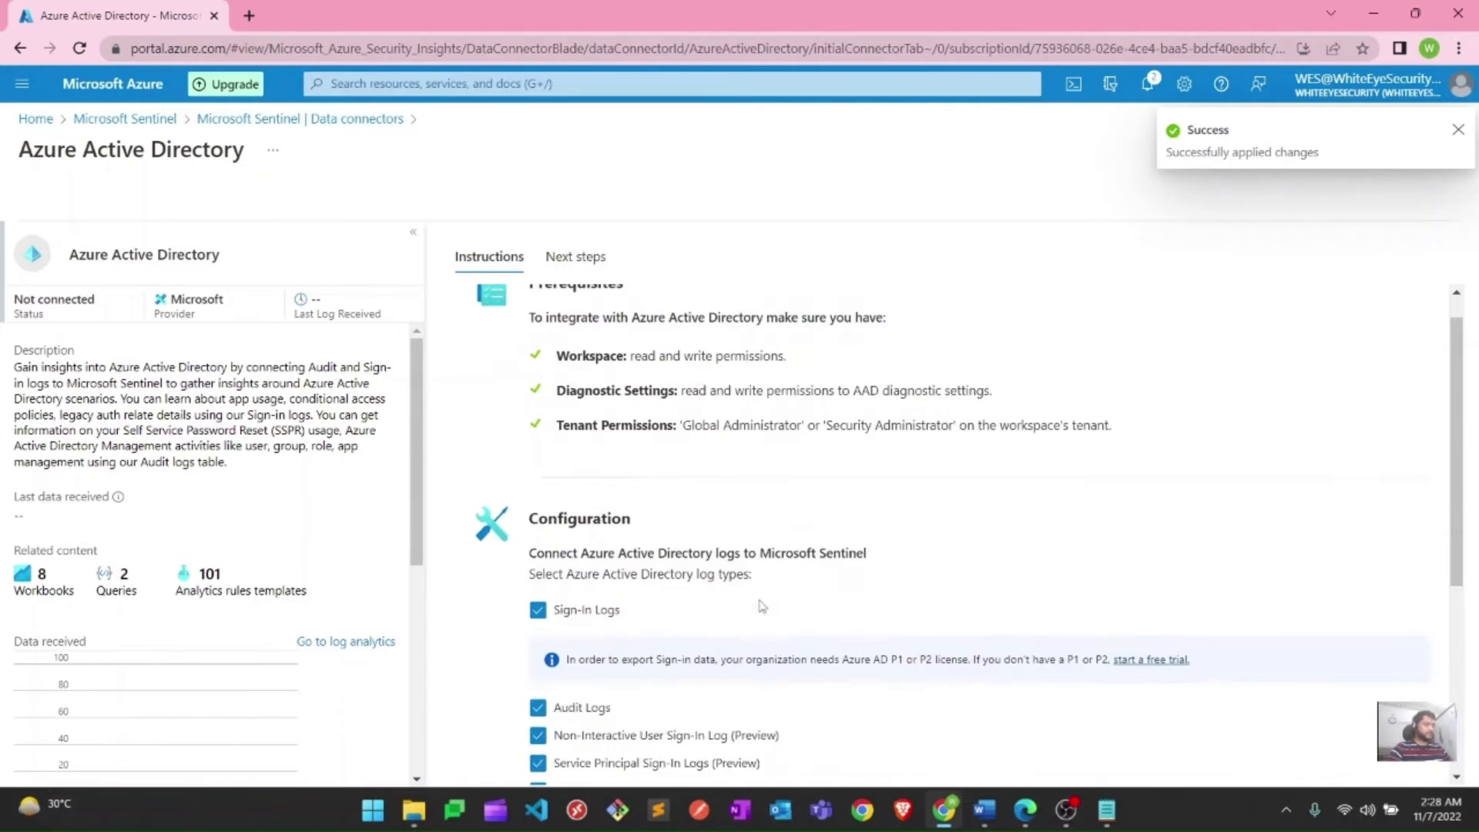
pyautogui.scroll(3)
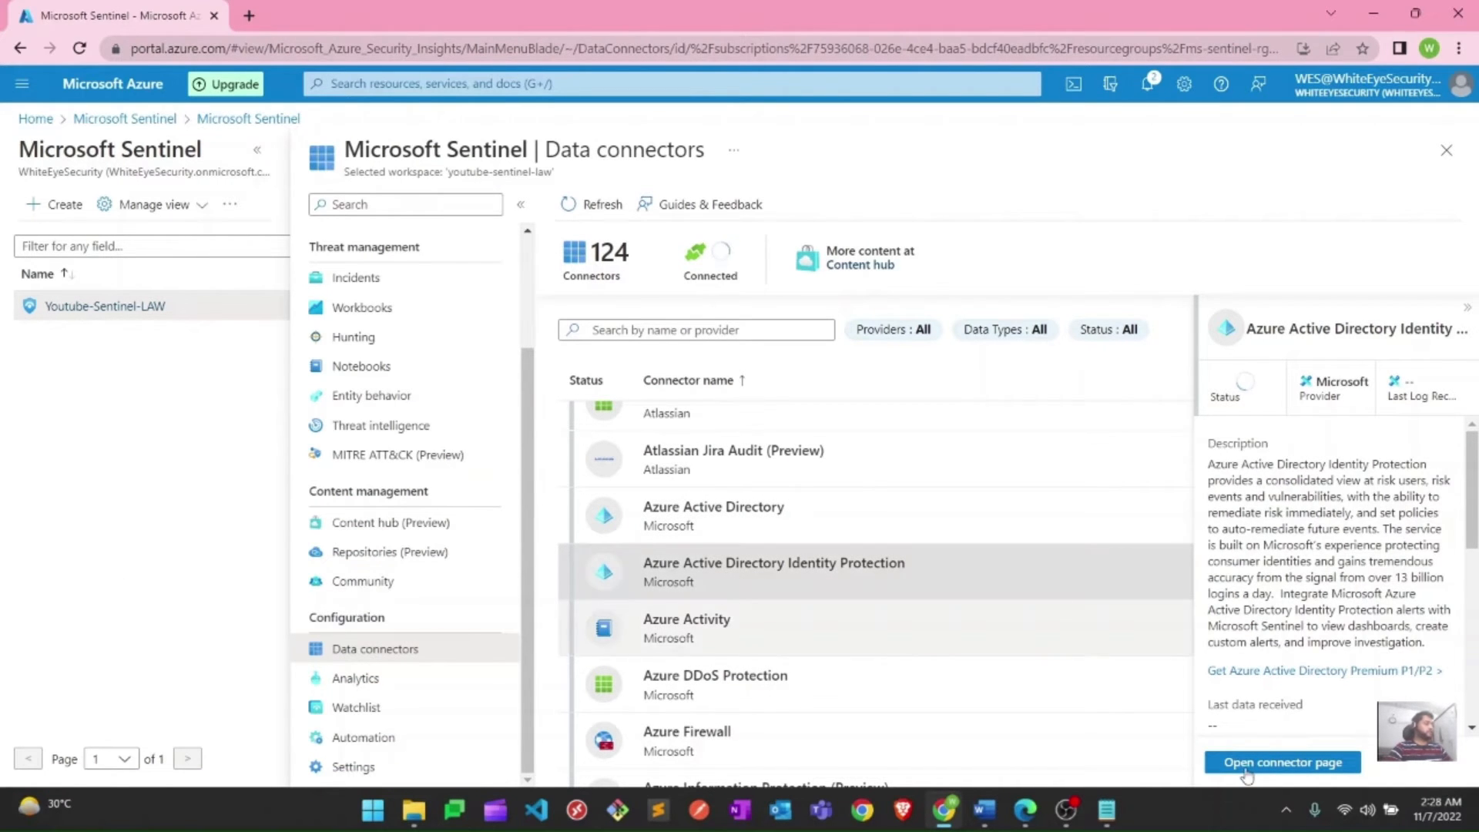
pyautogui.moveTo(1249, 773)
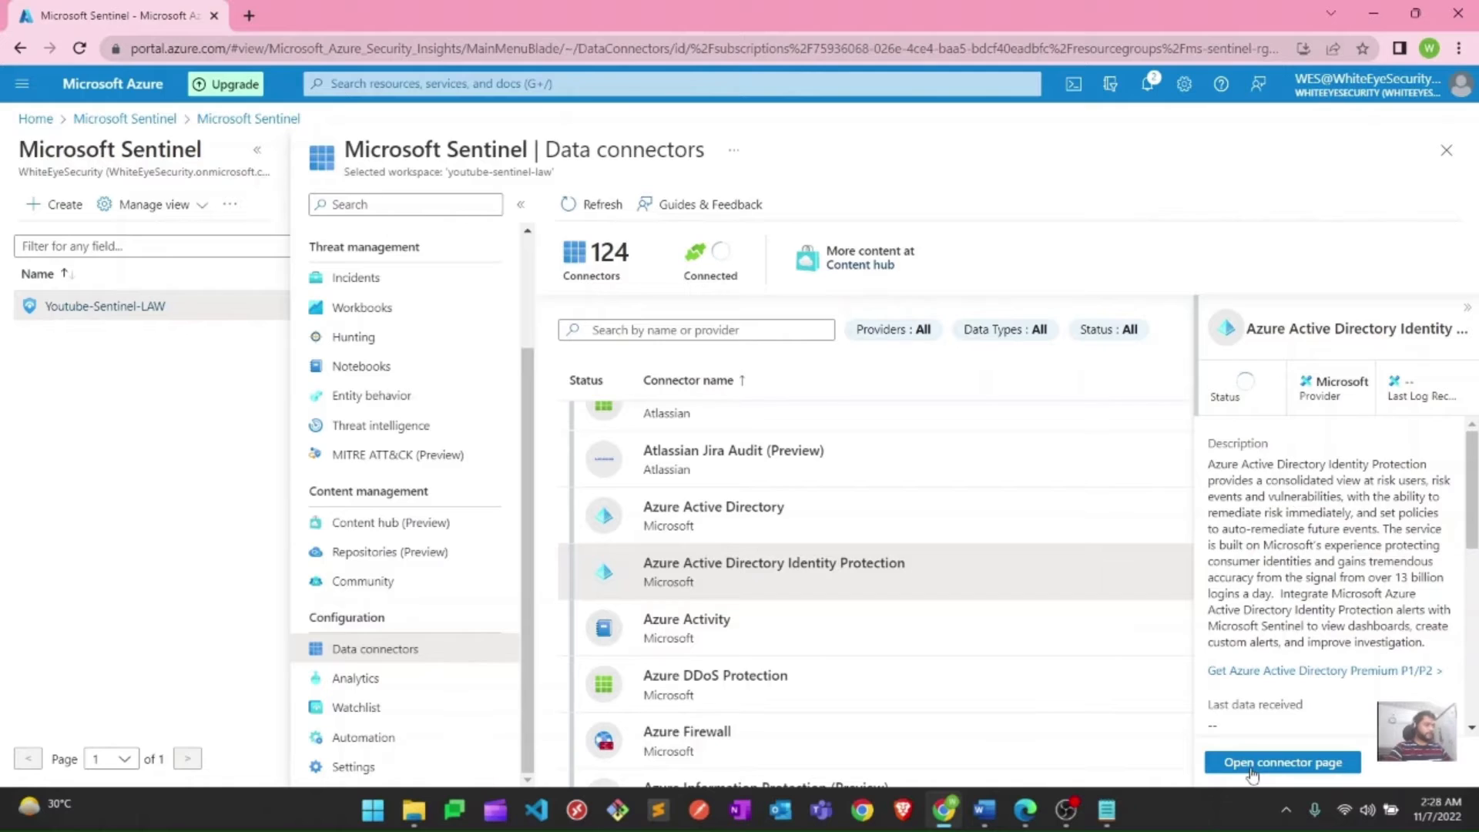
# Connect Azure AD Identity Protection alerts to the Sentinel workspace
pyautogui.click(1282, 761)
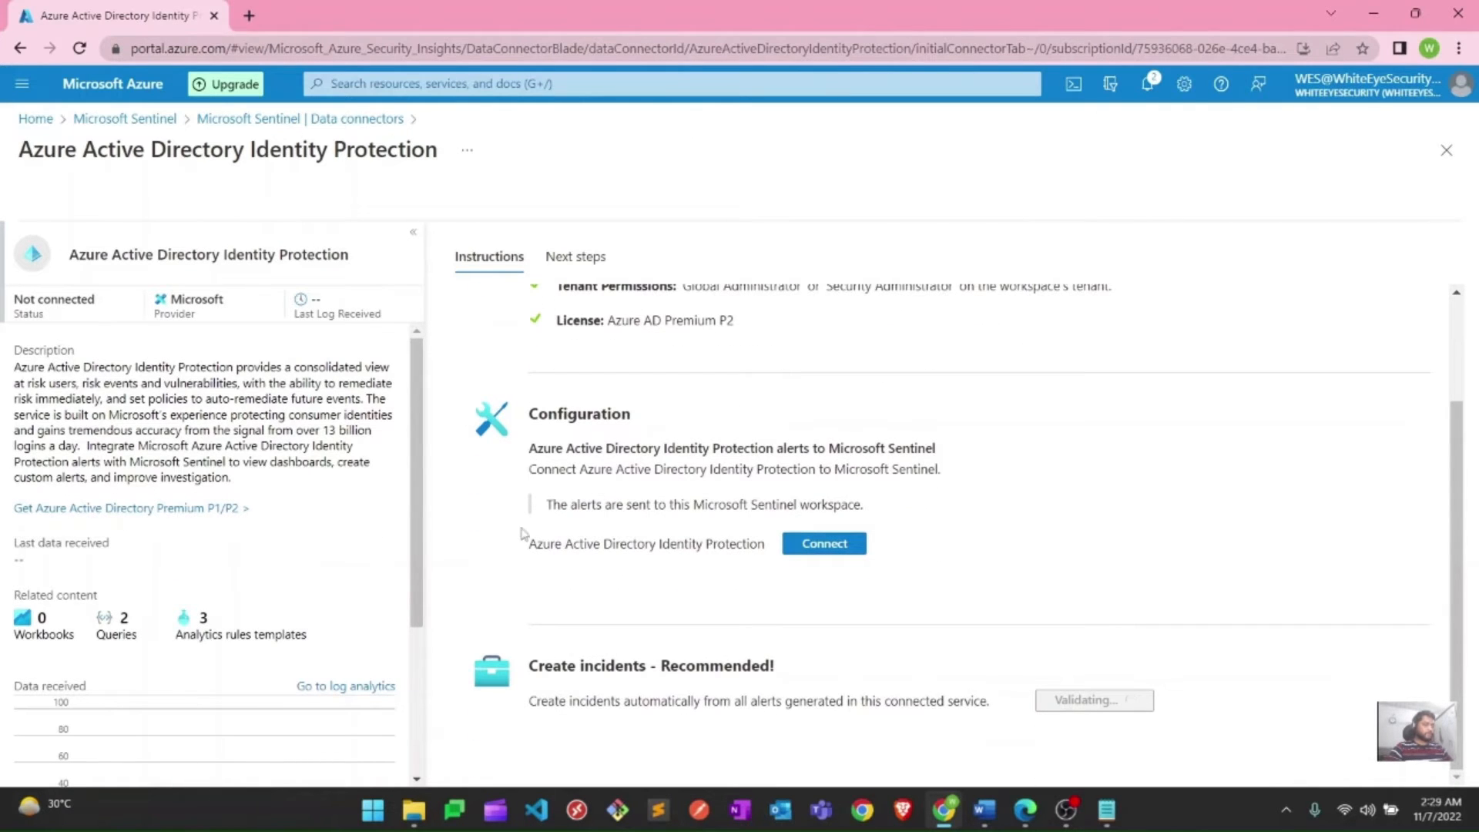
pyautogui.doubleClick(646, 543)
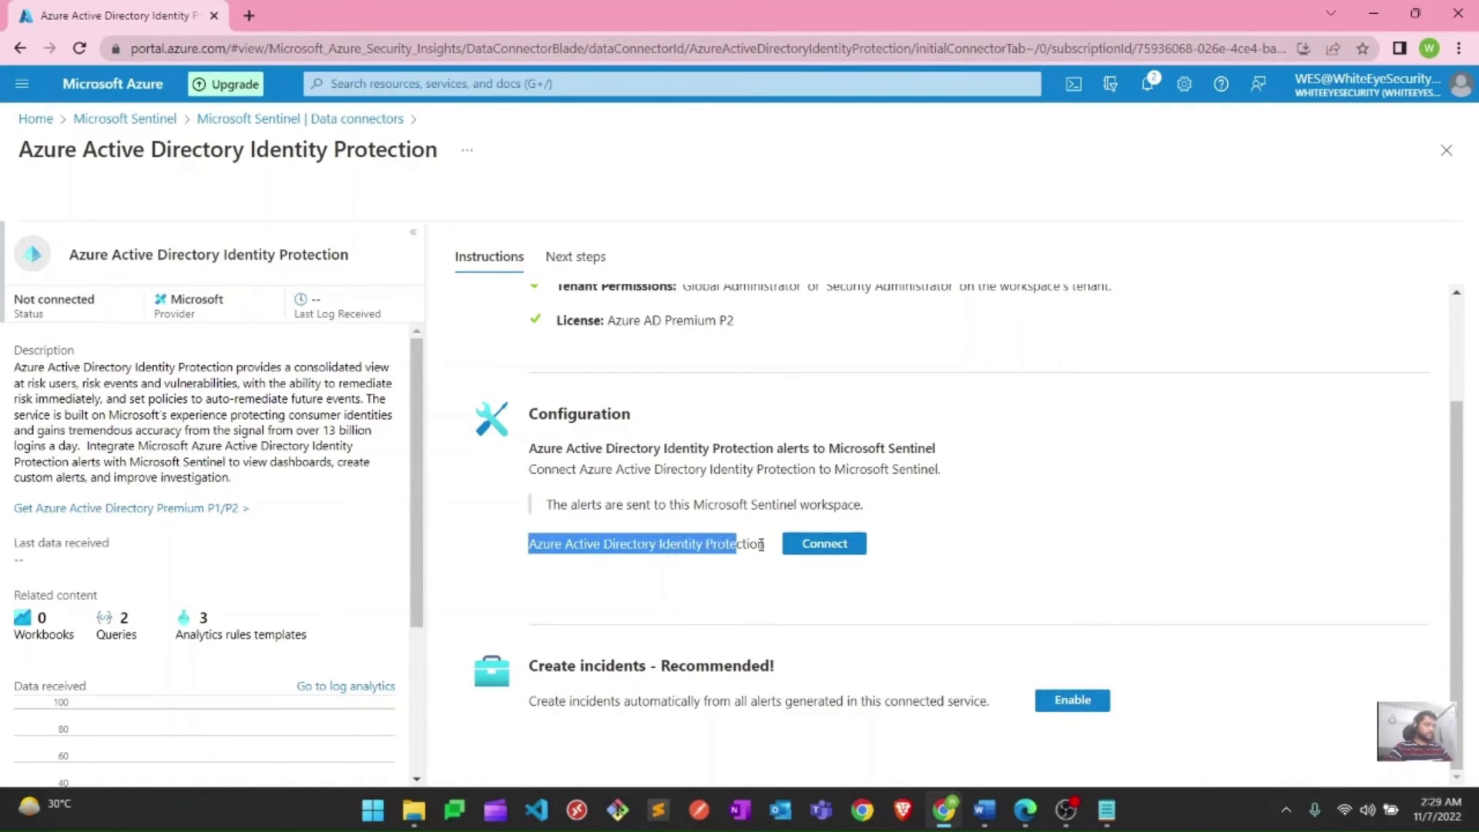
pyautogui.click(823, 543)
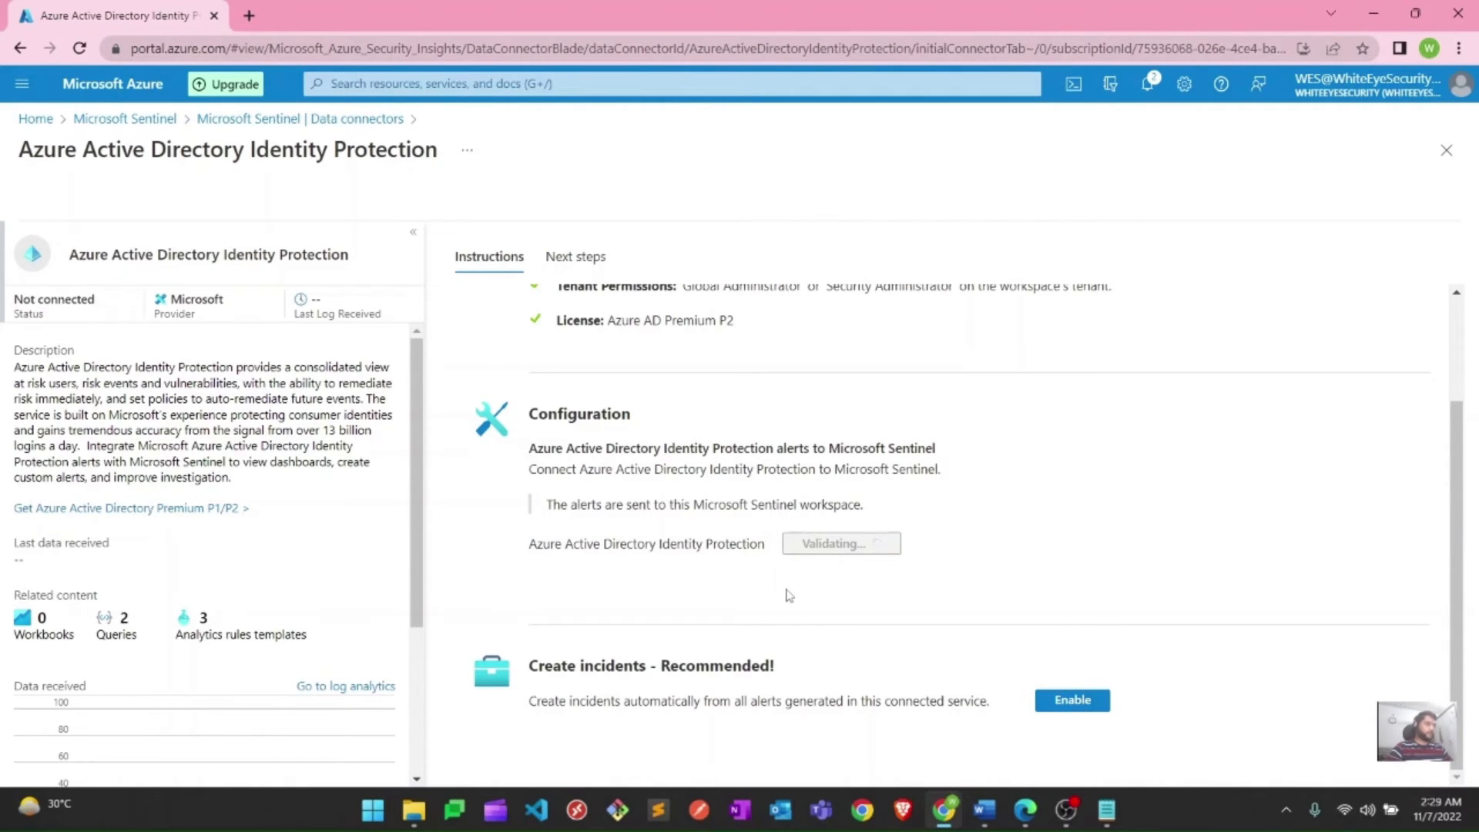
pyautogui.click(839, 543)
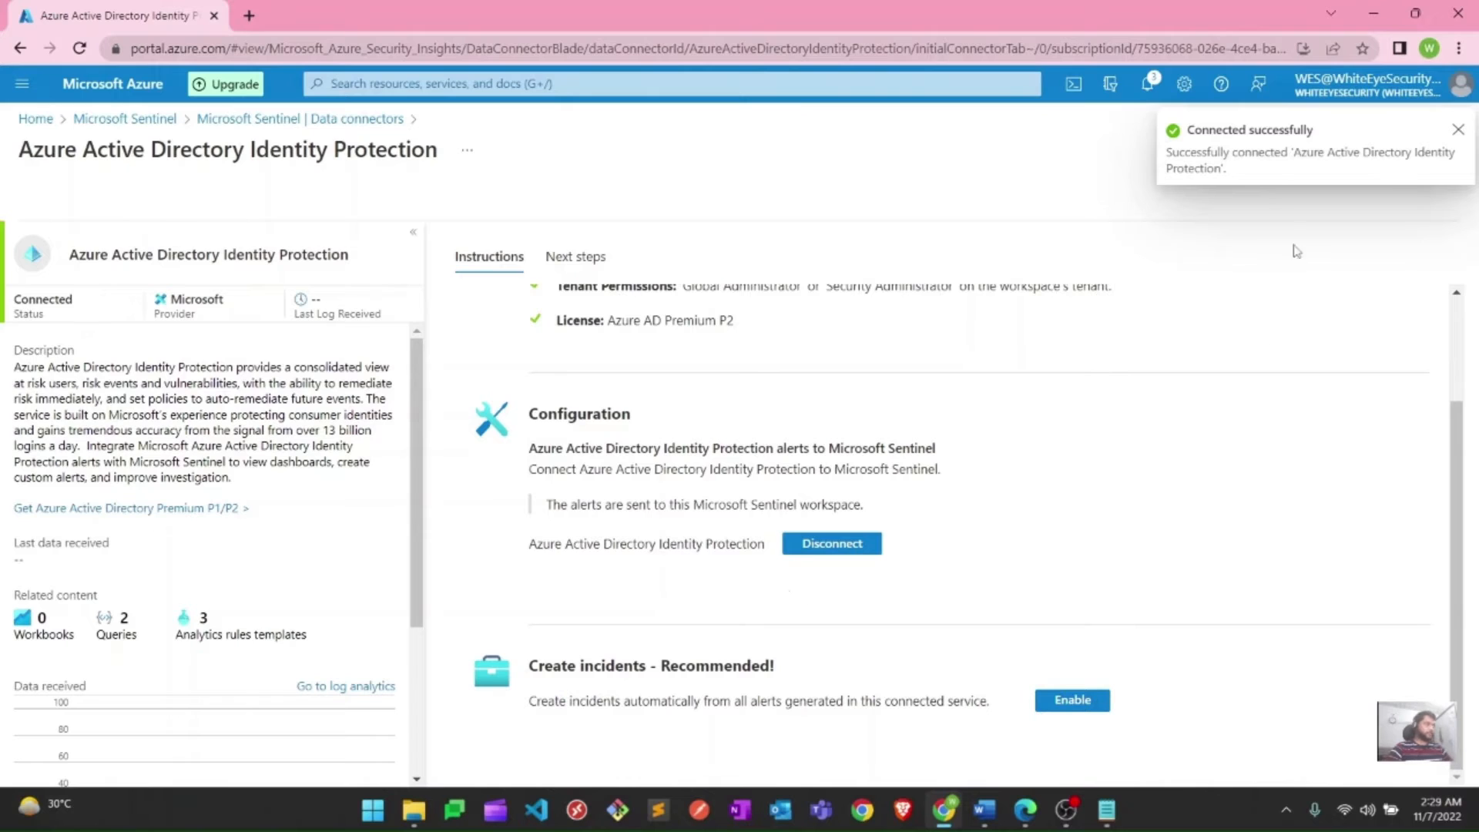
pyautogui.moveTo(1167, 157)
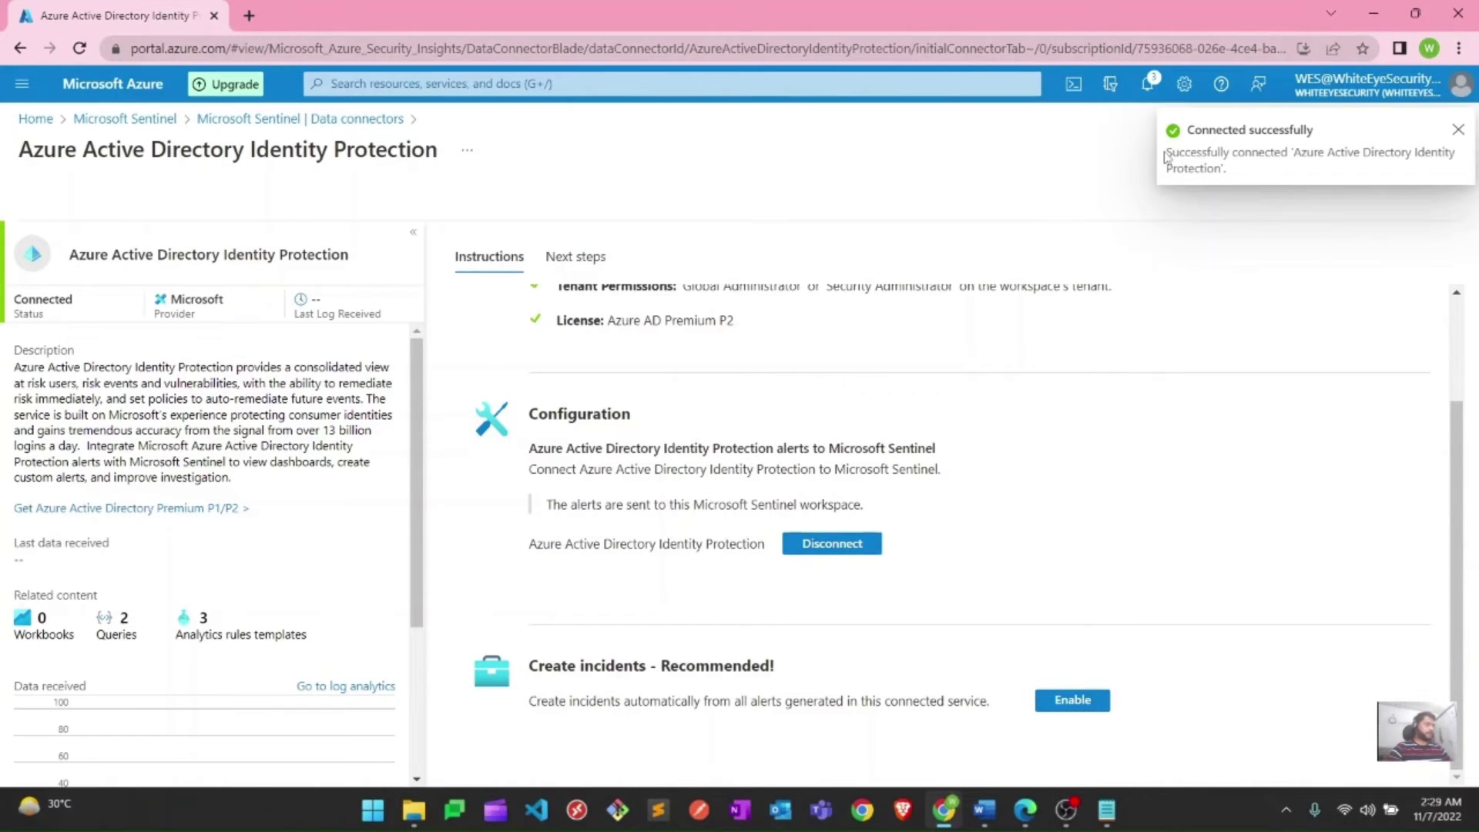
pyautogui.moveTo(534, 718)
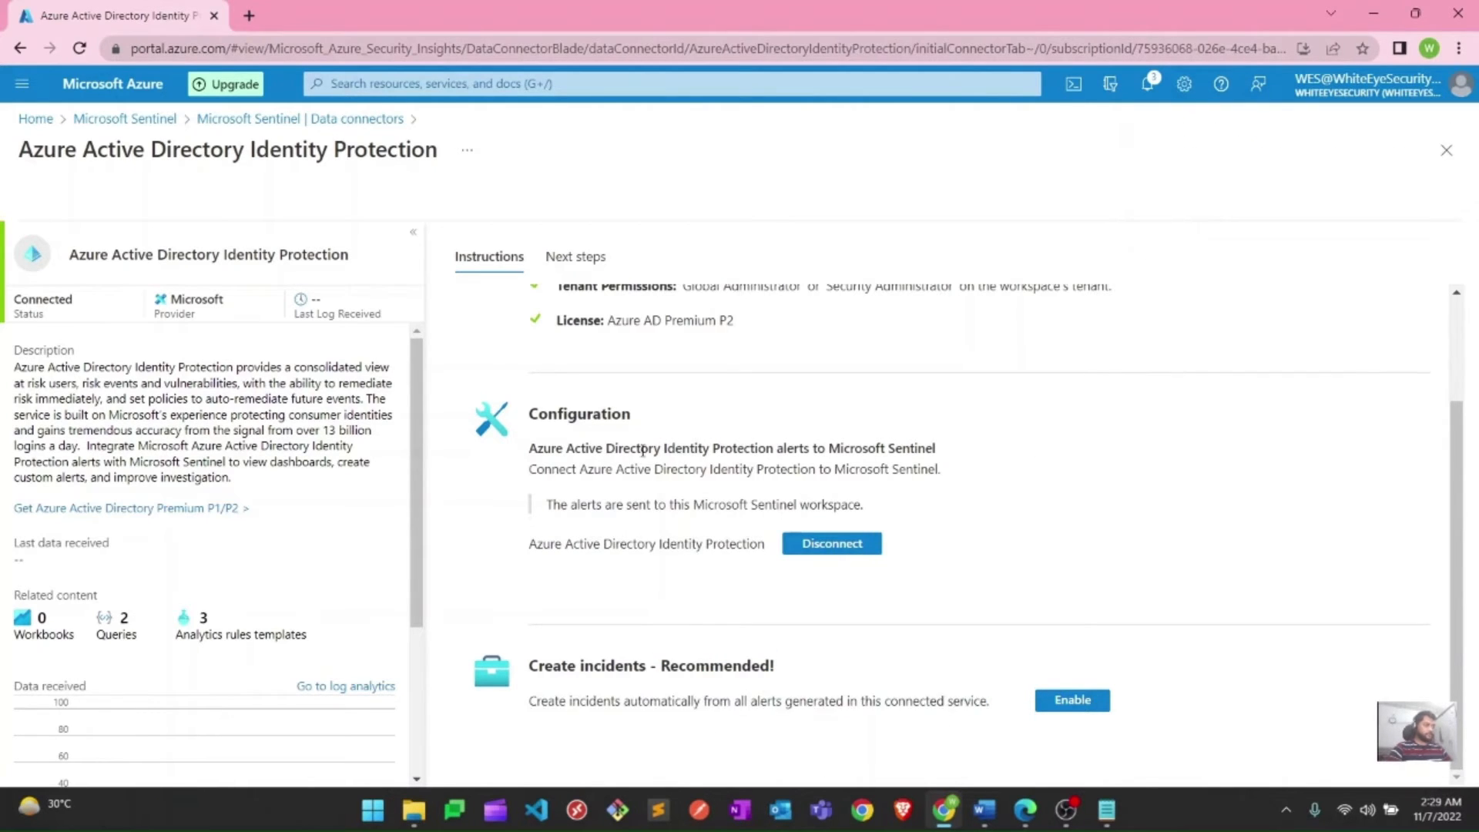
# Enable automatic incident creation from Identity Protection alerts and review the configuration
pyautogui.click(1070, 701)
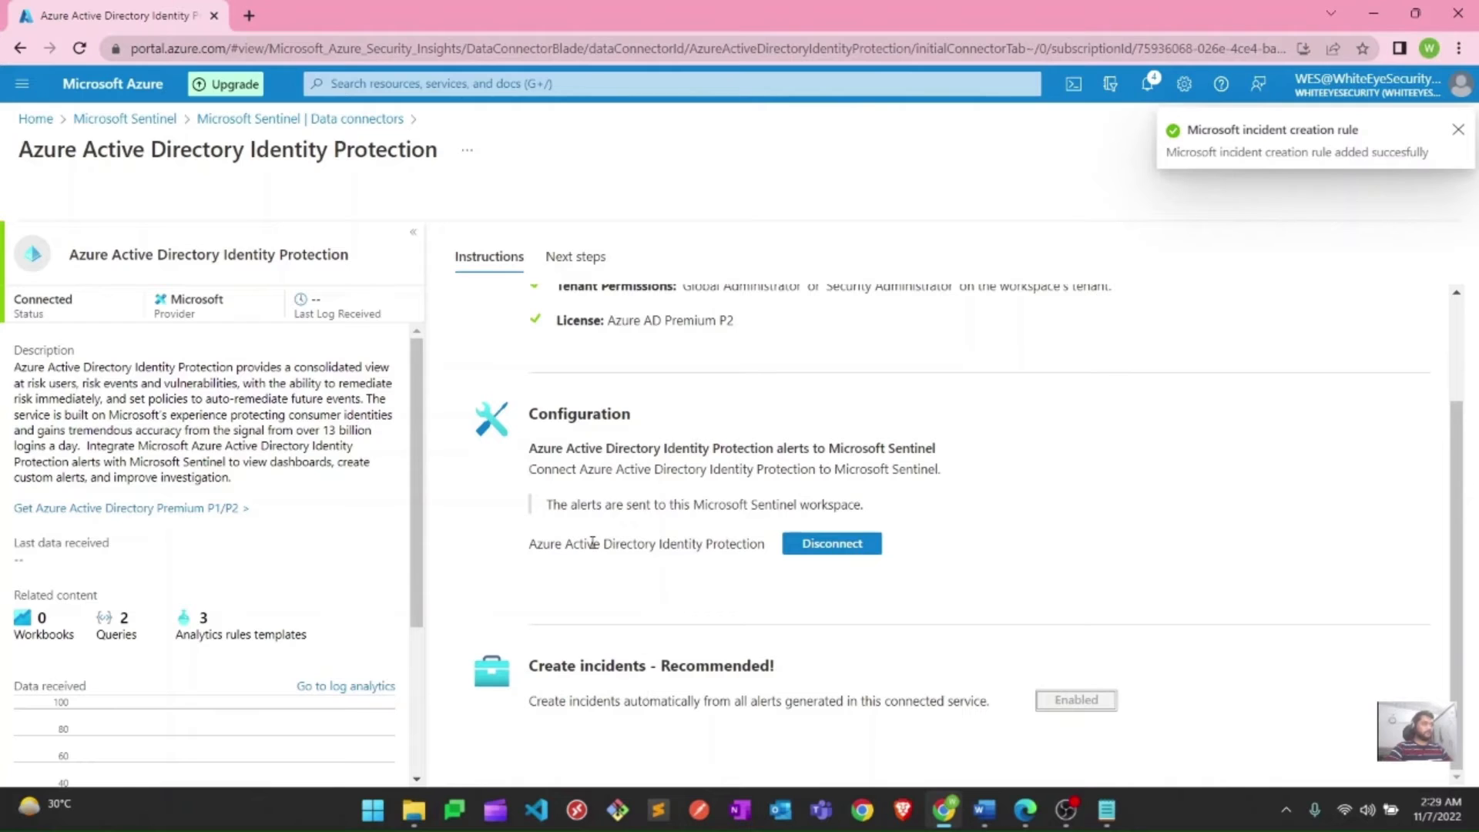
pyautogui.scroll(3)
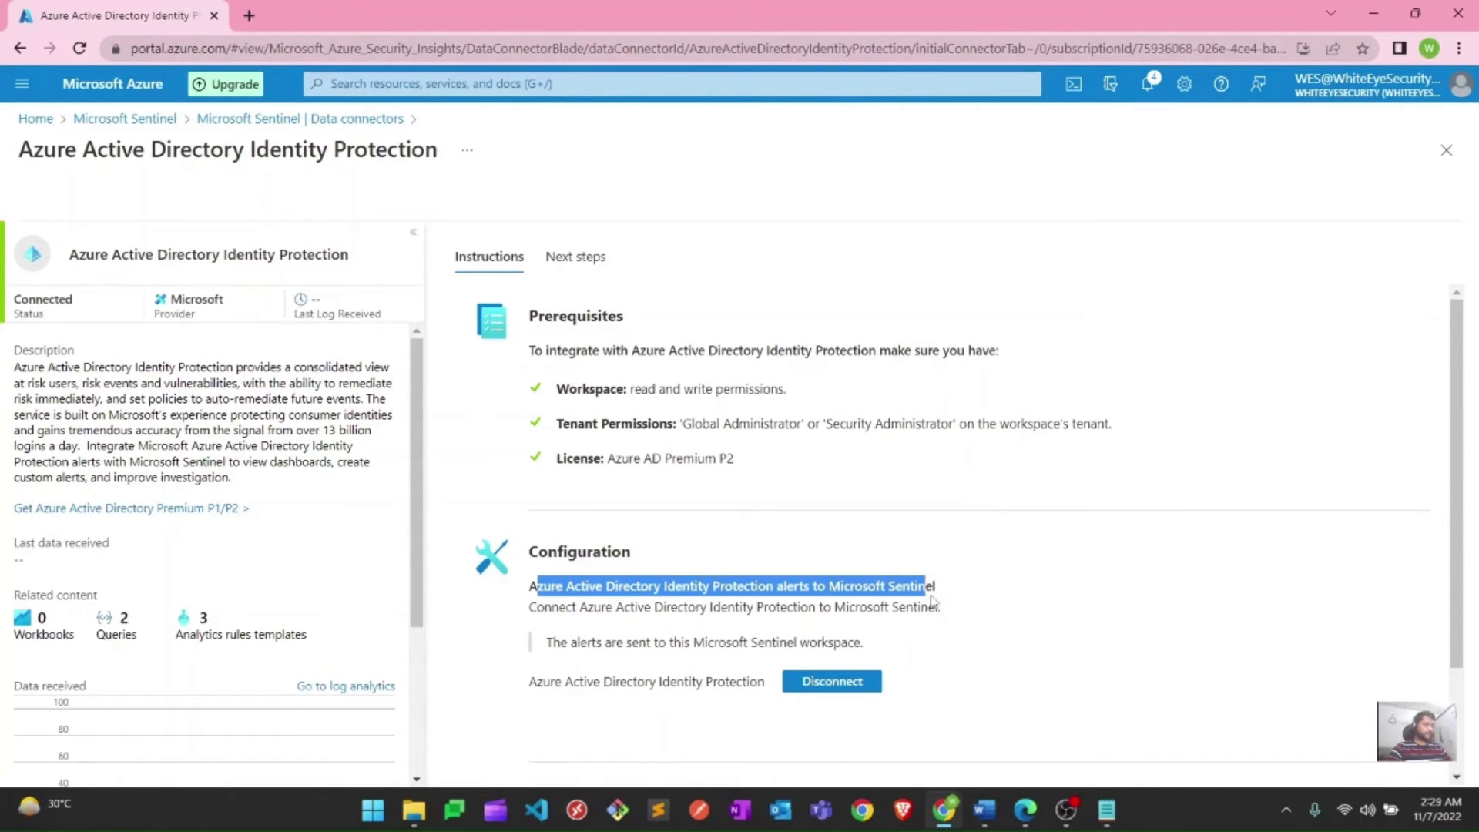
pyautogui.scroll(-3)
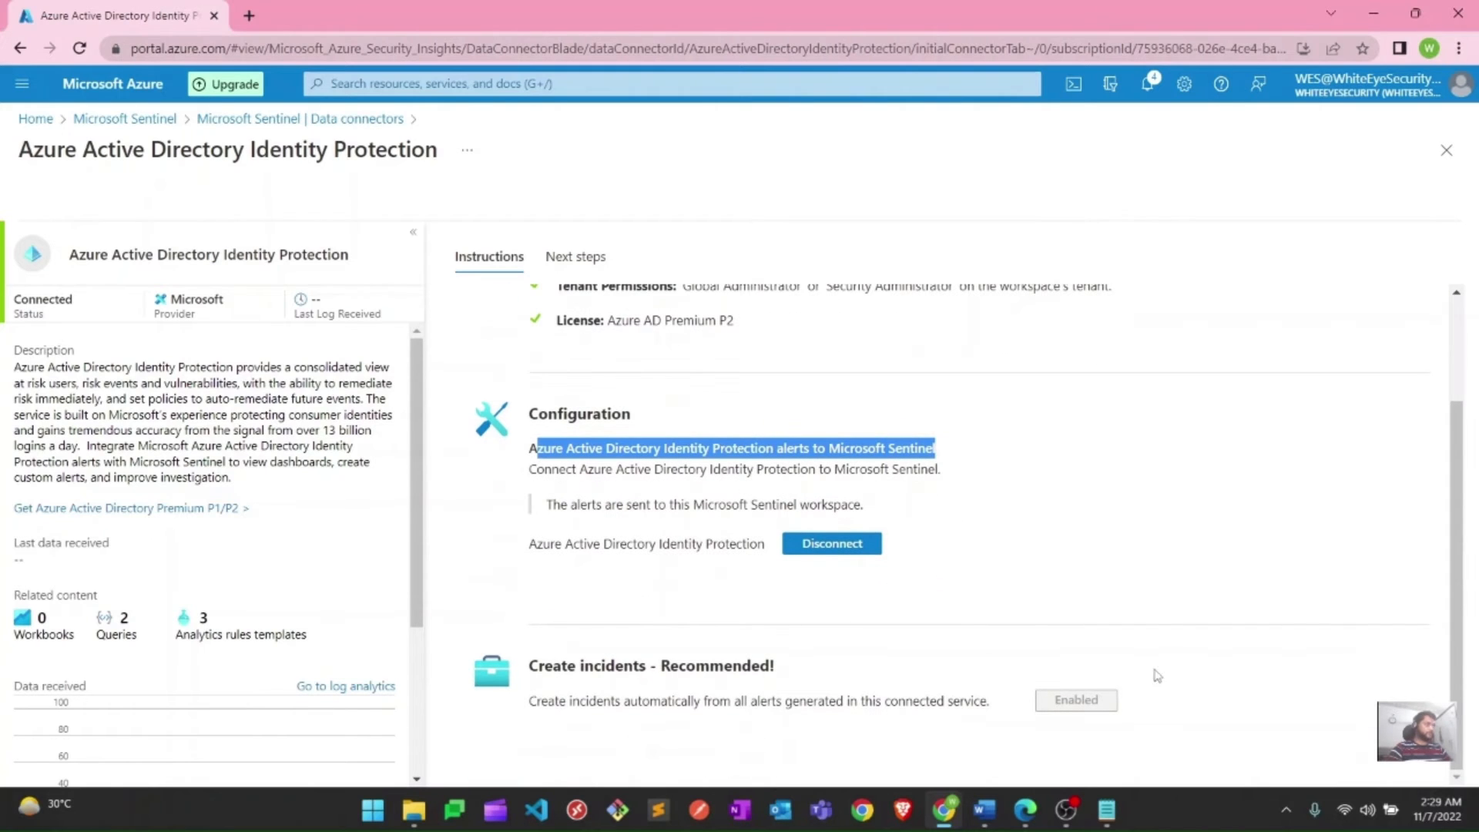
pyautogui.scroll(3)
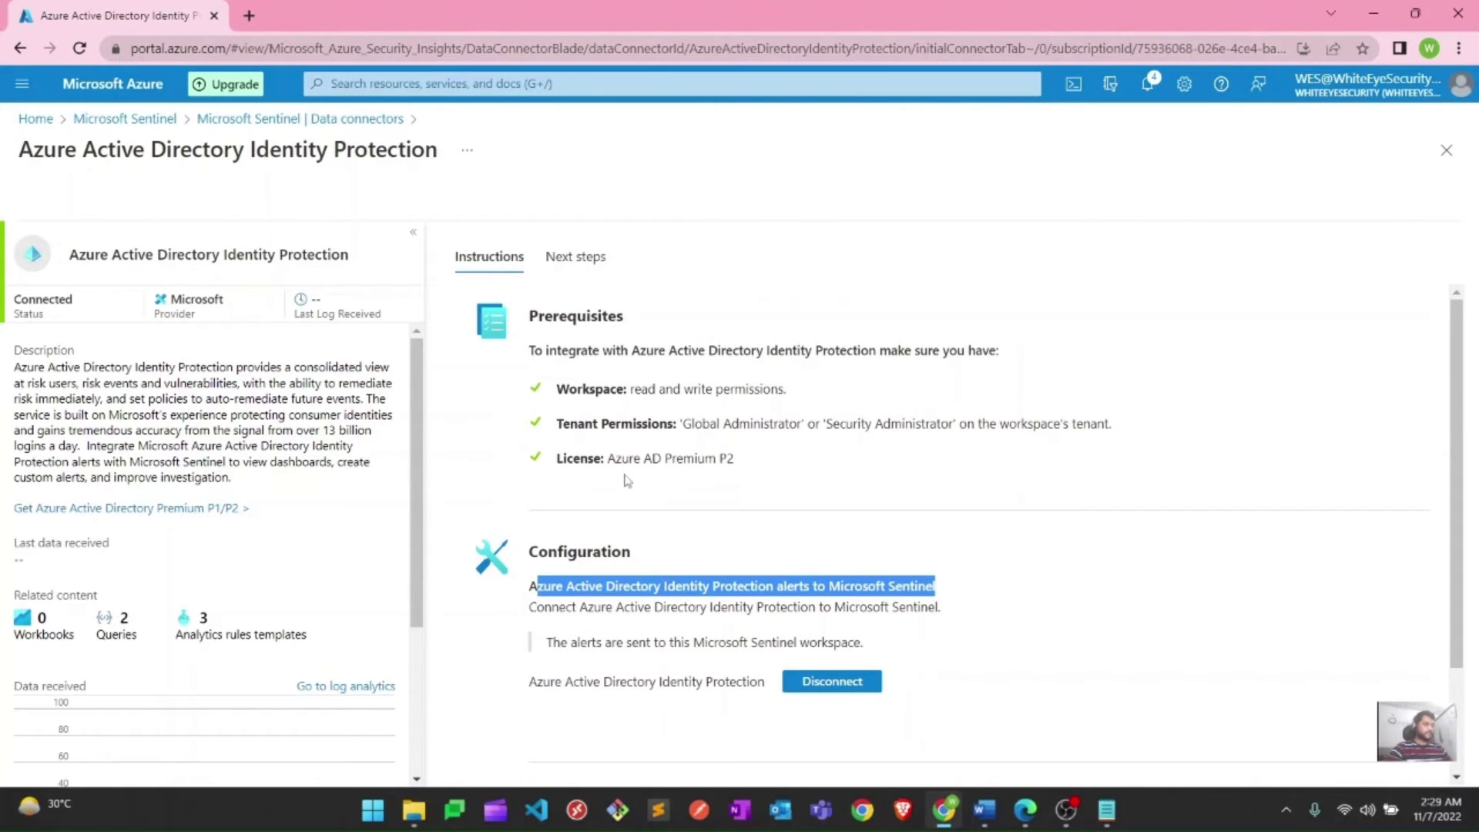
pyautogui.moveTo(299, 118)
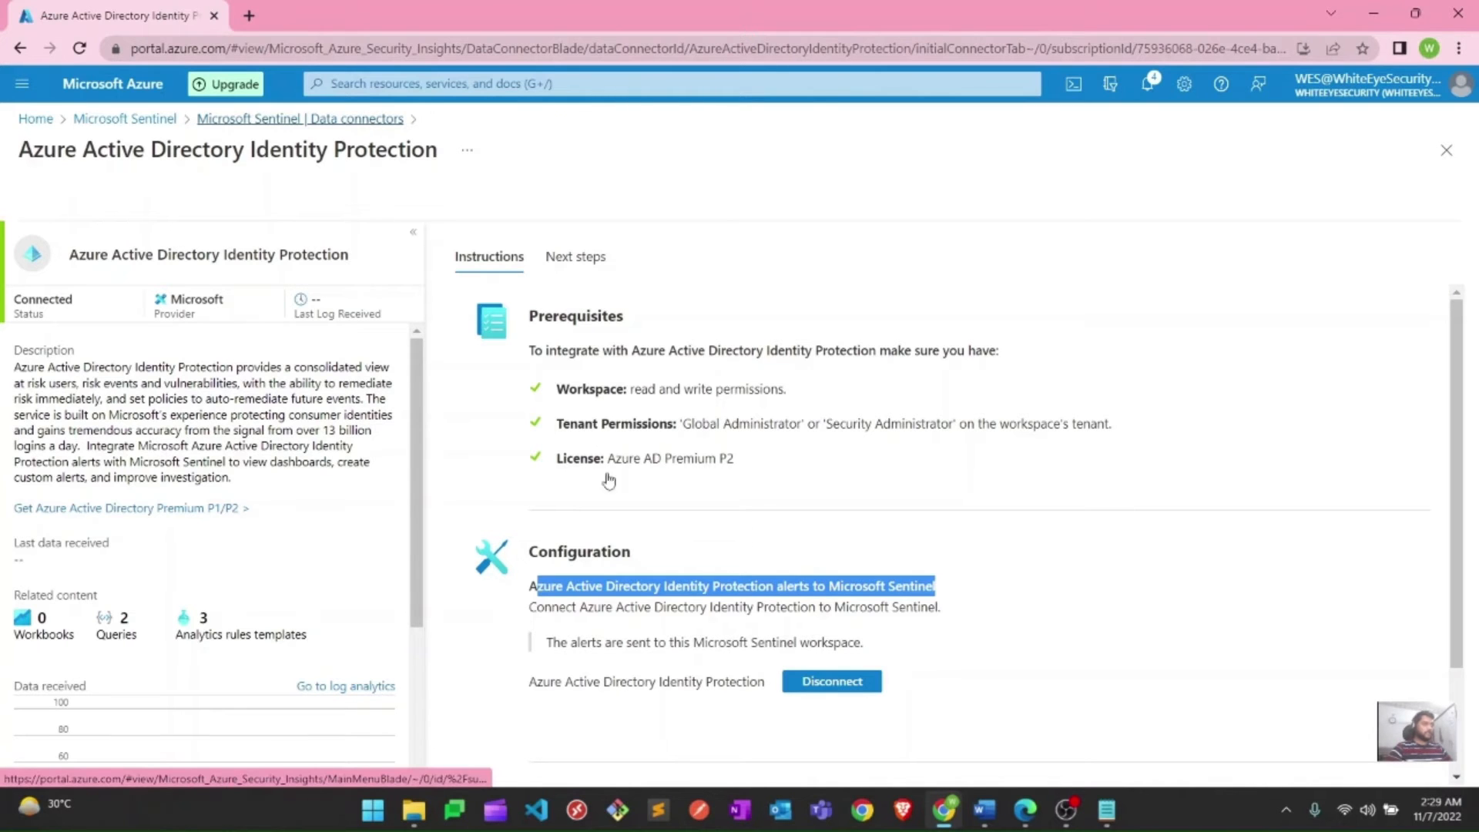
# Open the Azure Activity connector page and scroll to its Azure Policy connection steps
pyautogui.click(299, 118)
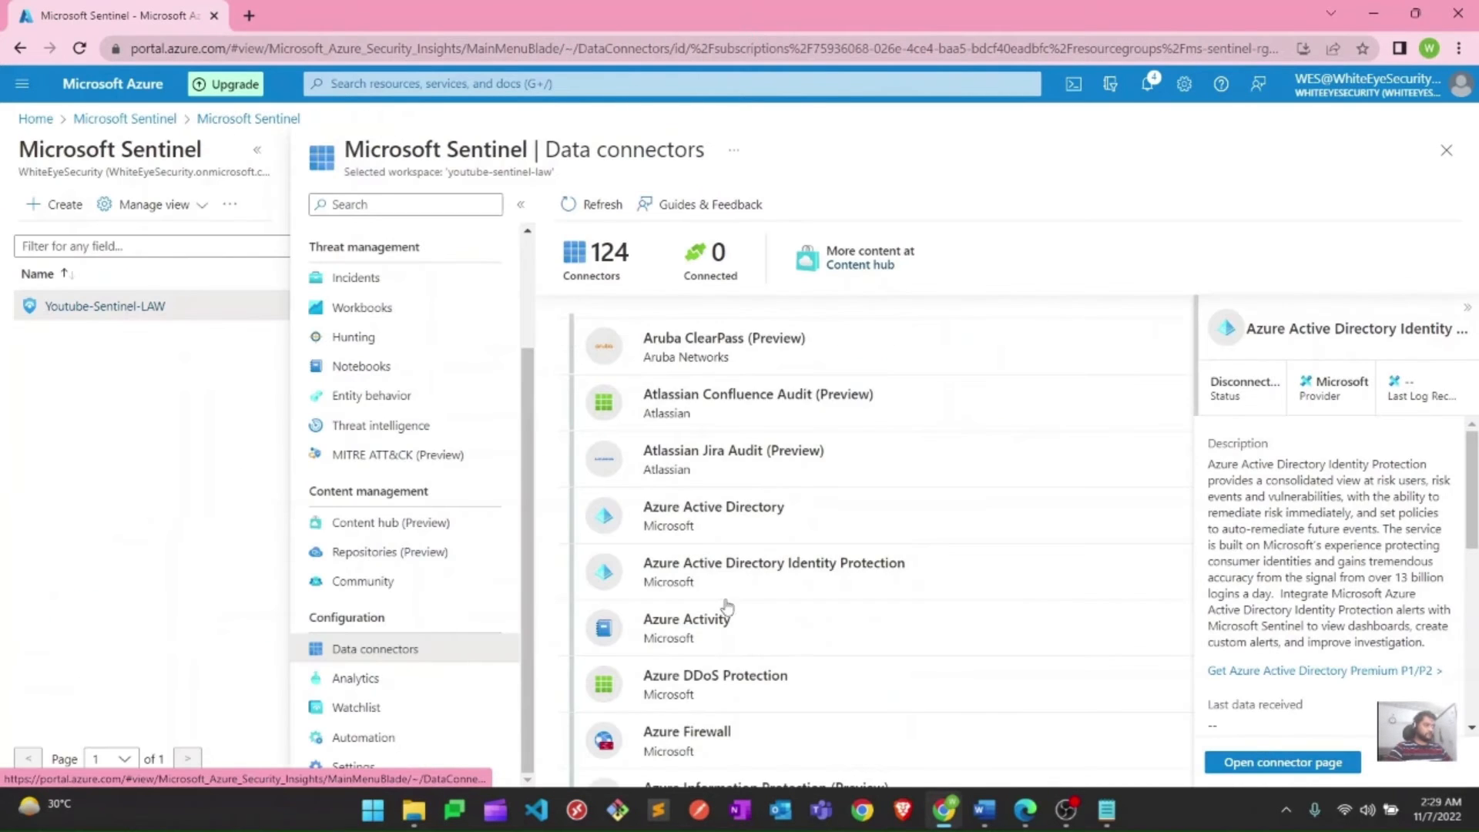
pyautogui.click(687, 627)
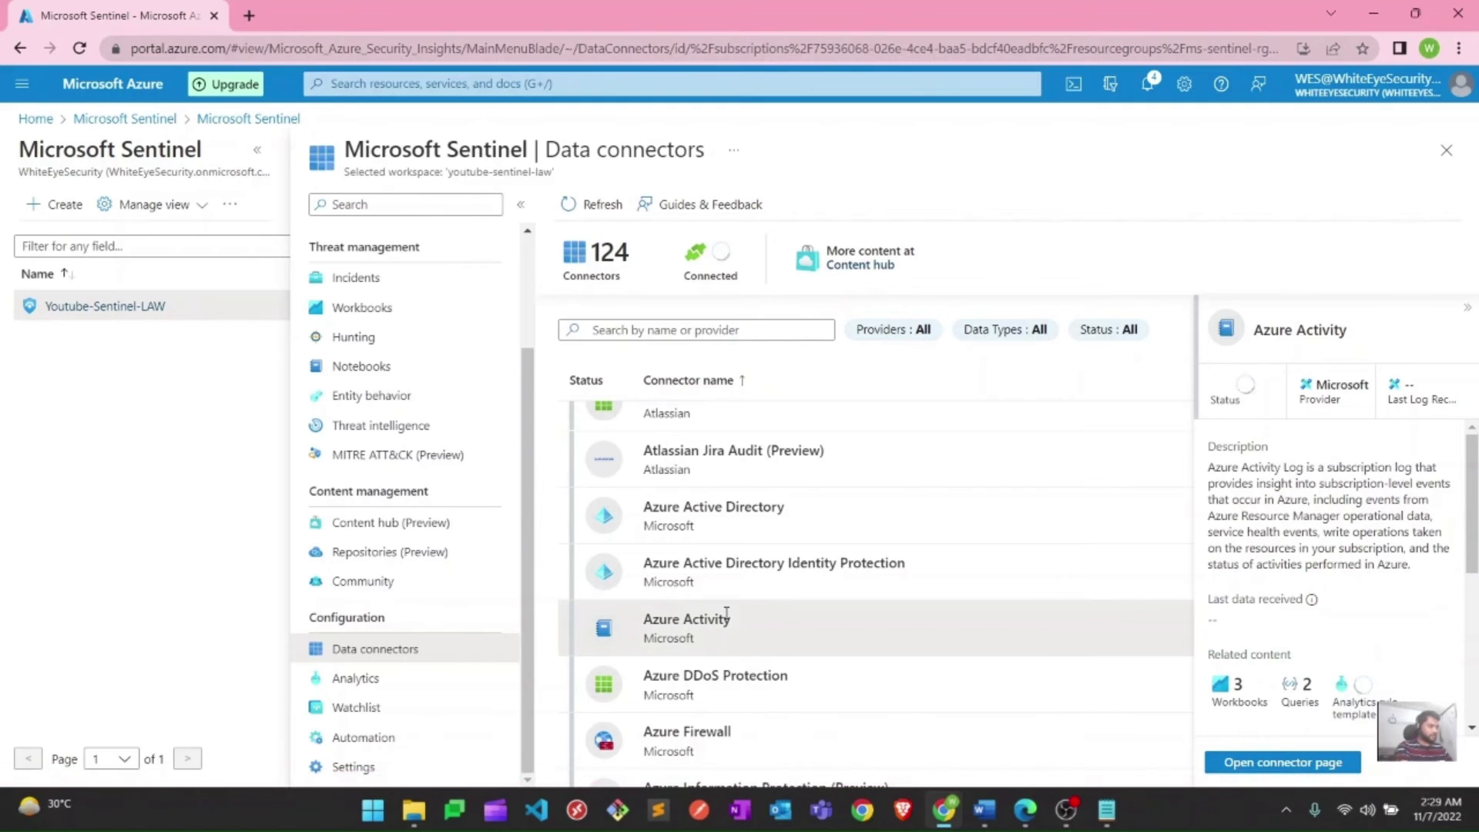
pyautogui.click(1281, 762)
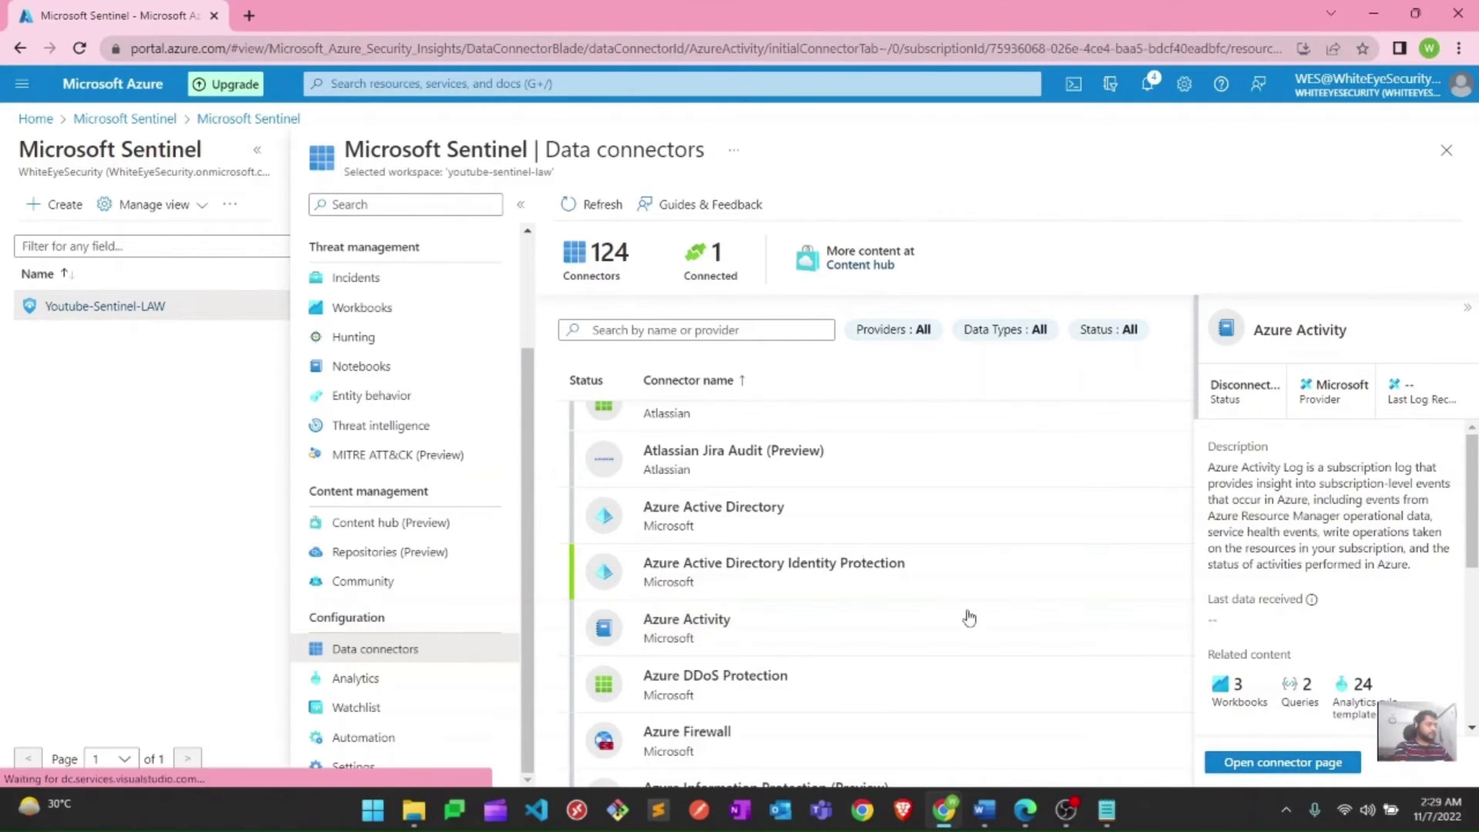
pyautogui.click(1282, 762)
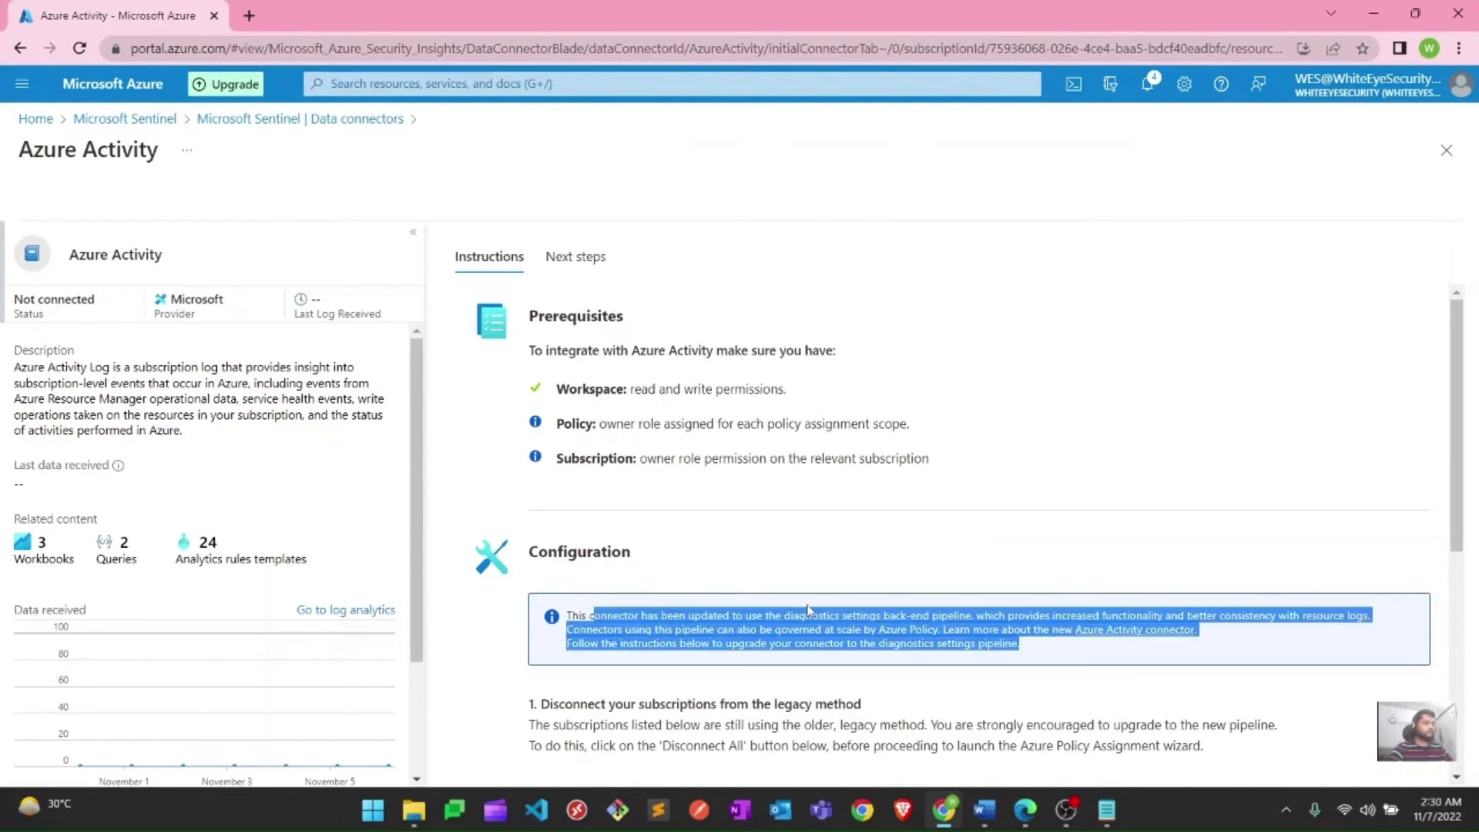
pyautogui.click(753, 491)
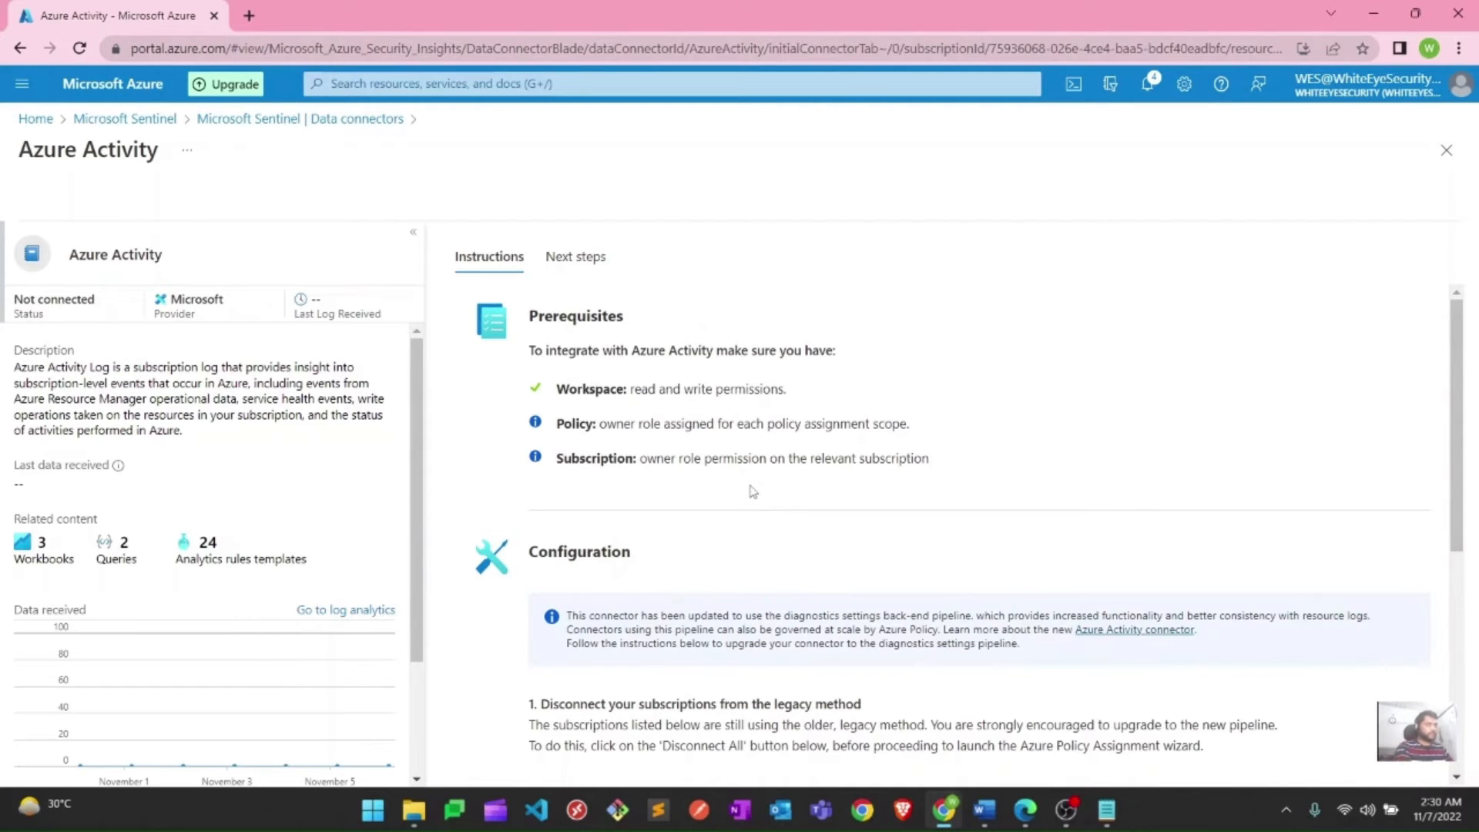
pyautogui.scroll(-3)
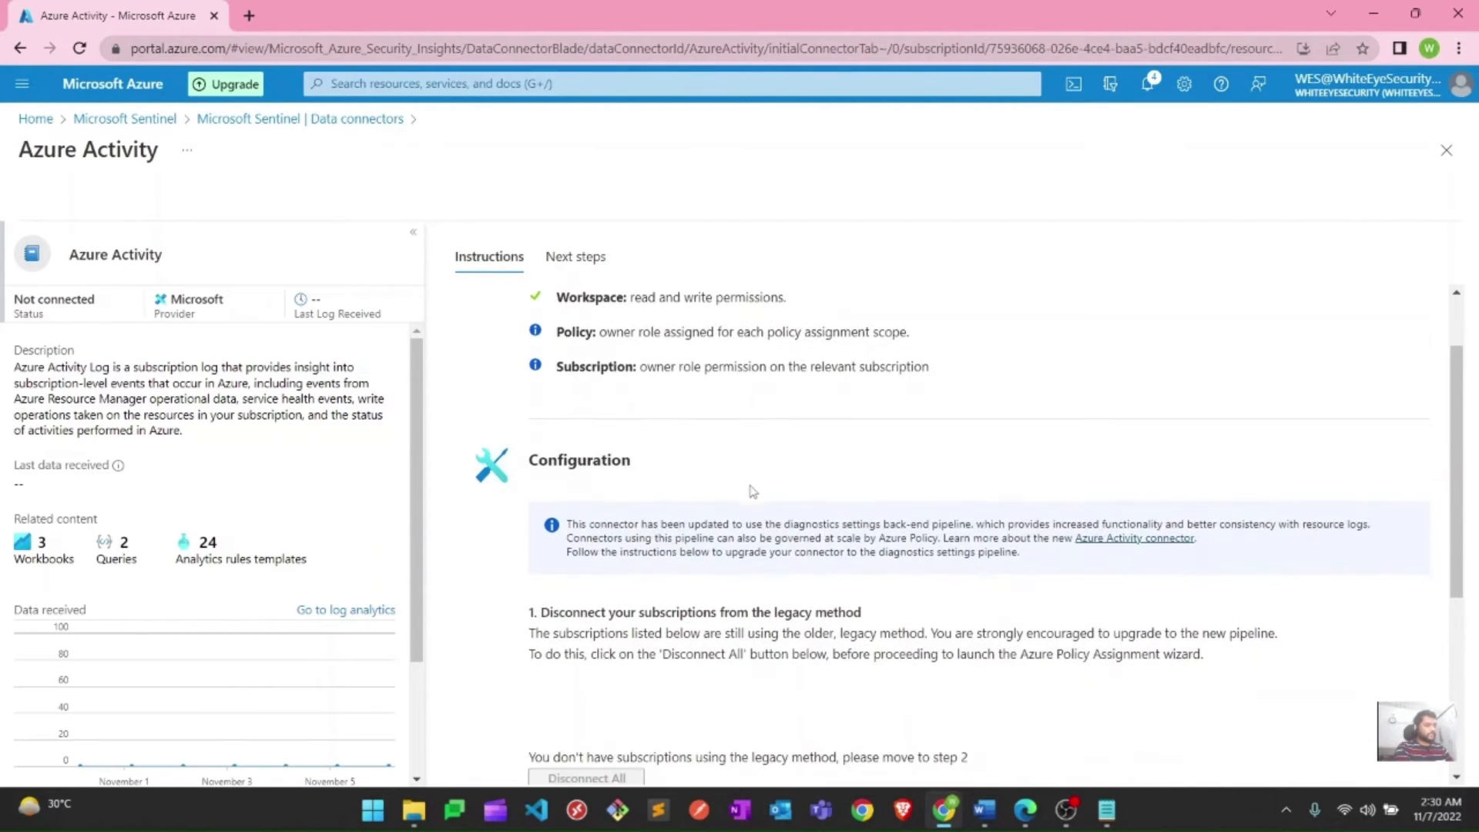
pyautogui.scroll(-3)
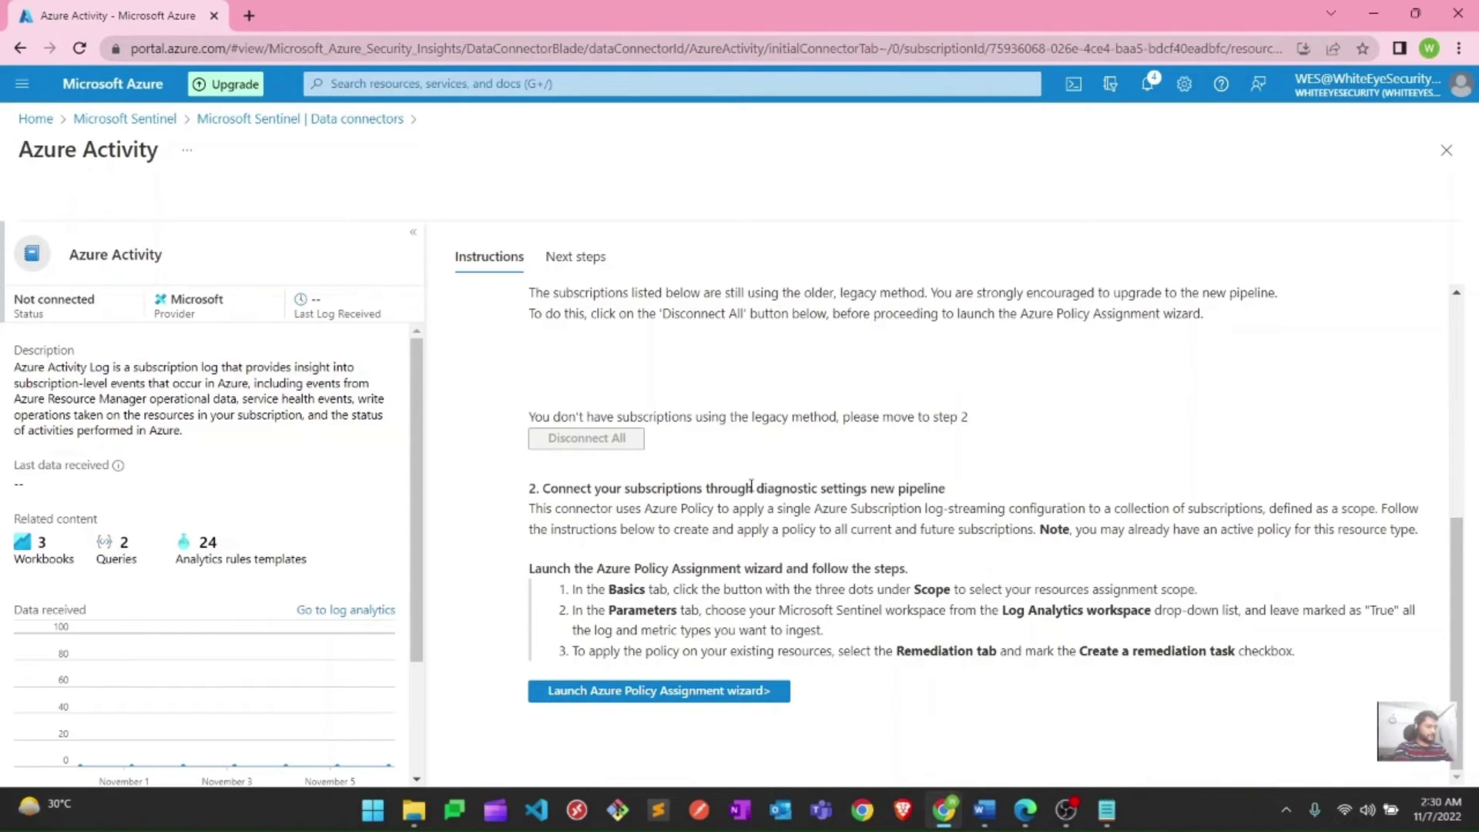
pyautogui.moveTo(659, 691)
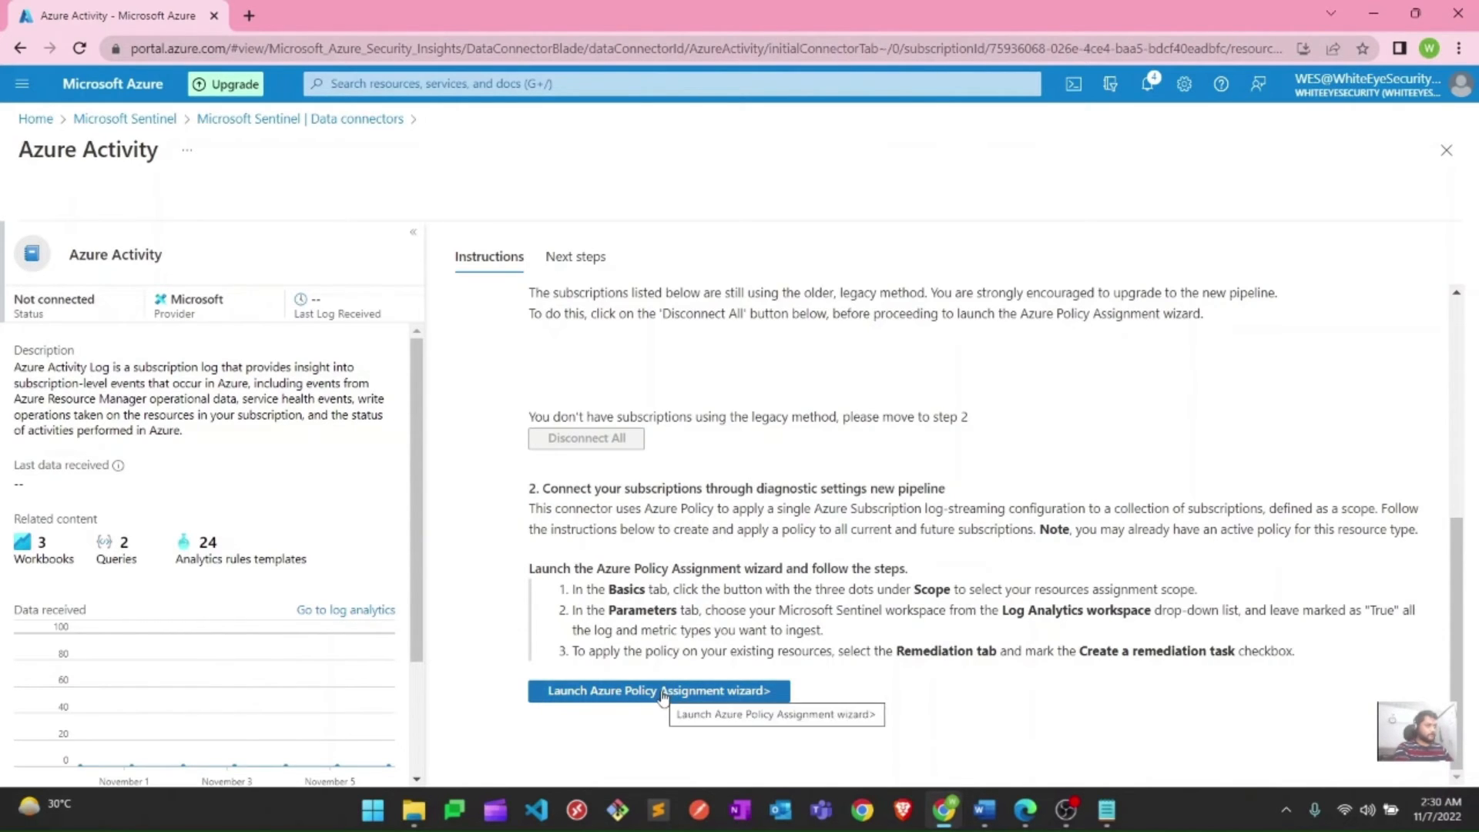
# Launch the Azure Policy assignment wizard and pick the Free Trial subscription as scope
pyautogui.click(657, 691)
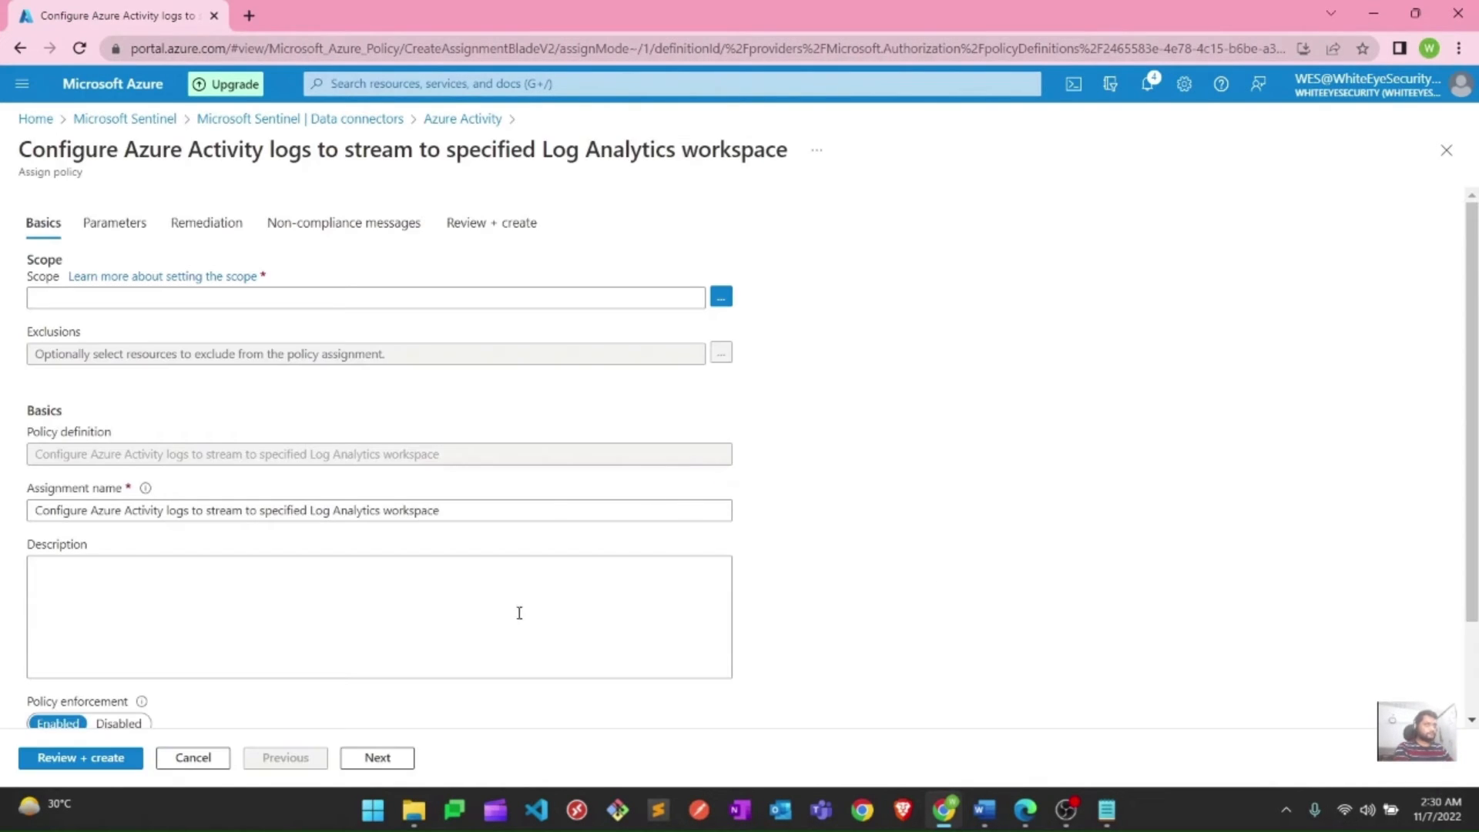
pyautogui.click(720, 297)
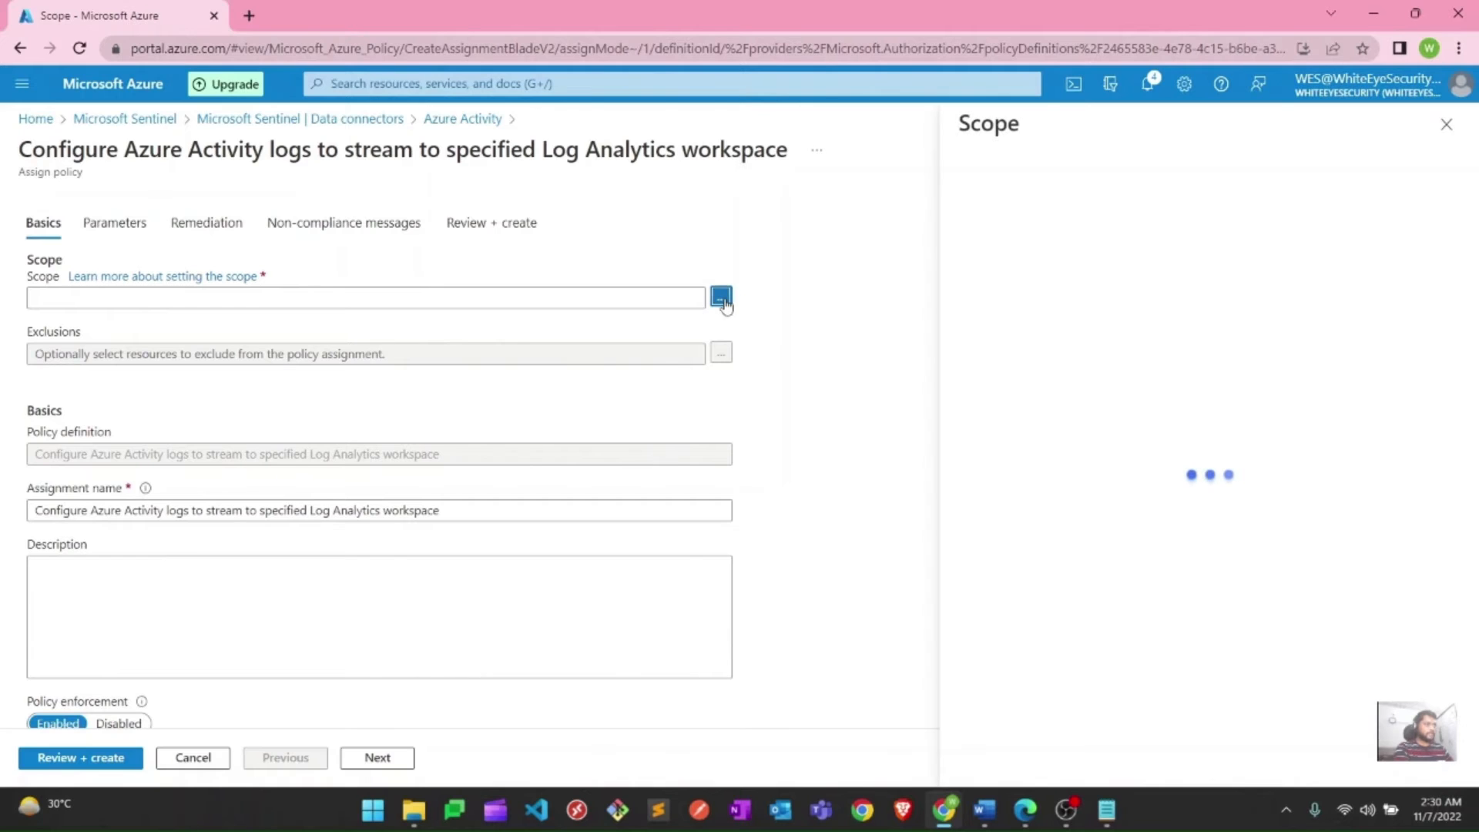
pyautogui.click(720, 298)
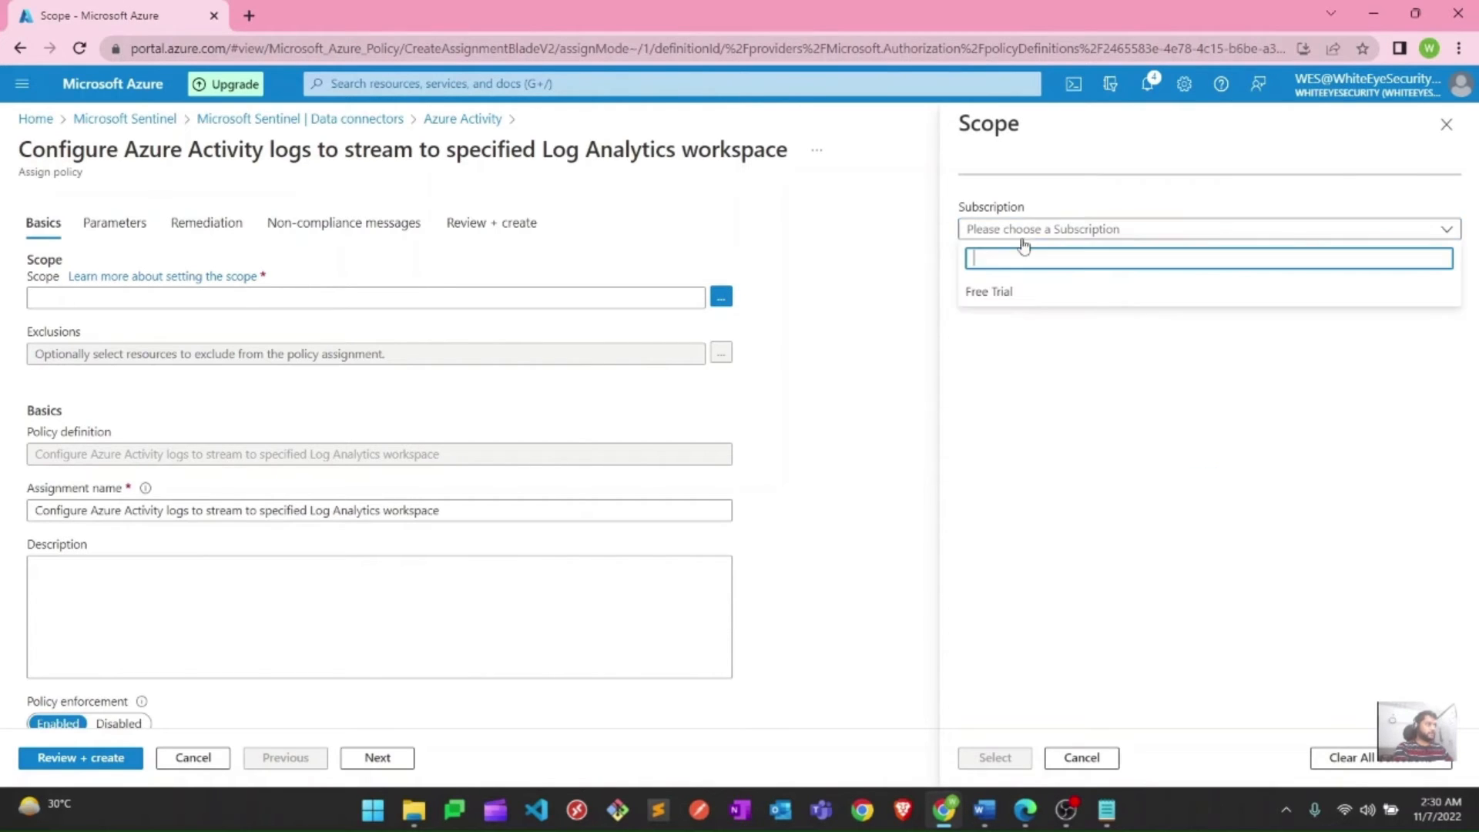
pyautogui.click(988, 291)
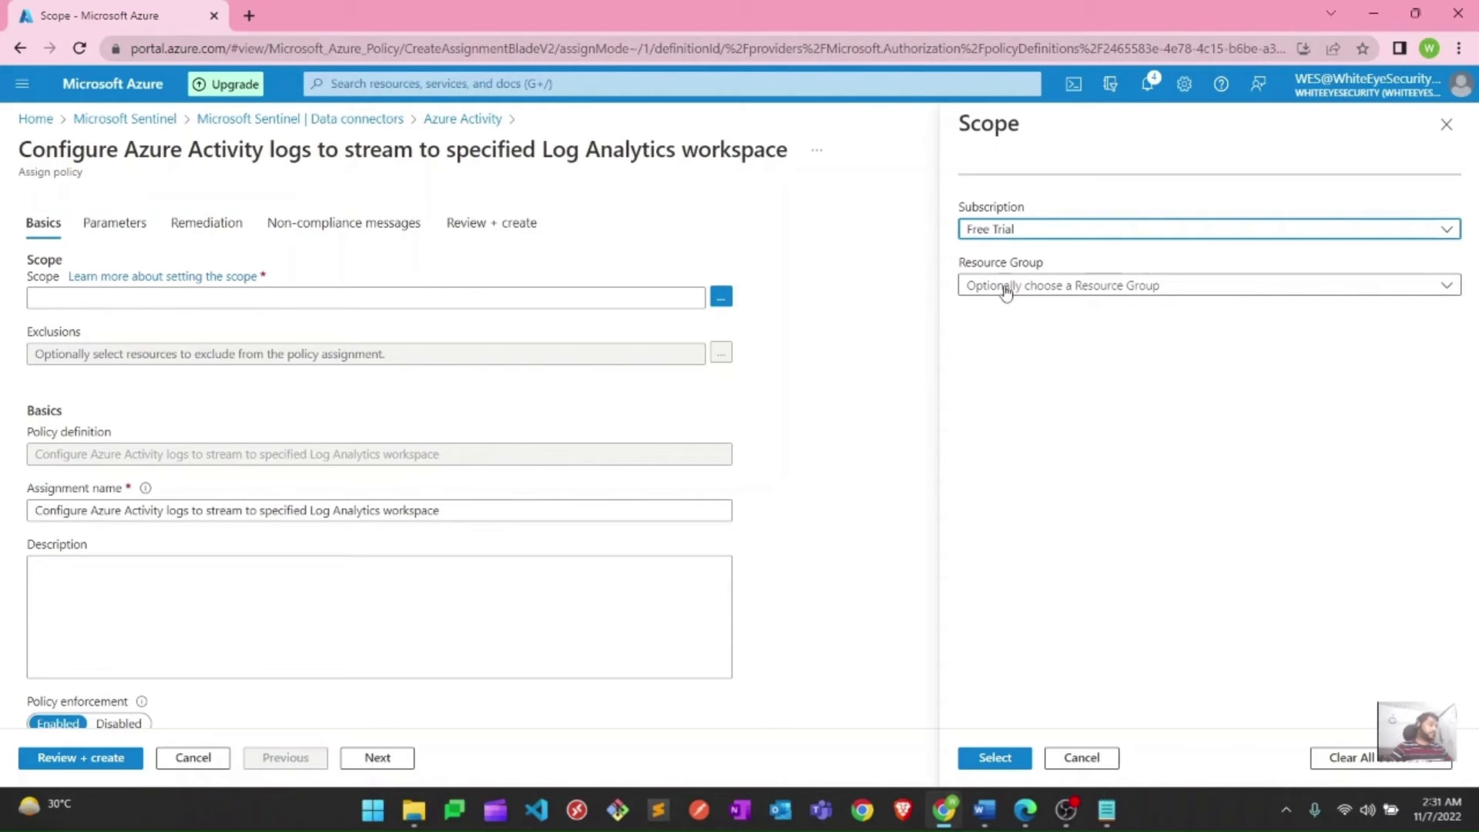
pyautogui.moveTo(439, 278)
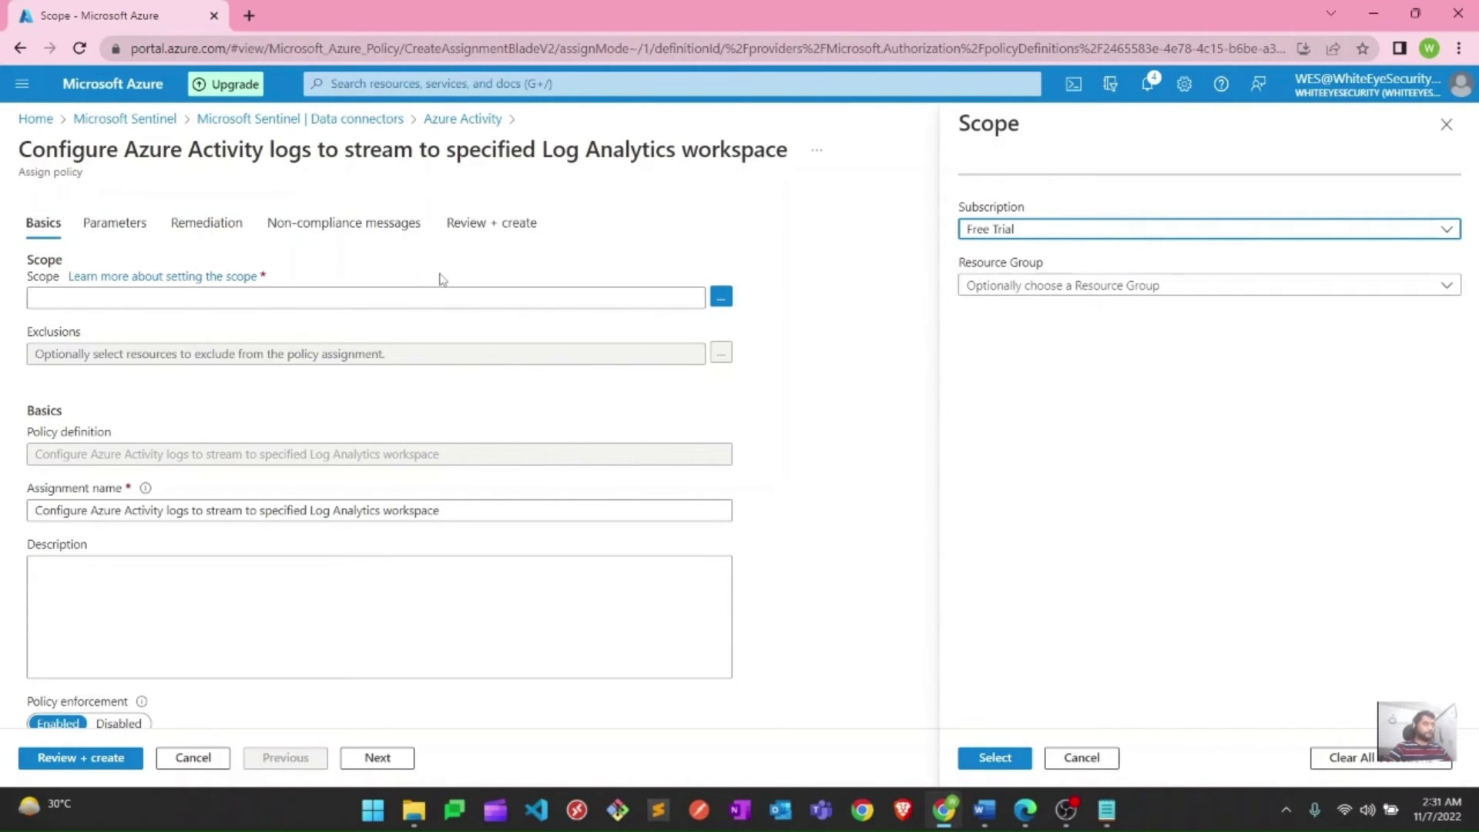
pyautogui.moveTo(1113, 335)
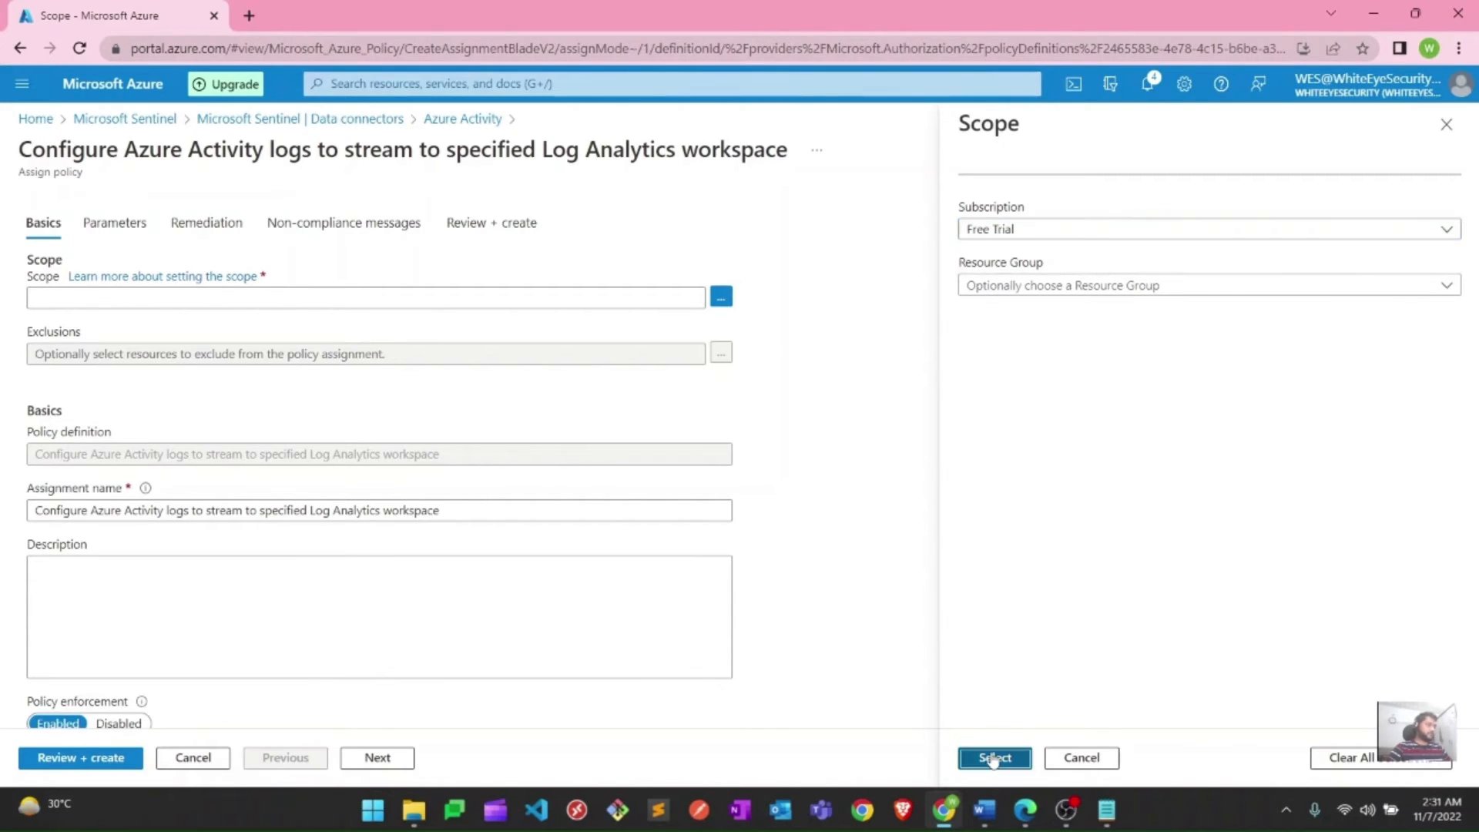
# Confirm Free Trial as the scope and leave the Exclusions empty
pyautogui.click(993, 757)
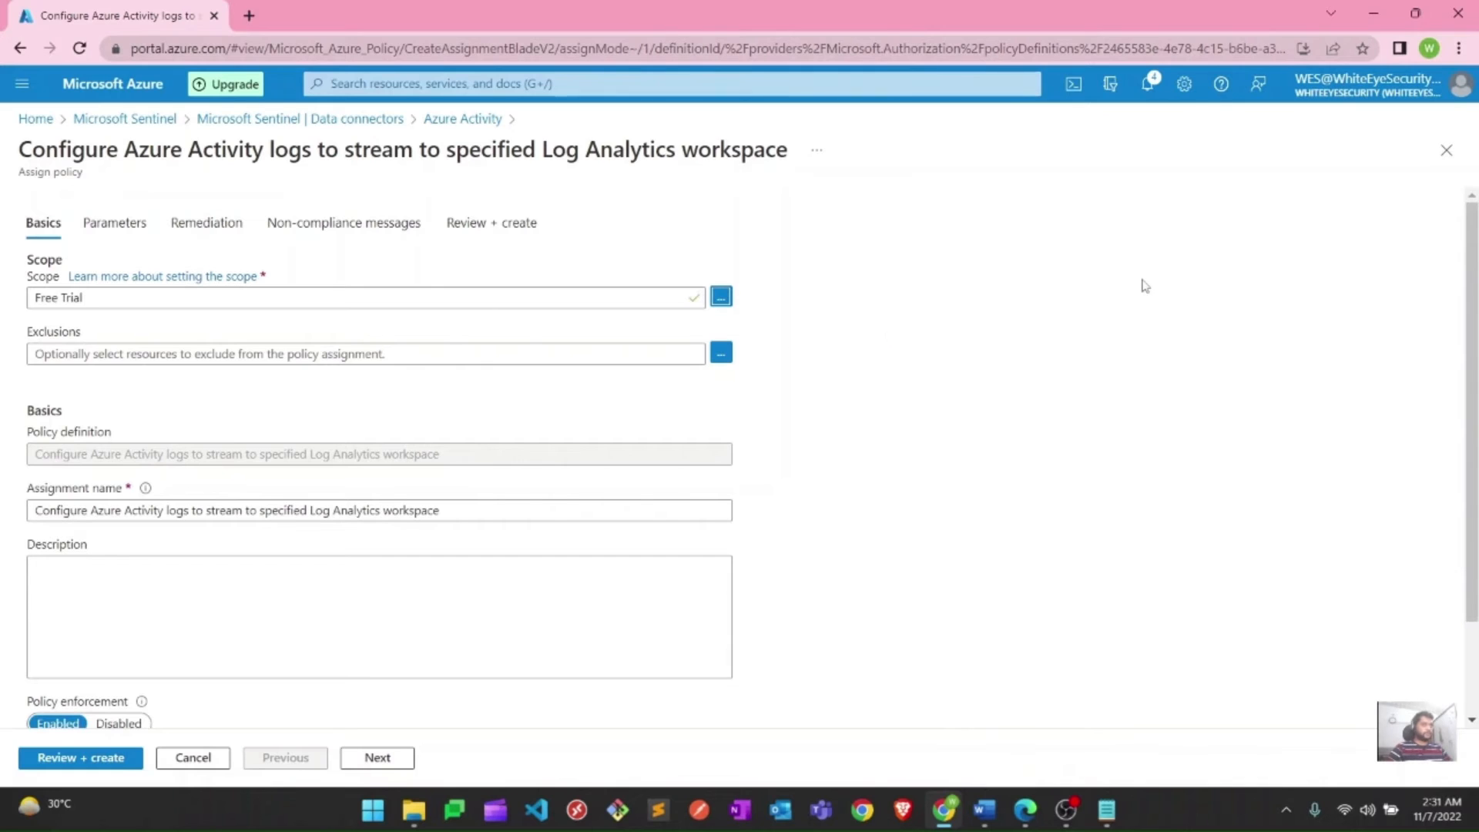
pyautogui.moveTo(787, 352)
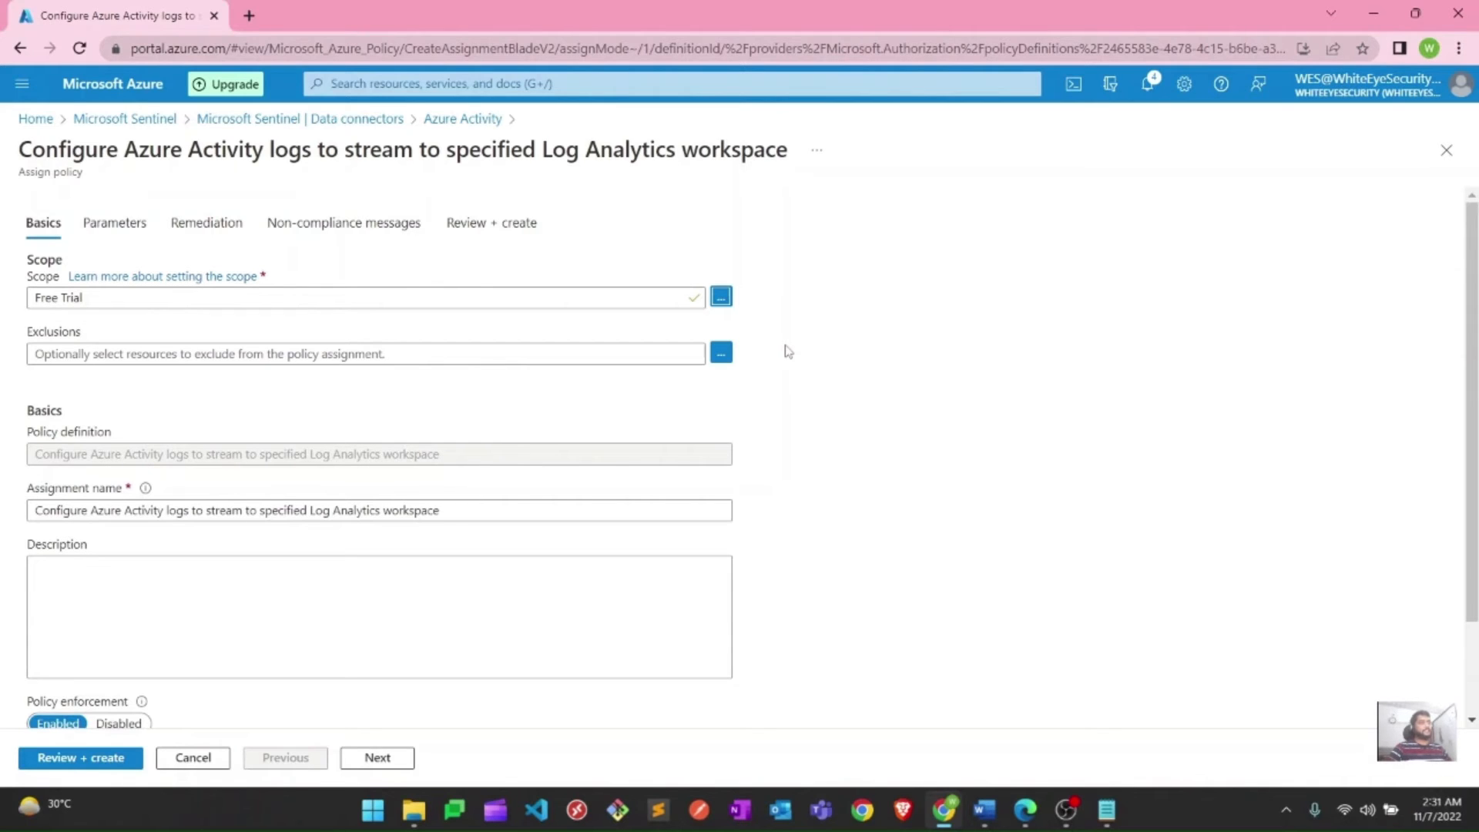
pyautogui.moveTo(189, 383)
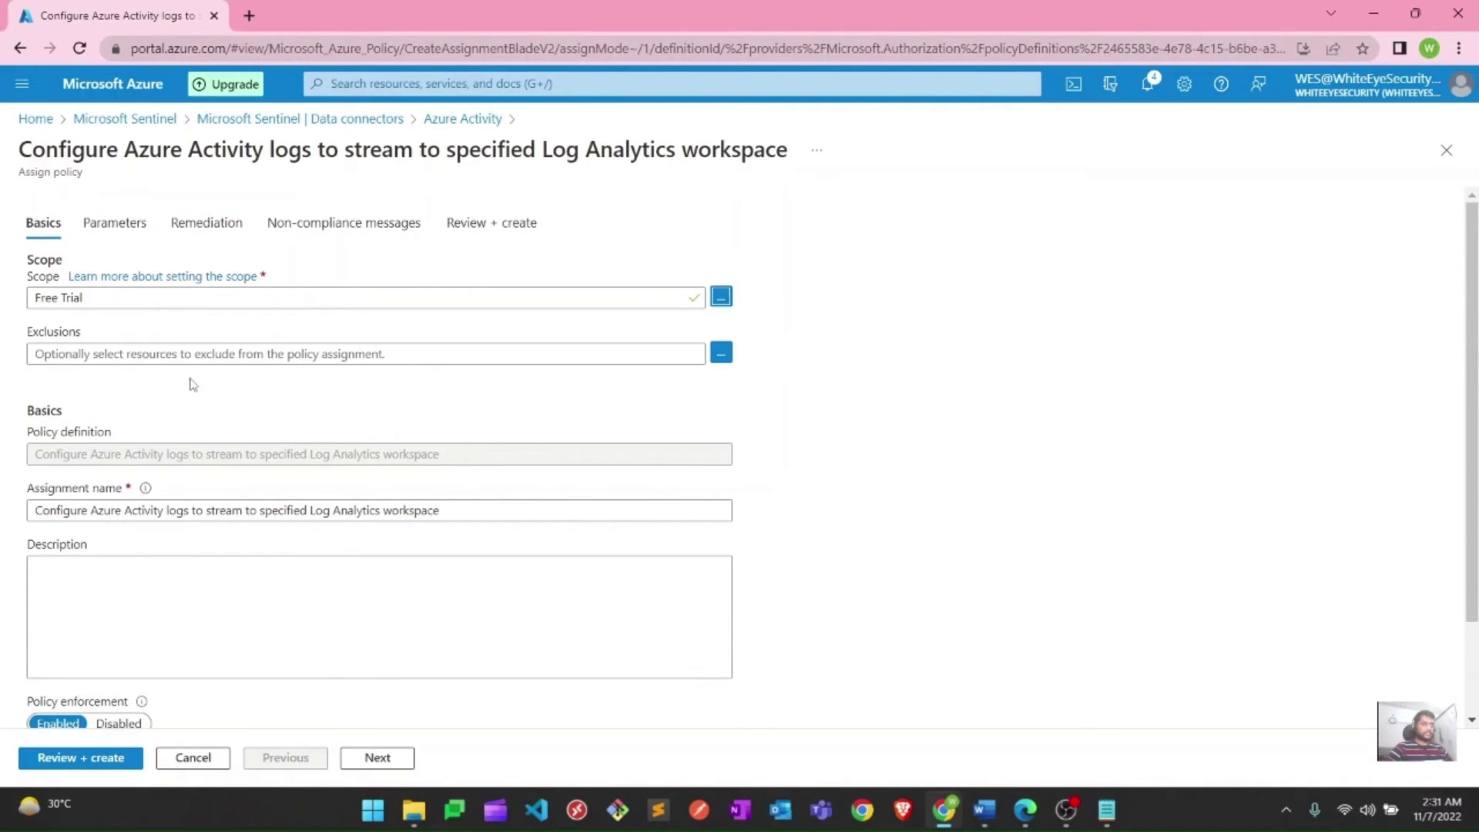
pyautogui.doubleClick(53, 331)
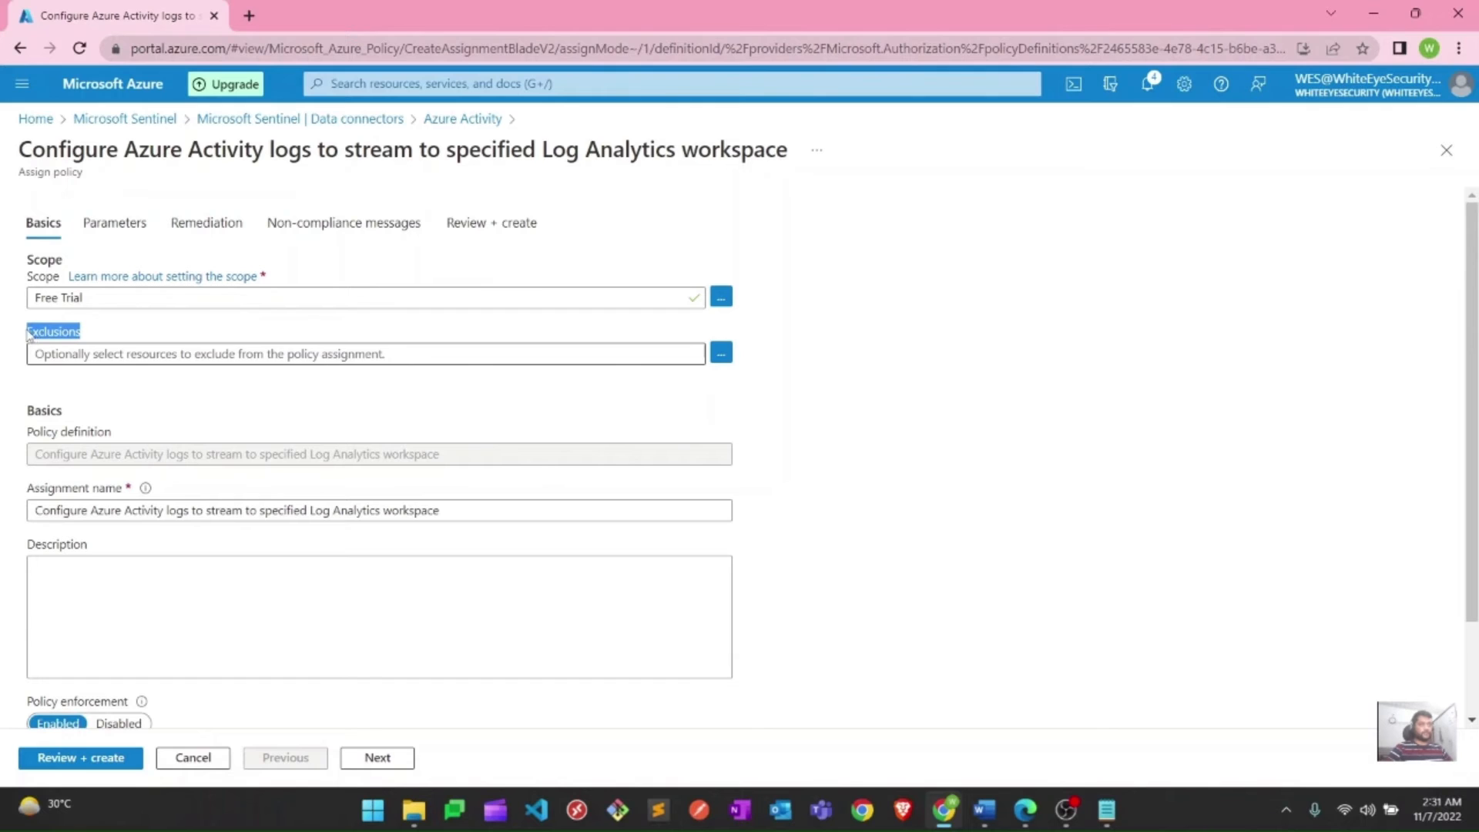
pyautogui.moveTo(681, 371)
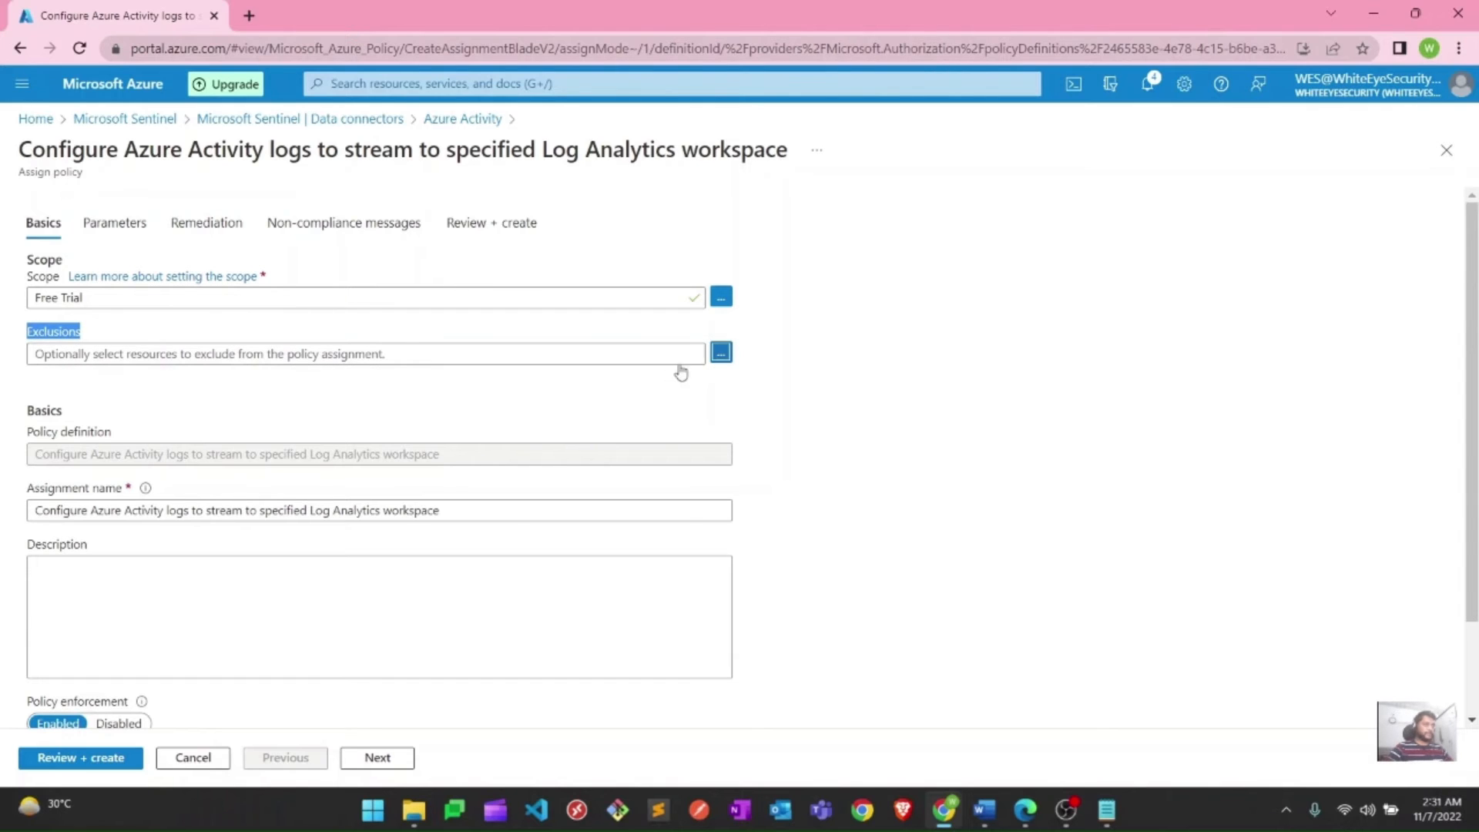
pyautogui.click(720, 352)
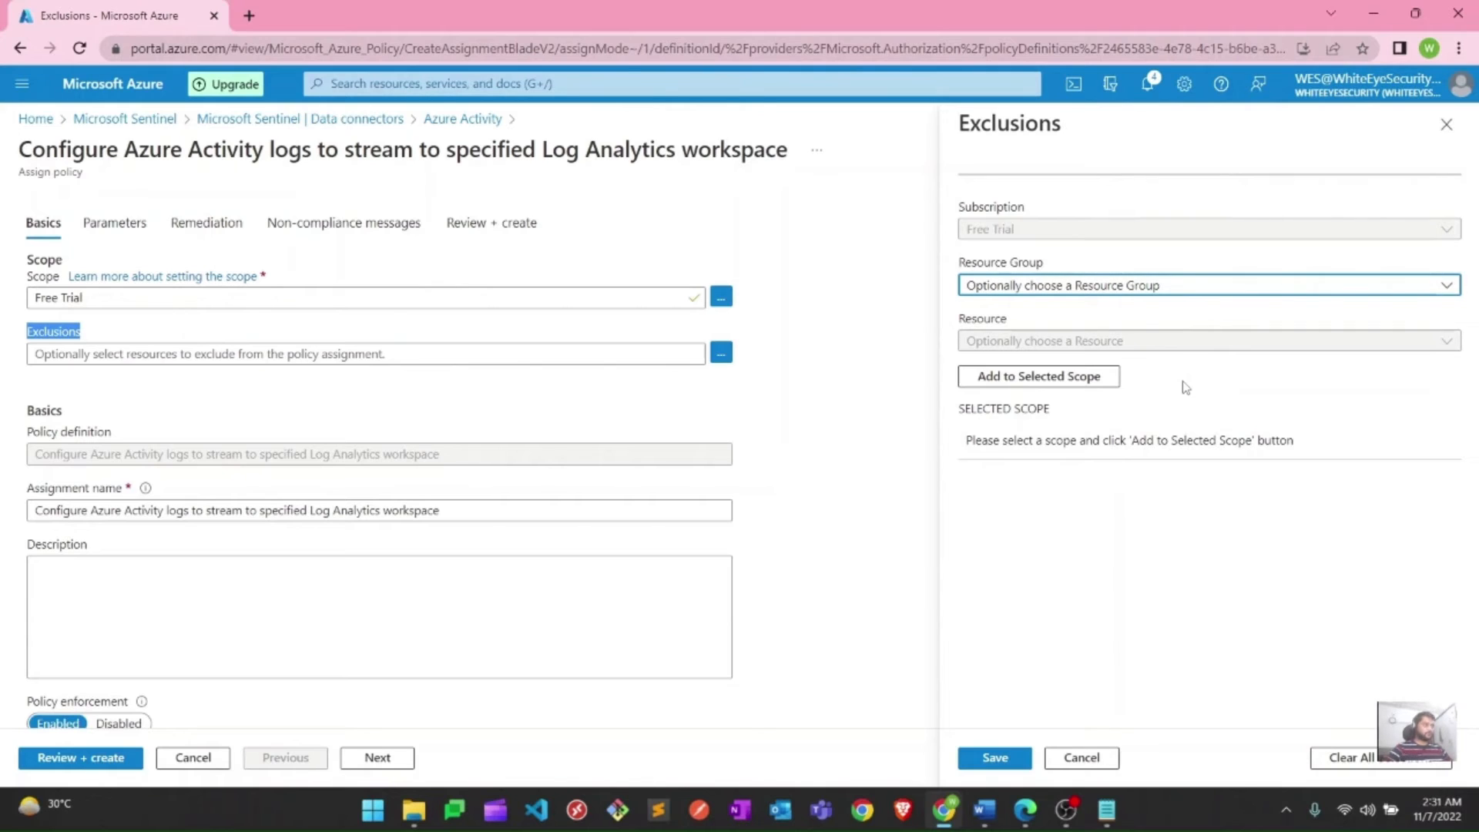
pyautogui.moveTo(1084, 441)
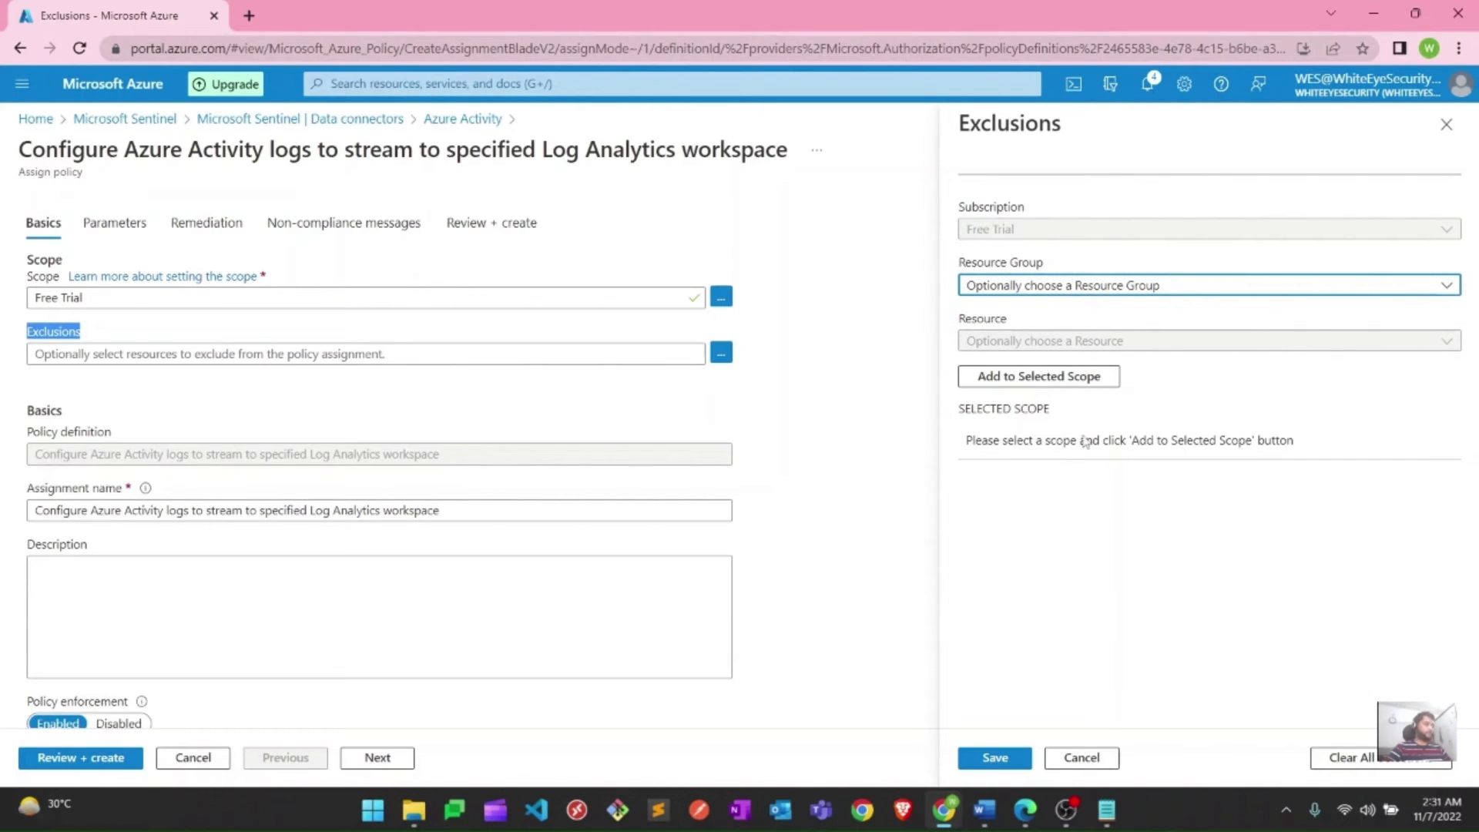
pyautogui.moveTo(1081, 758)
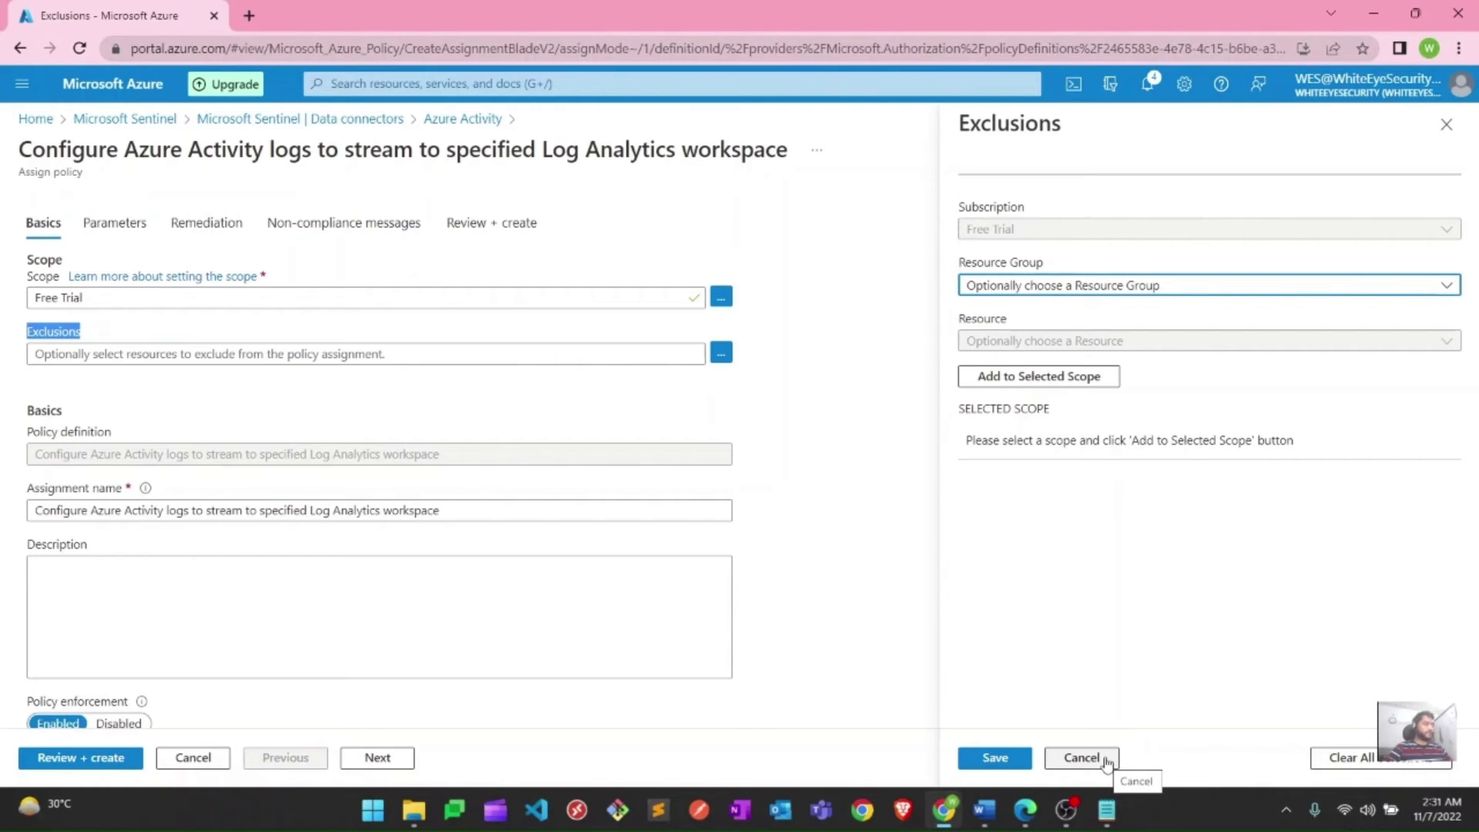
pyautogui.click(1081, 757)
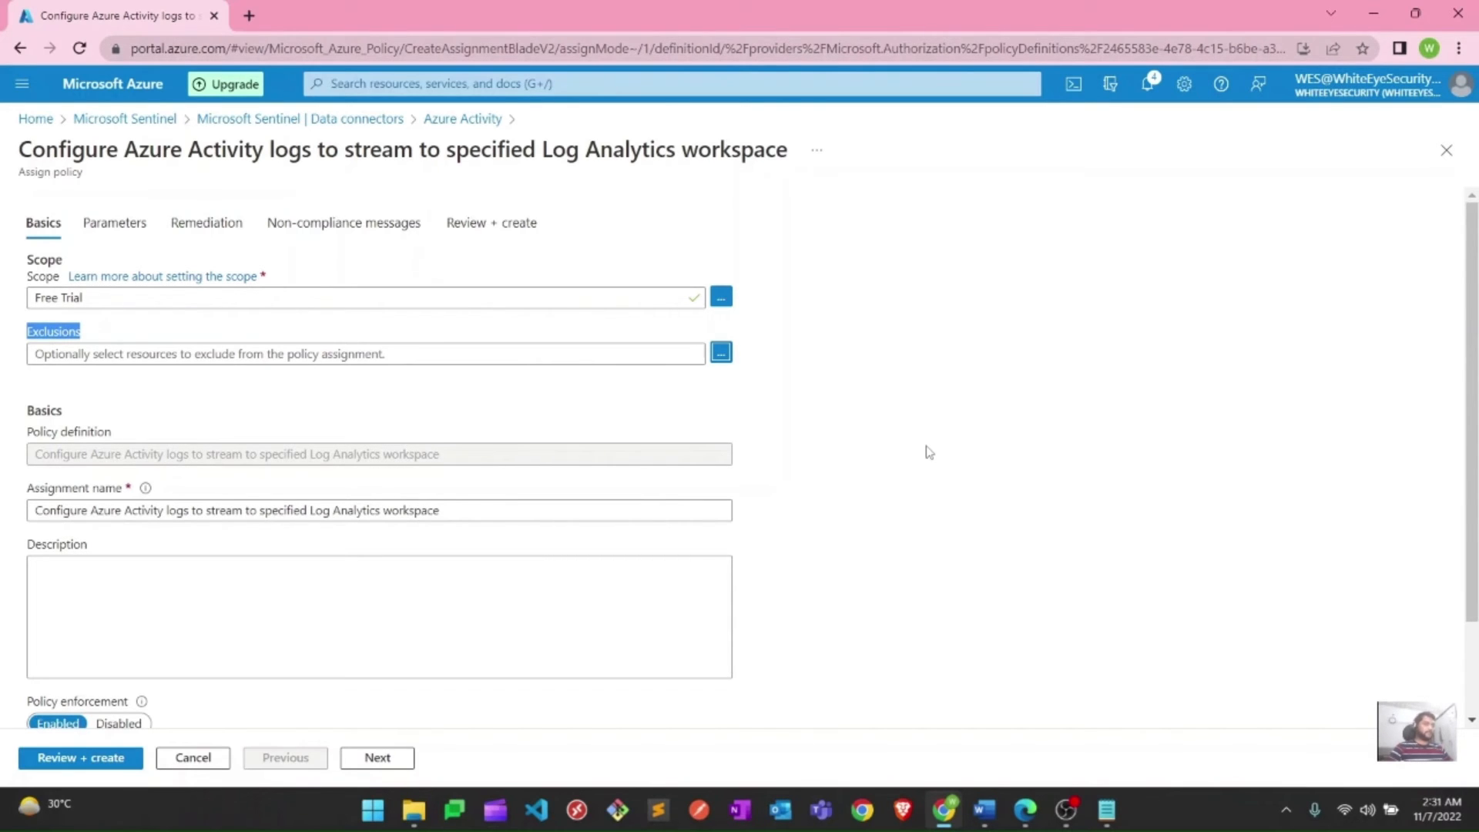
pyautogui.moveTo(141, 486)
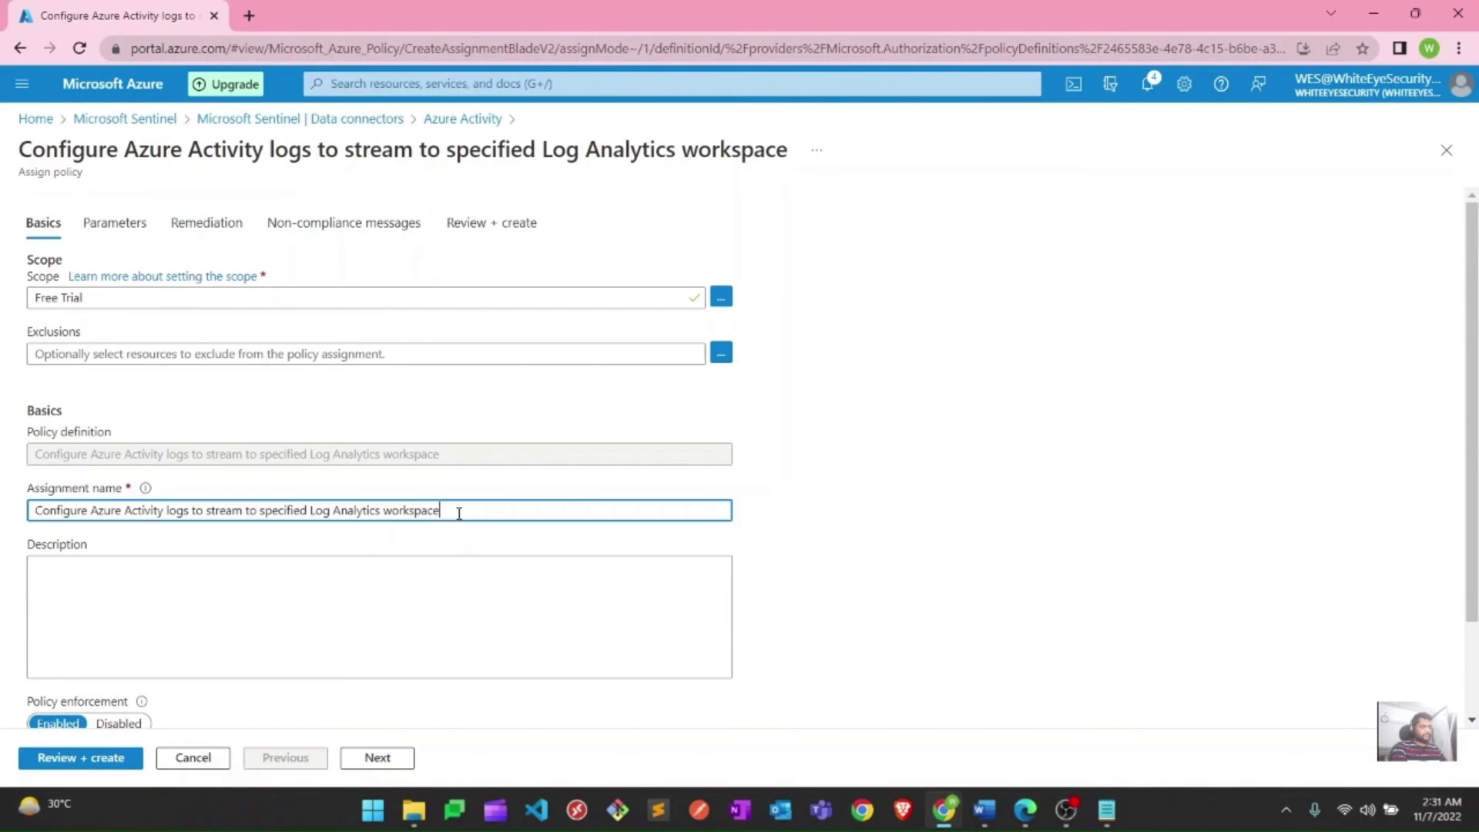
pyautogui.click(378, 617)
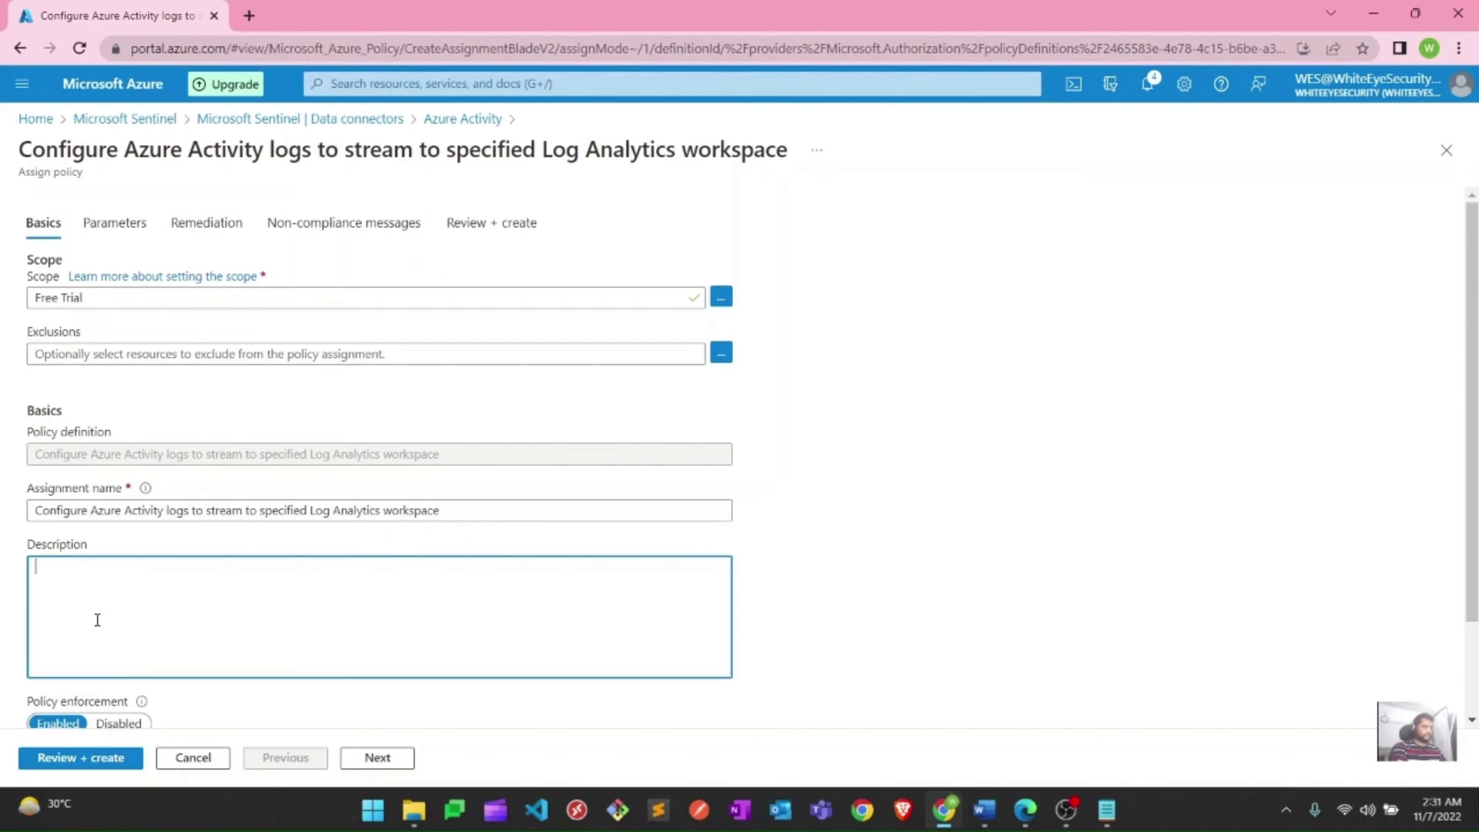
pyautogui.write('Configure Azure Activity logs to stream to specified Log Analytics workspace')
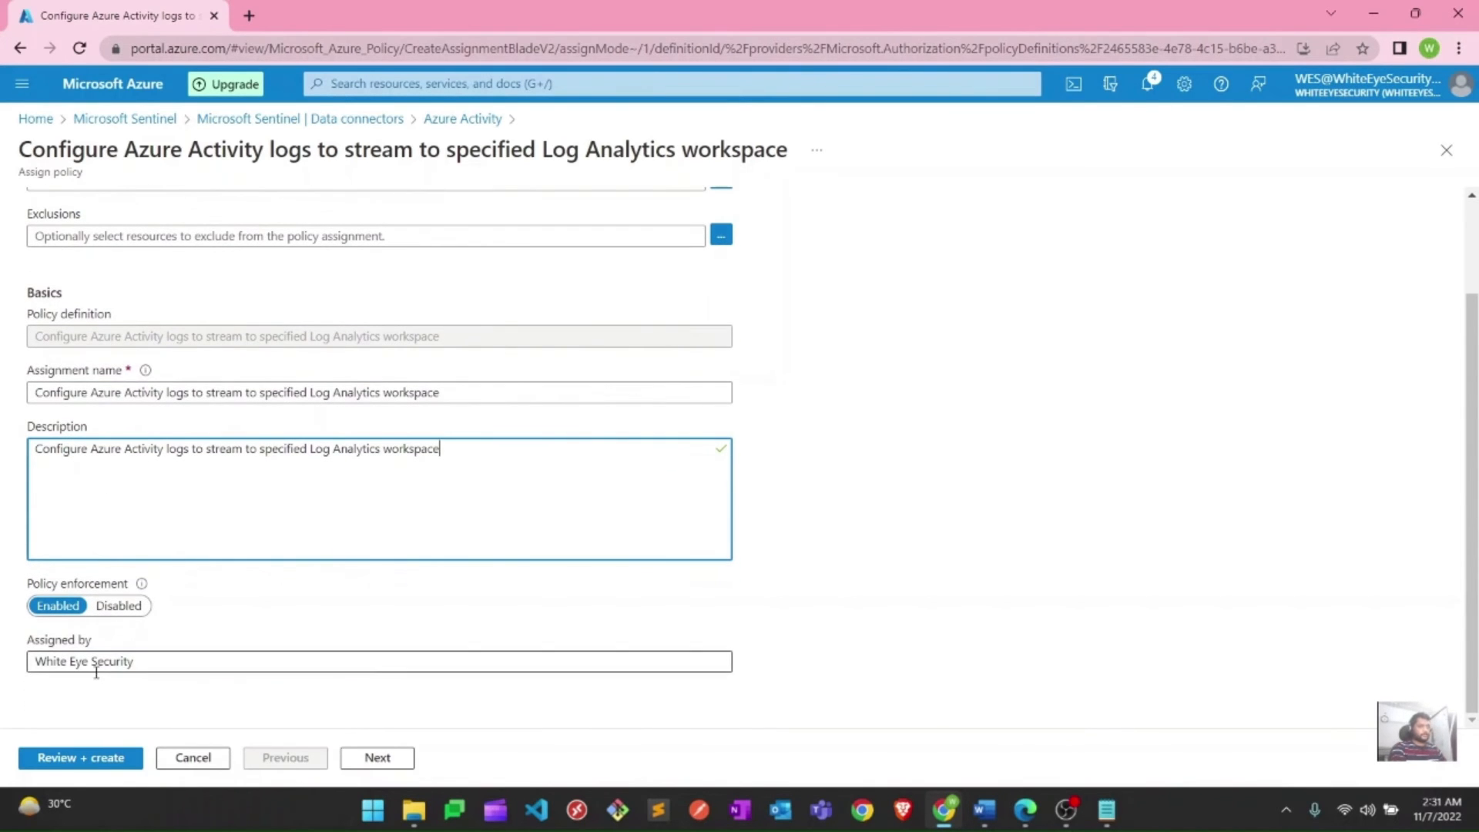
pyautogui.scroll(3)
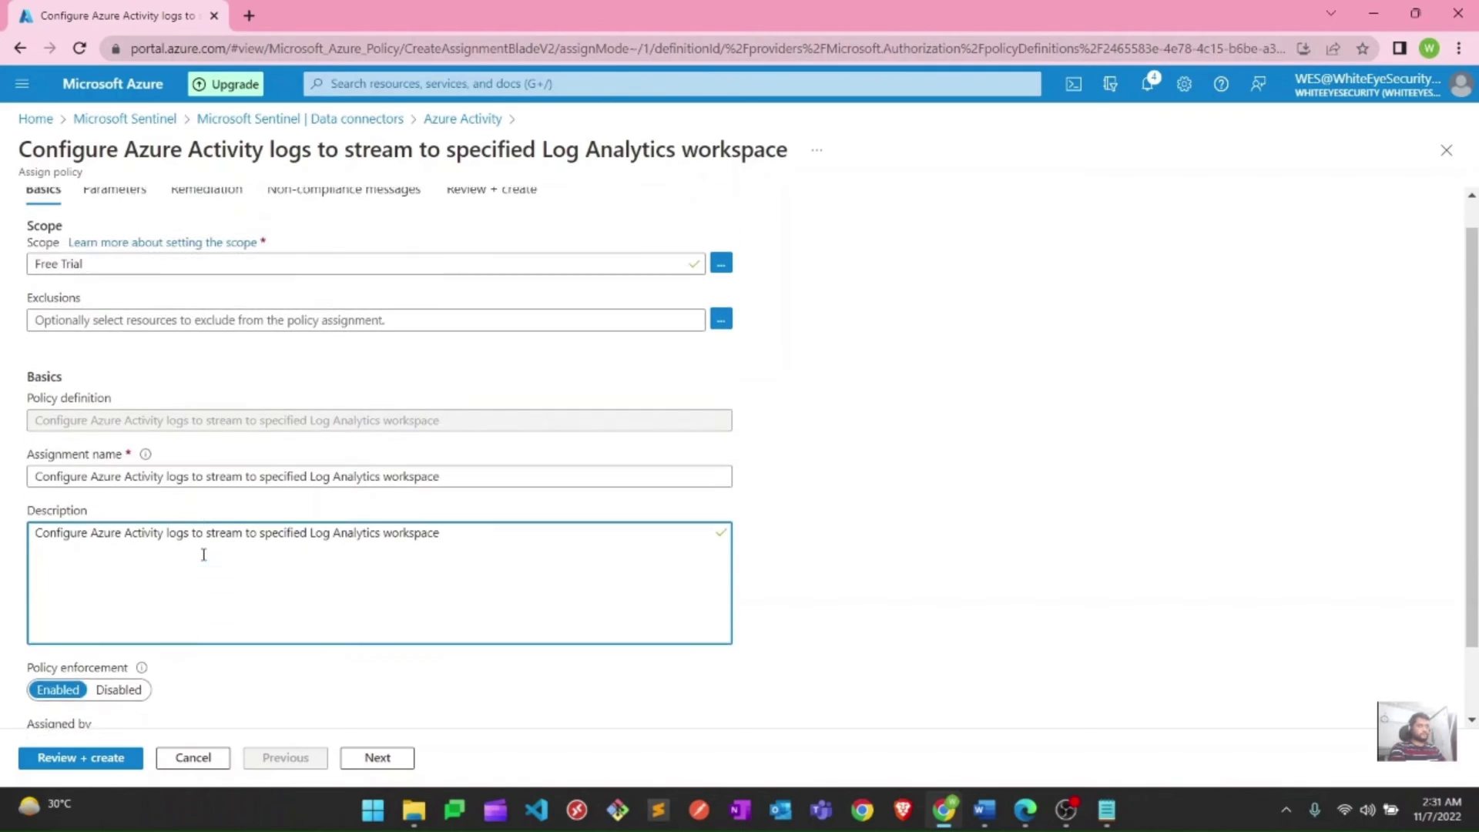
pyautogui.scroll(-3)
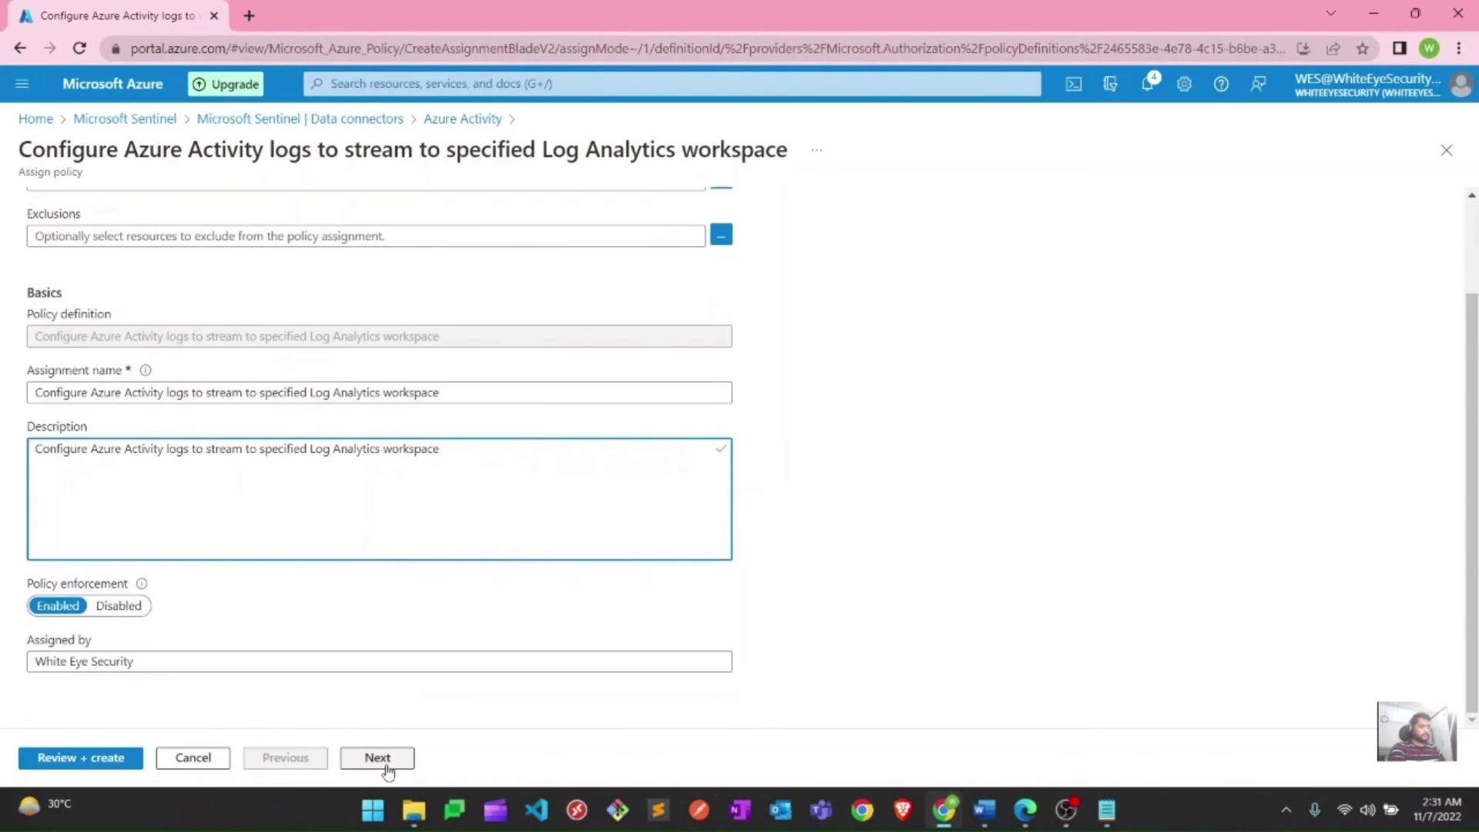
# On Parameters, set Youtube-Sentinel-LAW as the primary Log Analytics workspace
pyautogui.click(377, 757)
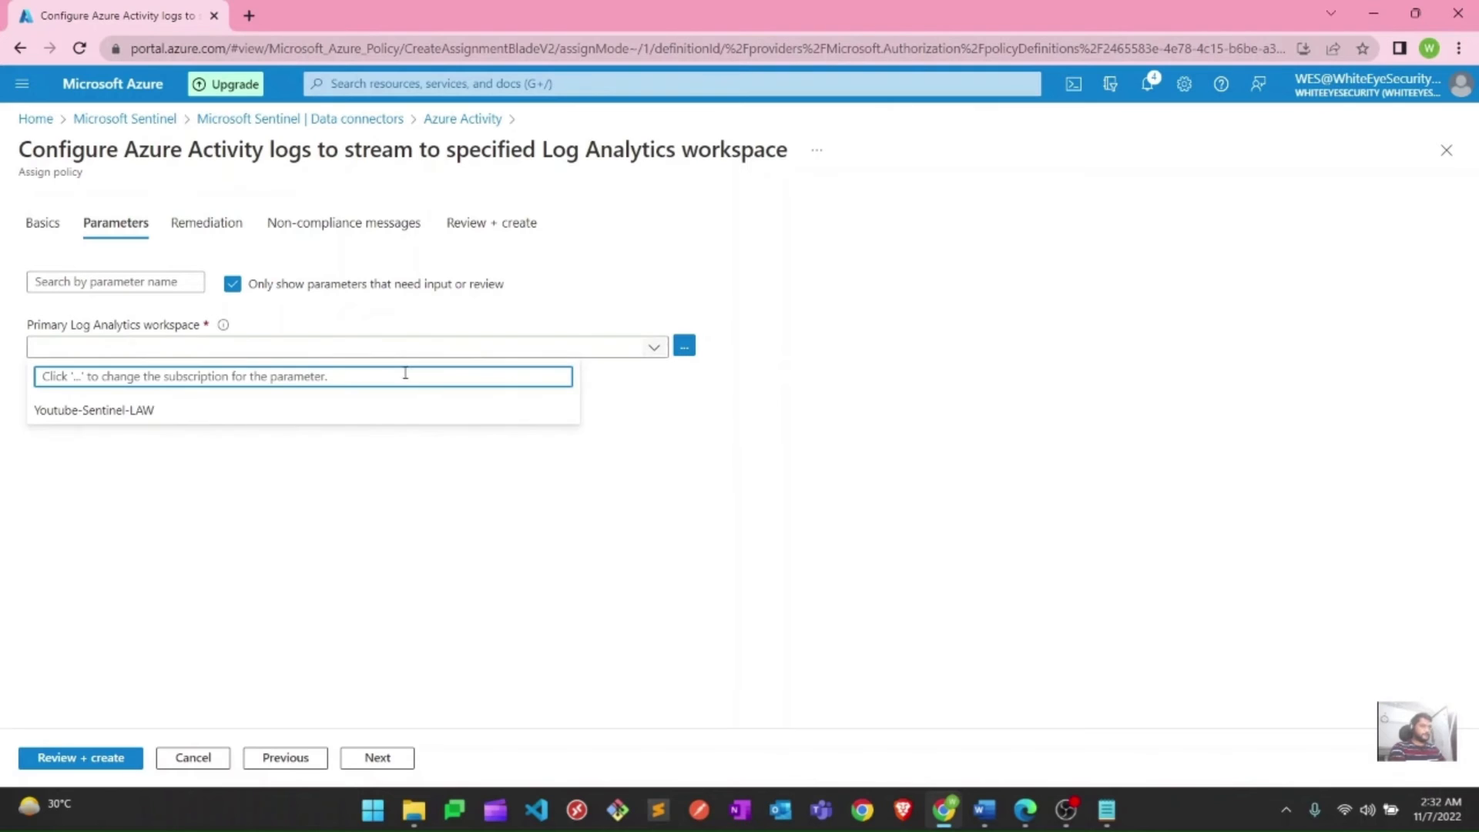
pyautogui.click(94, 409)
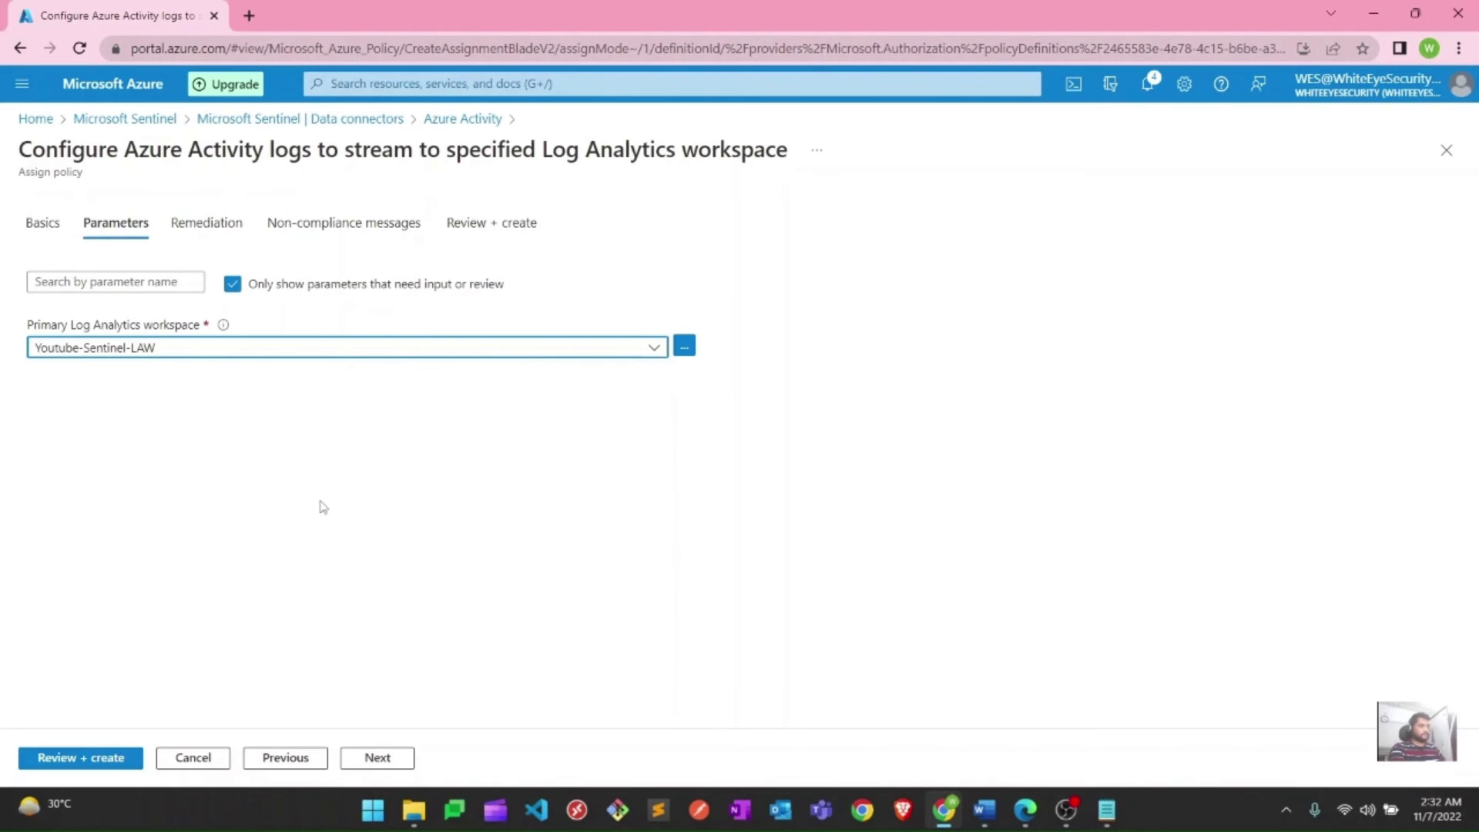
pyautogui.moveTo(190, 355)
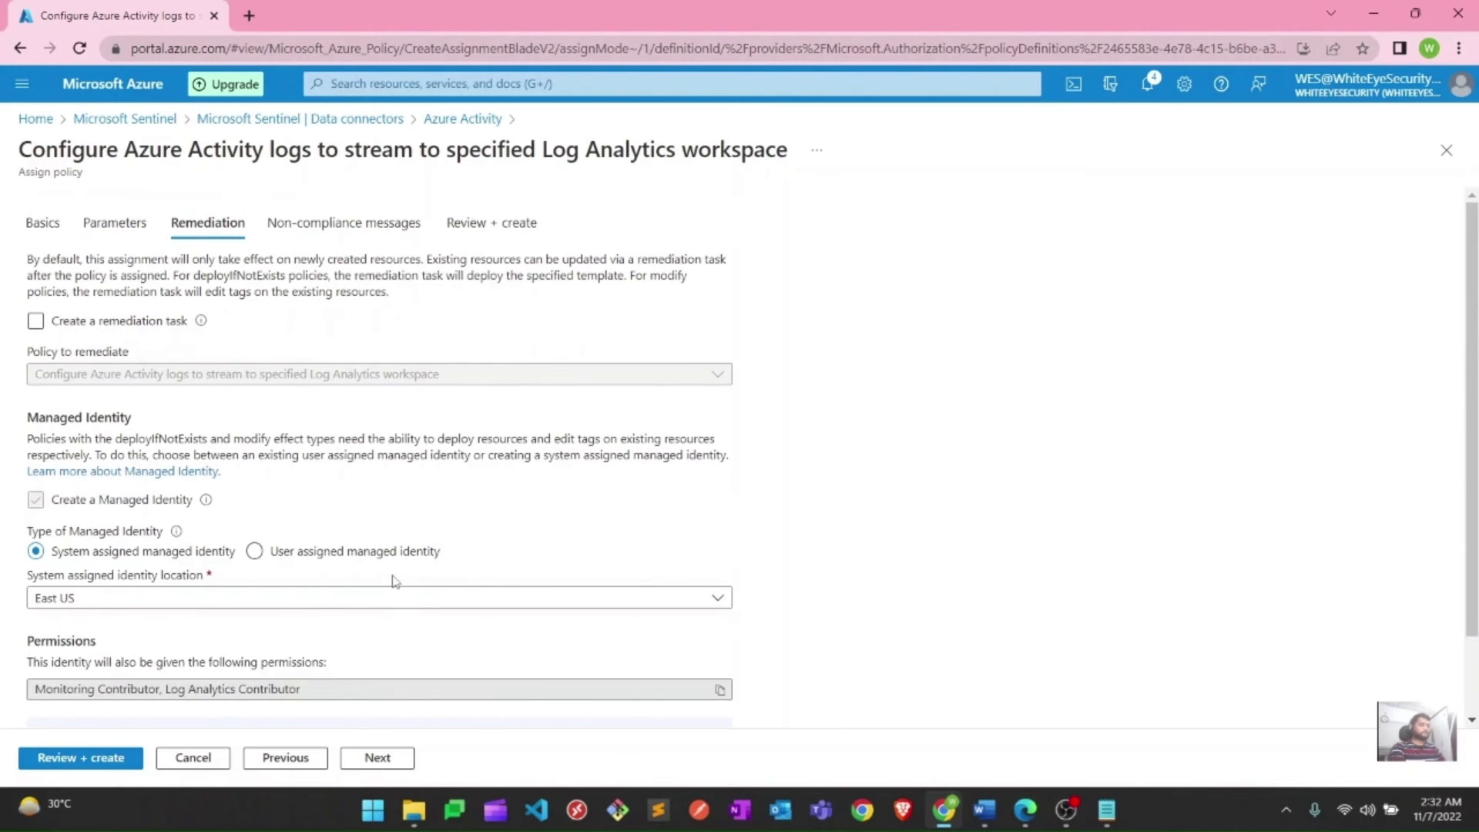
pyautogui.moveTo(74, 418)
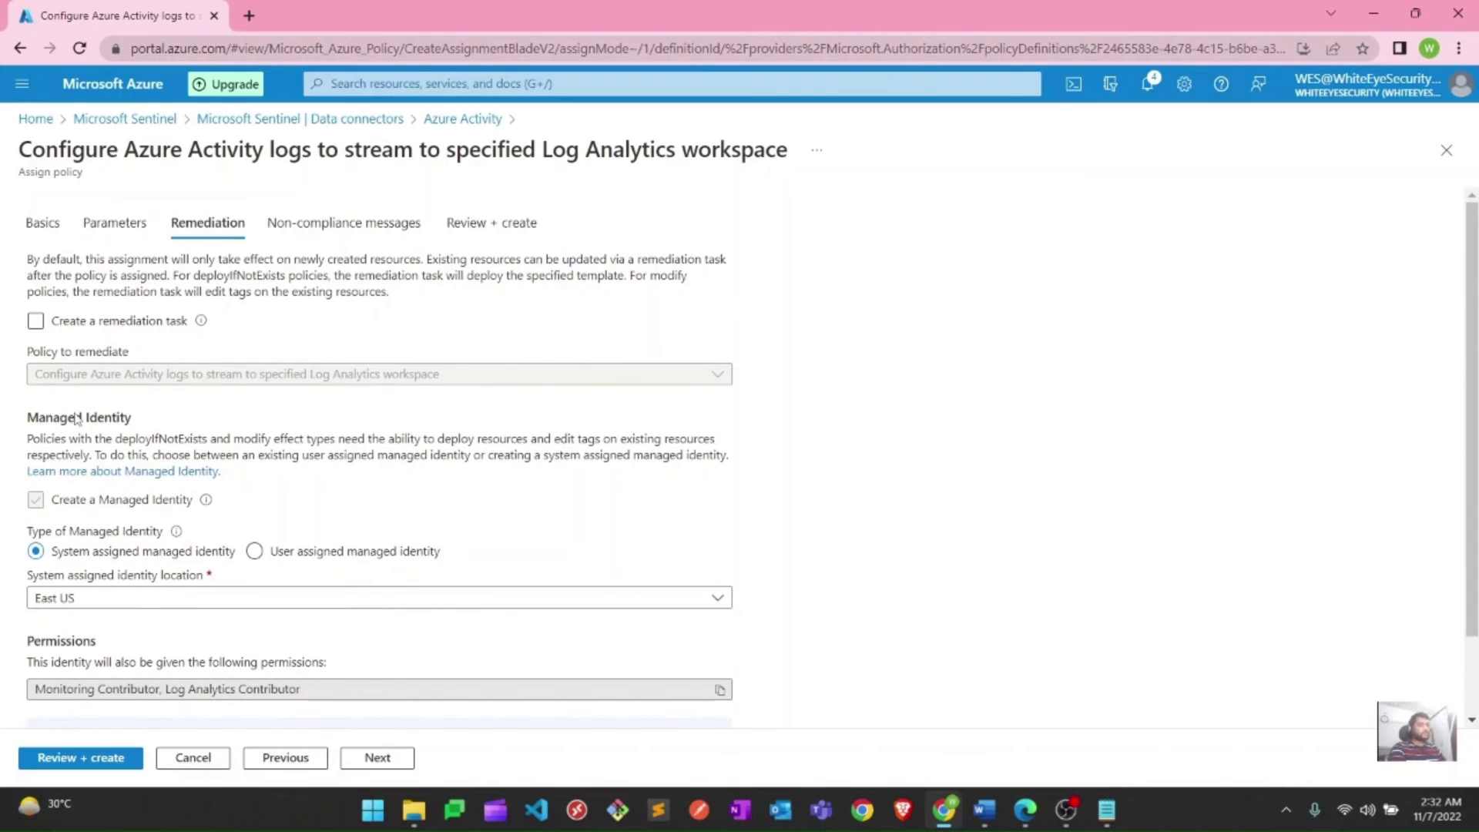
# Tick 'Create a remediation task' and review the East US system-assigned managed identity
pyautogui.click(36, 320)
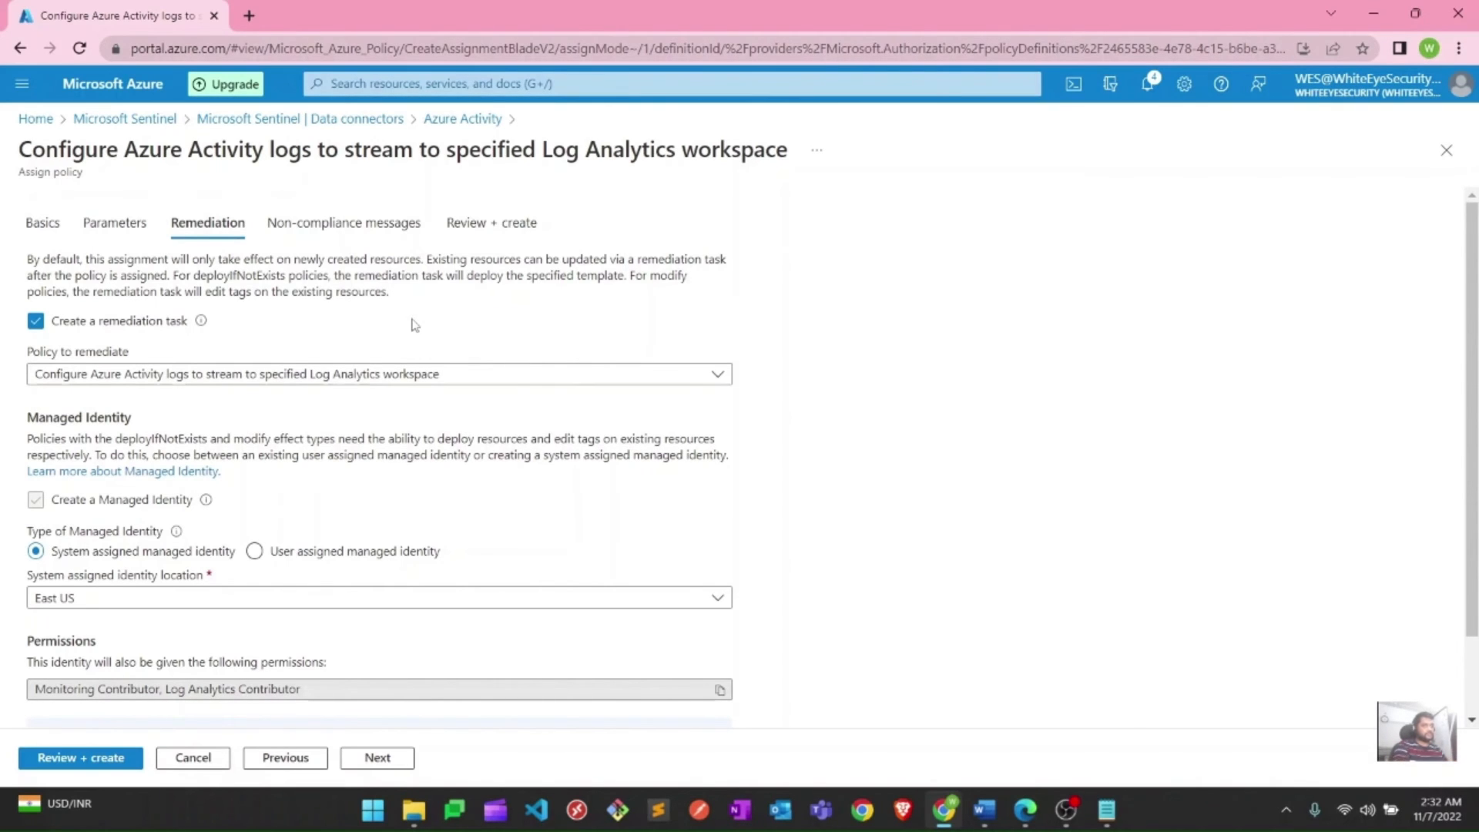
pyautogui.scroll(-3)
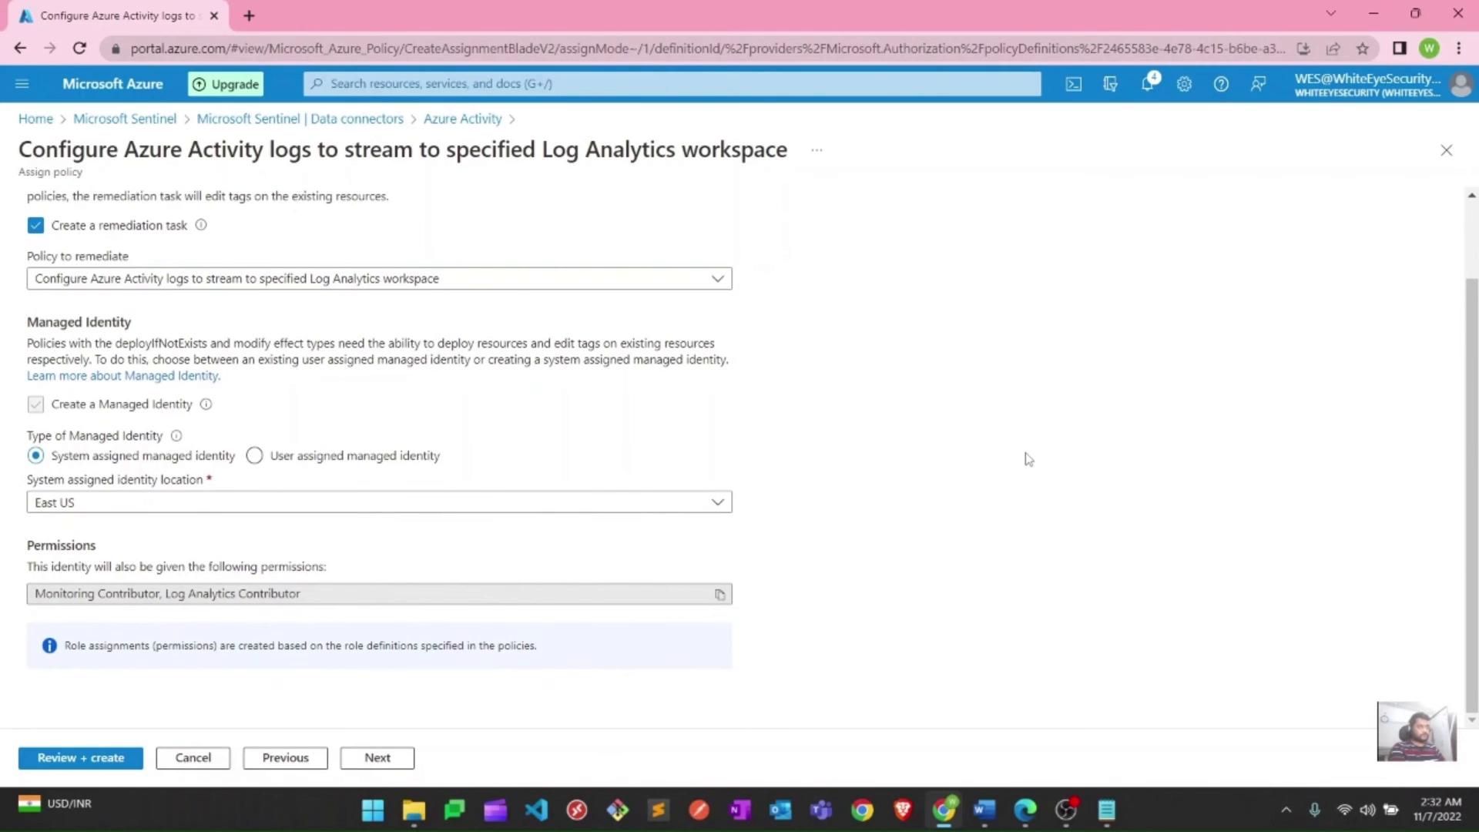
pyautogui.moveTo(370, 718)
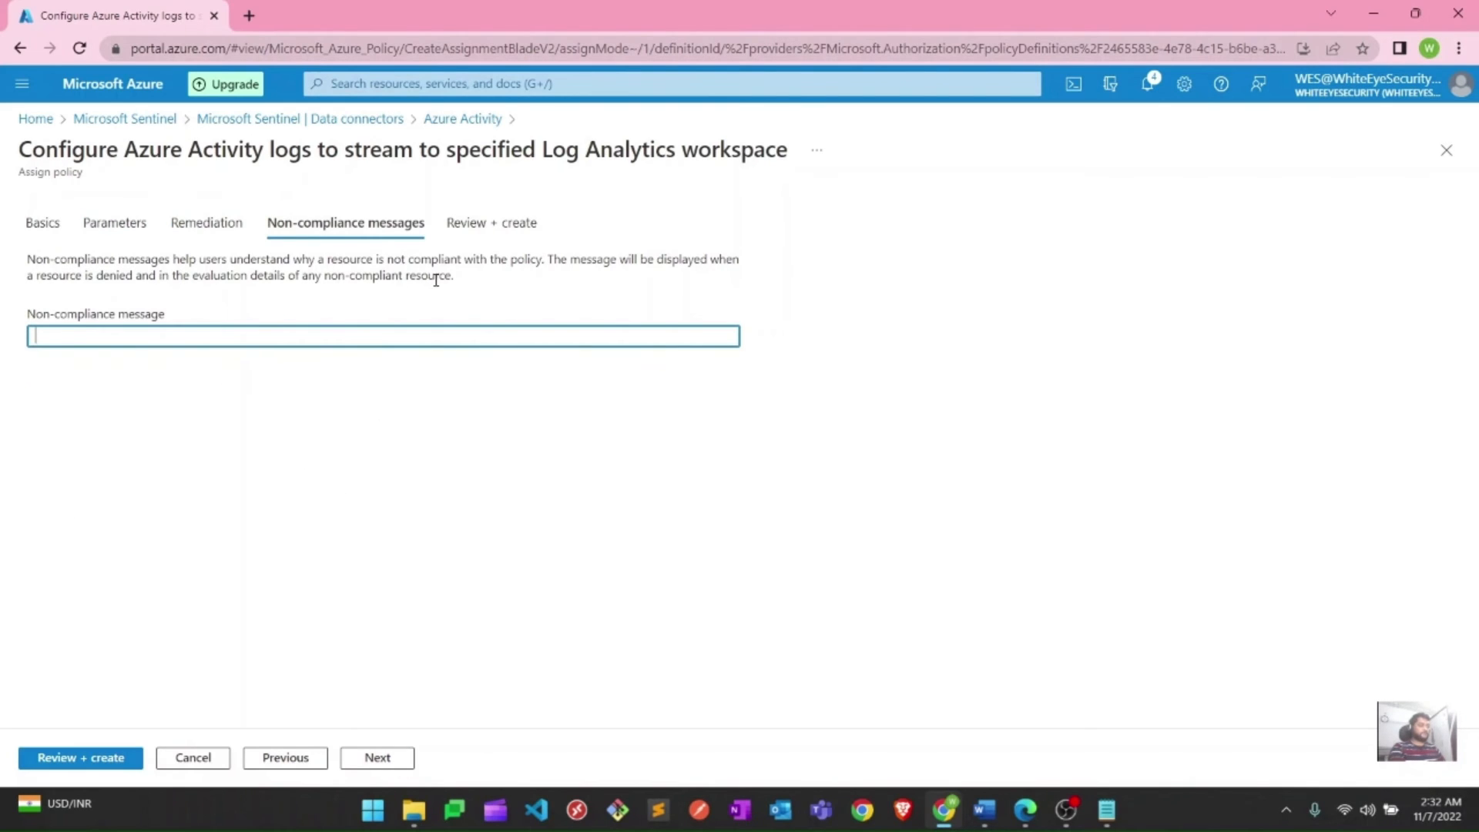
pyautogui.moveTo(463, 283)
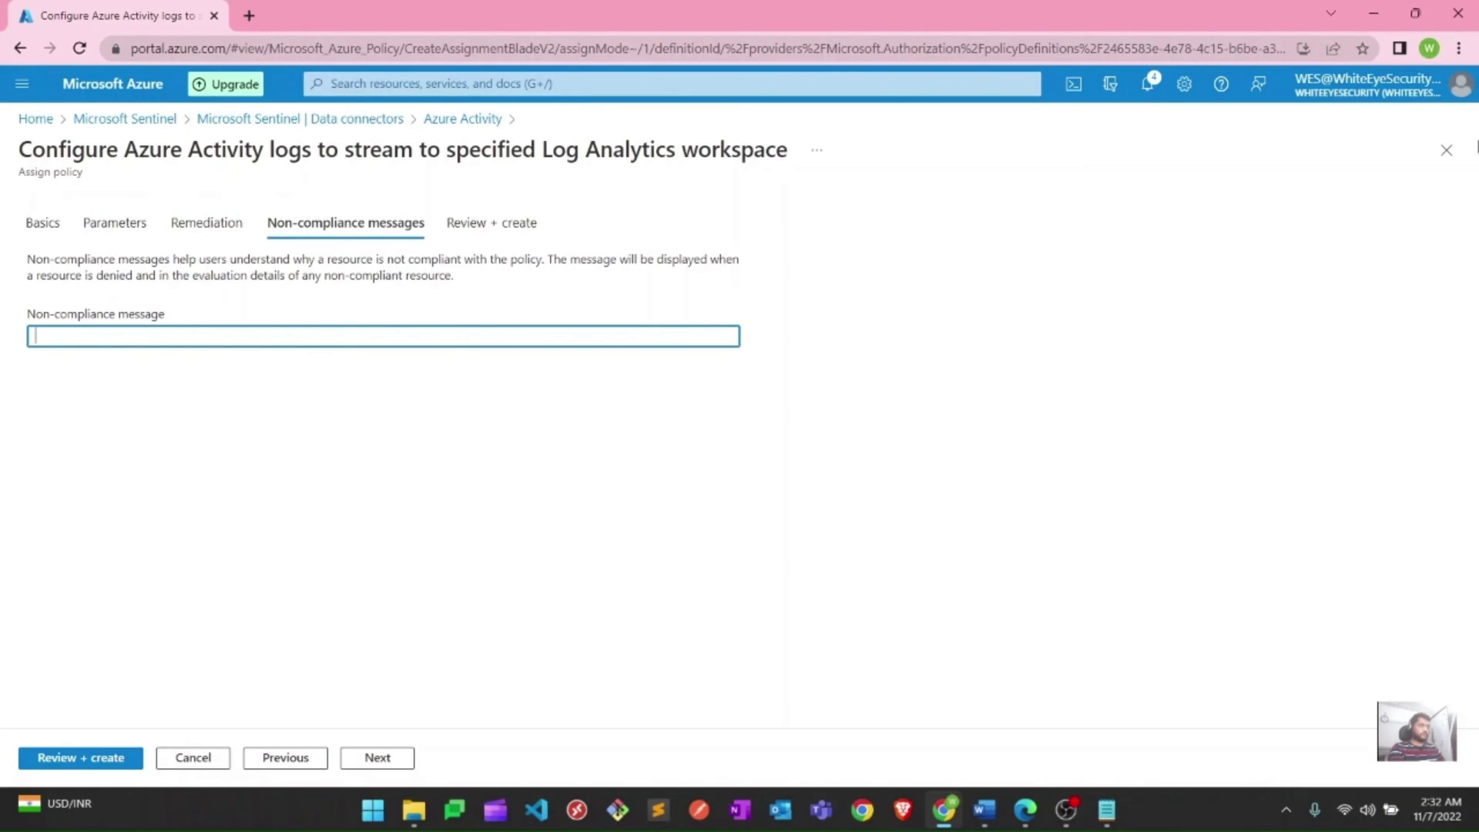
pyautogui.moveTo(463, 283)
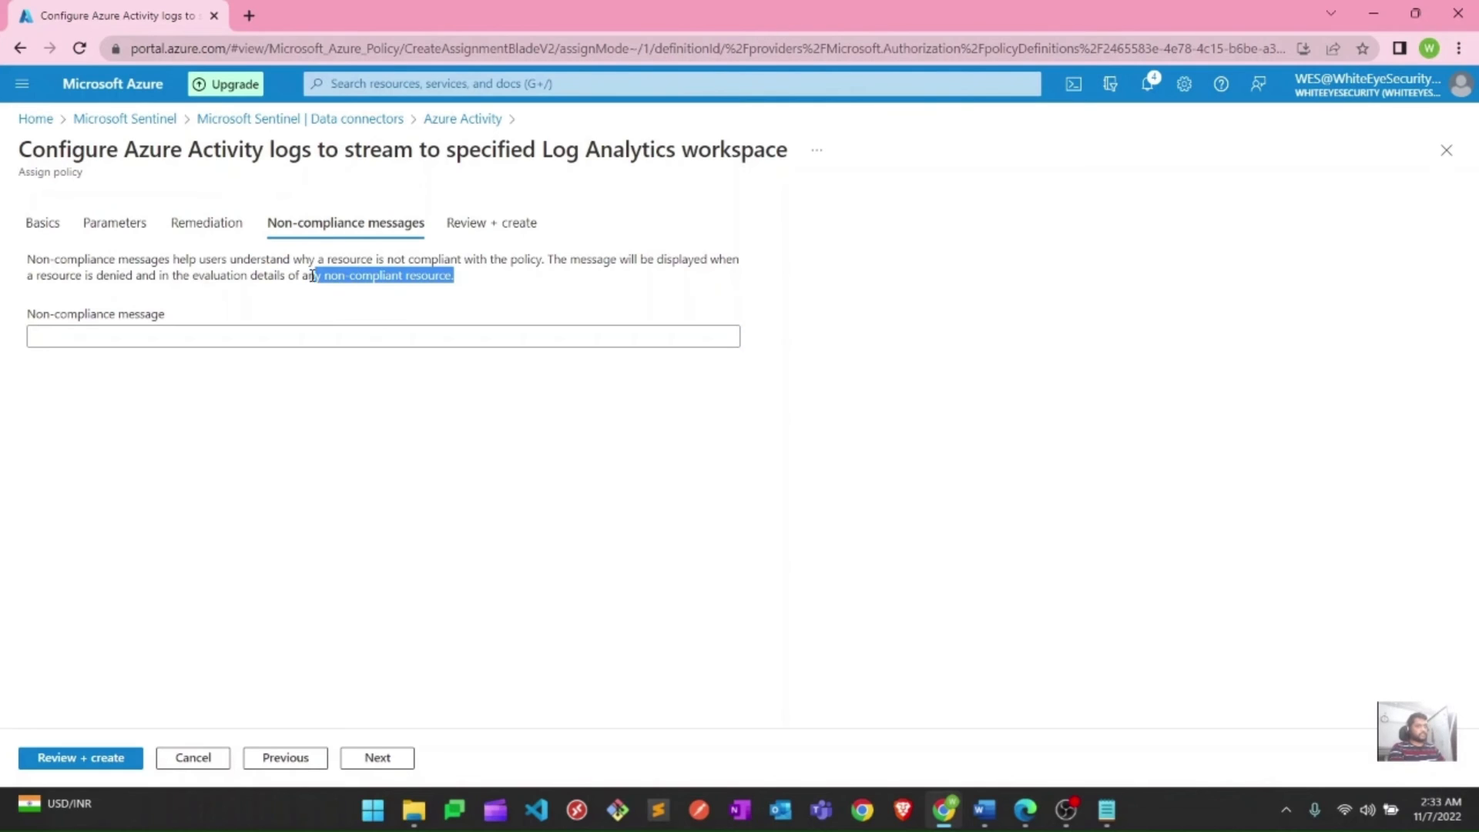
# Enter the non-compliance message 'This NSG dont have Diagnostic setting Enabled' from Notepad
pyautogui.click(382, 336)
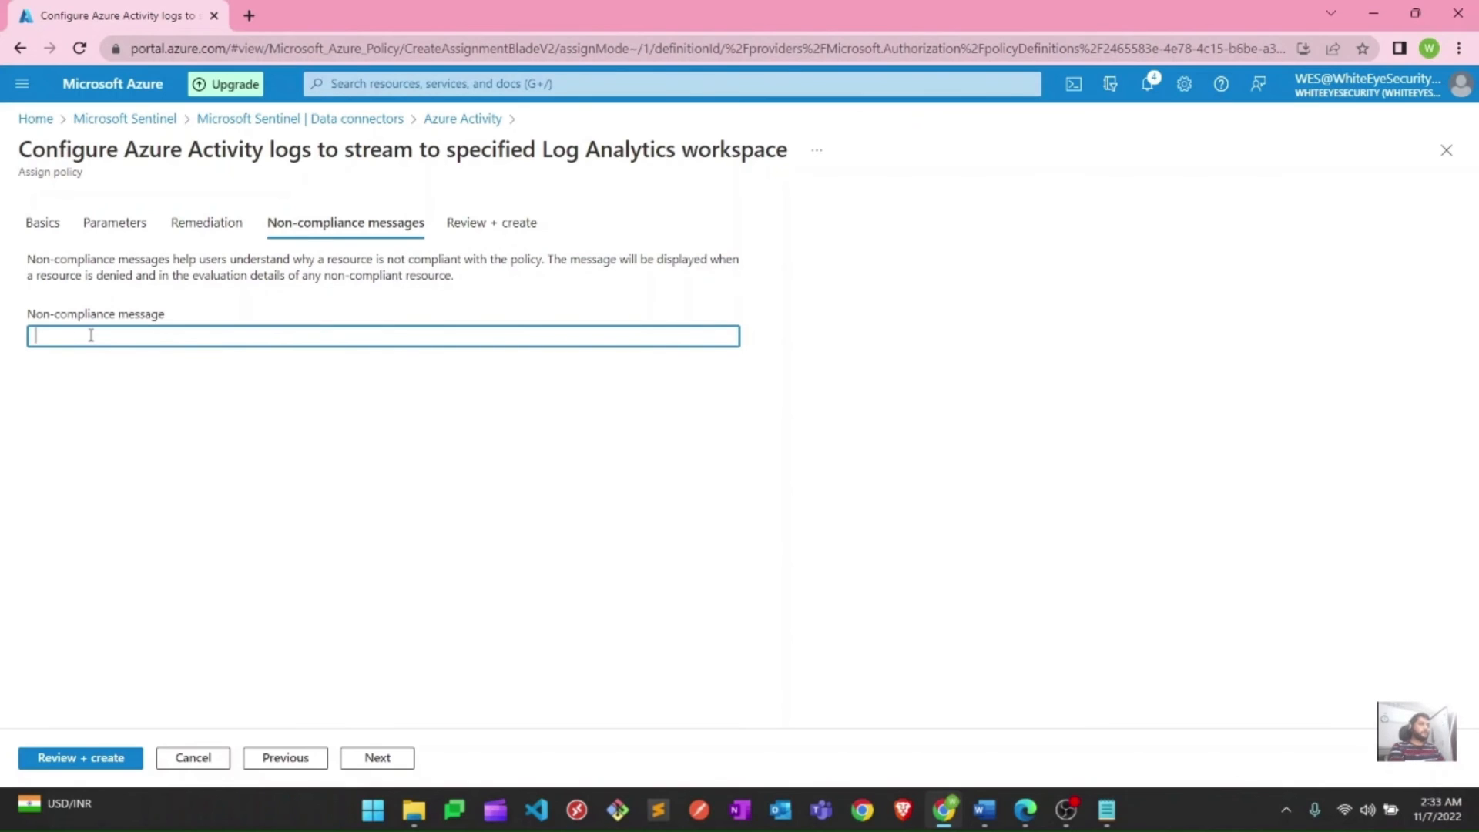
pyautogui.moveTo(1003, 677)
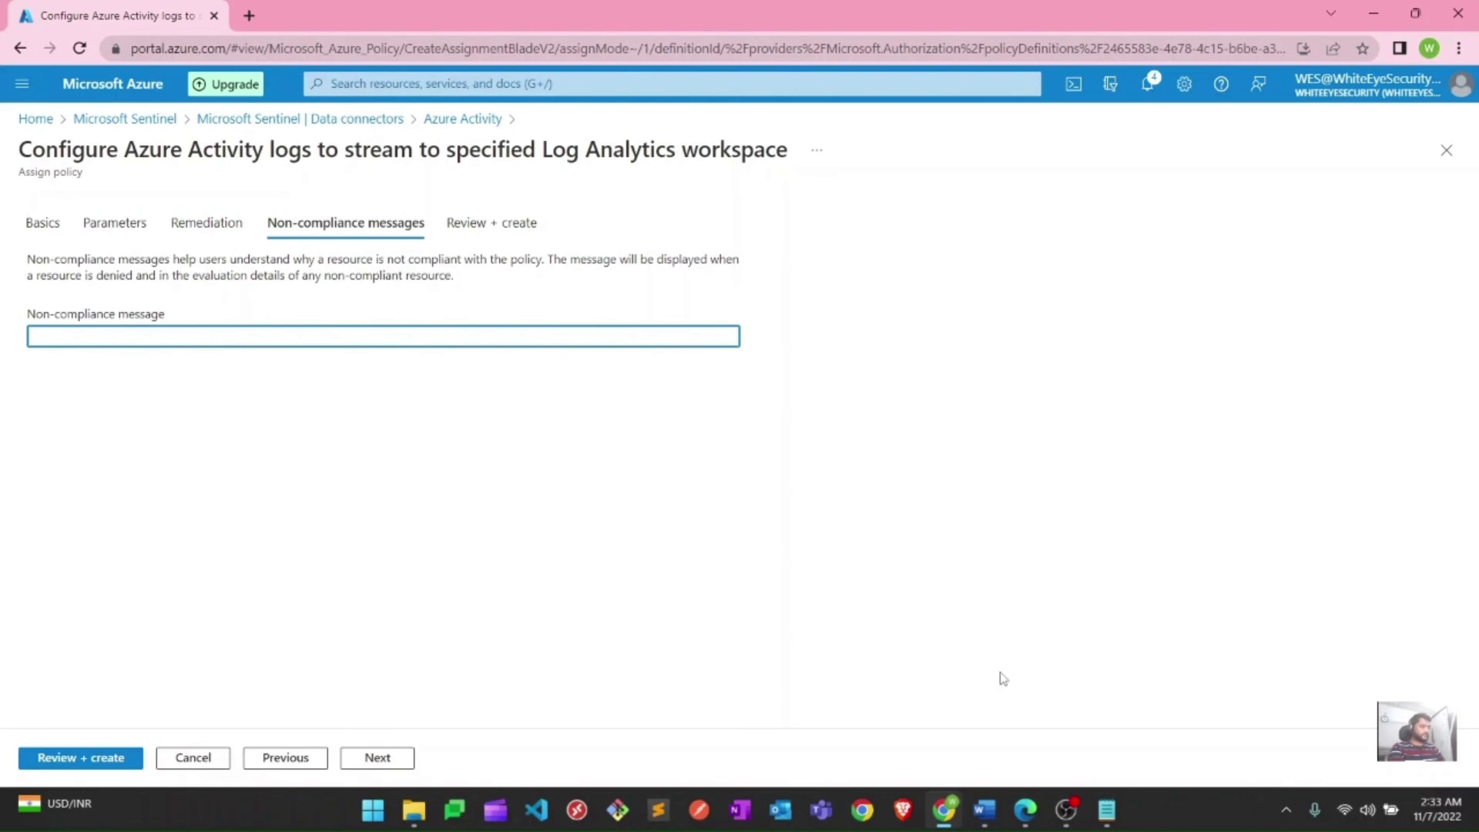
pyautogui.click(1105, 809)
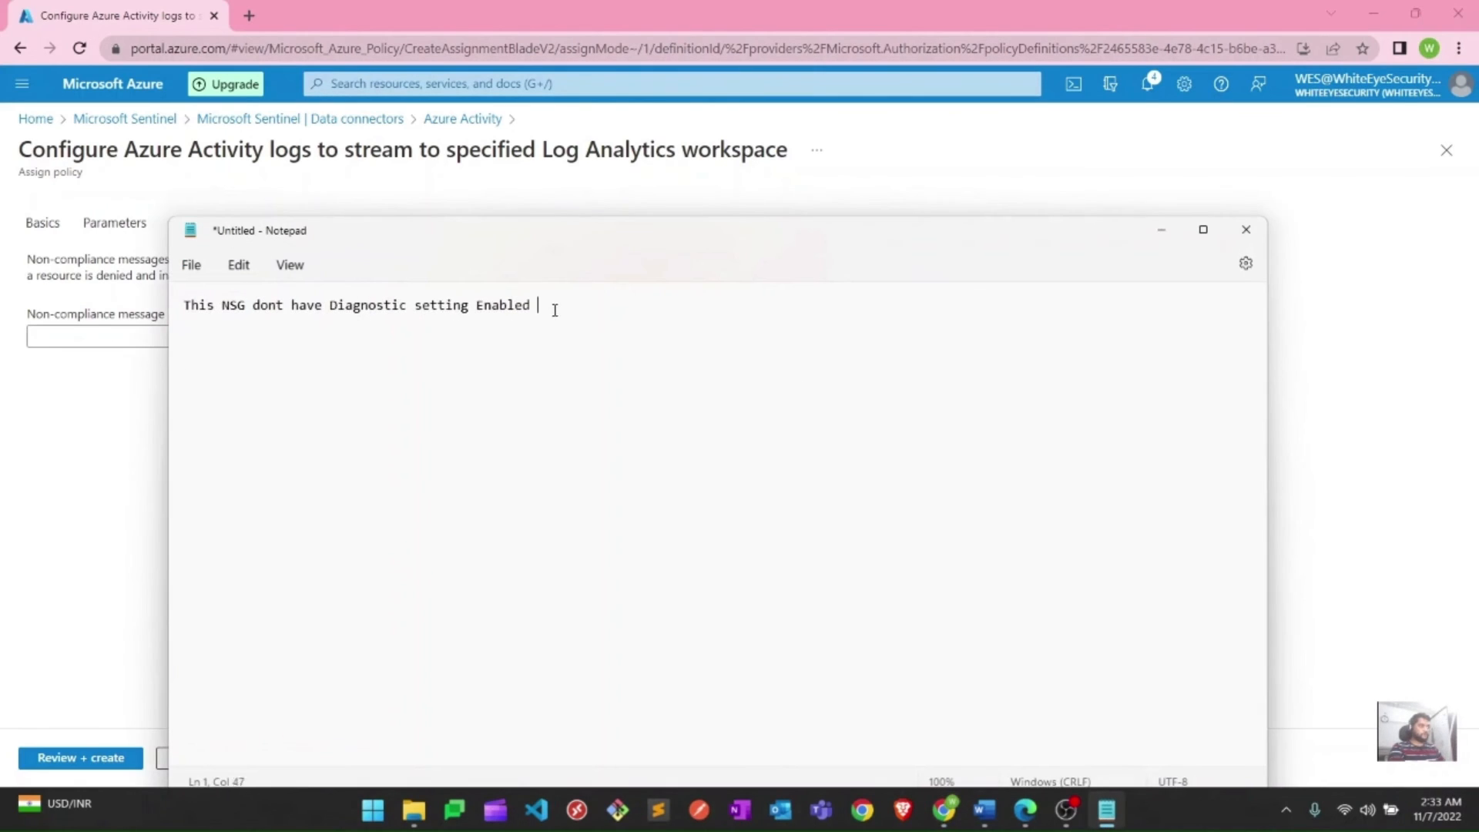
pyautogui.press('ctrl+a')
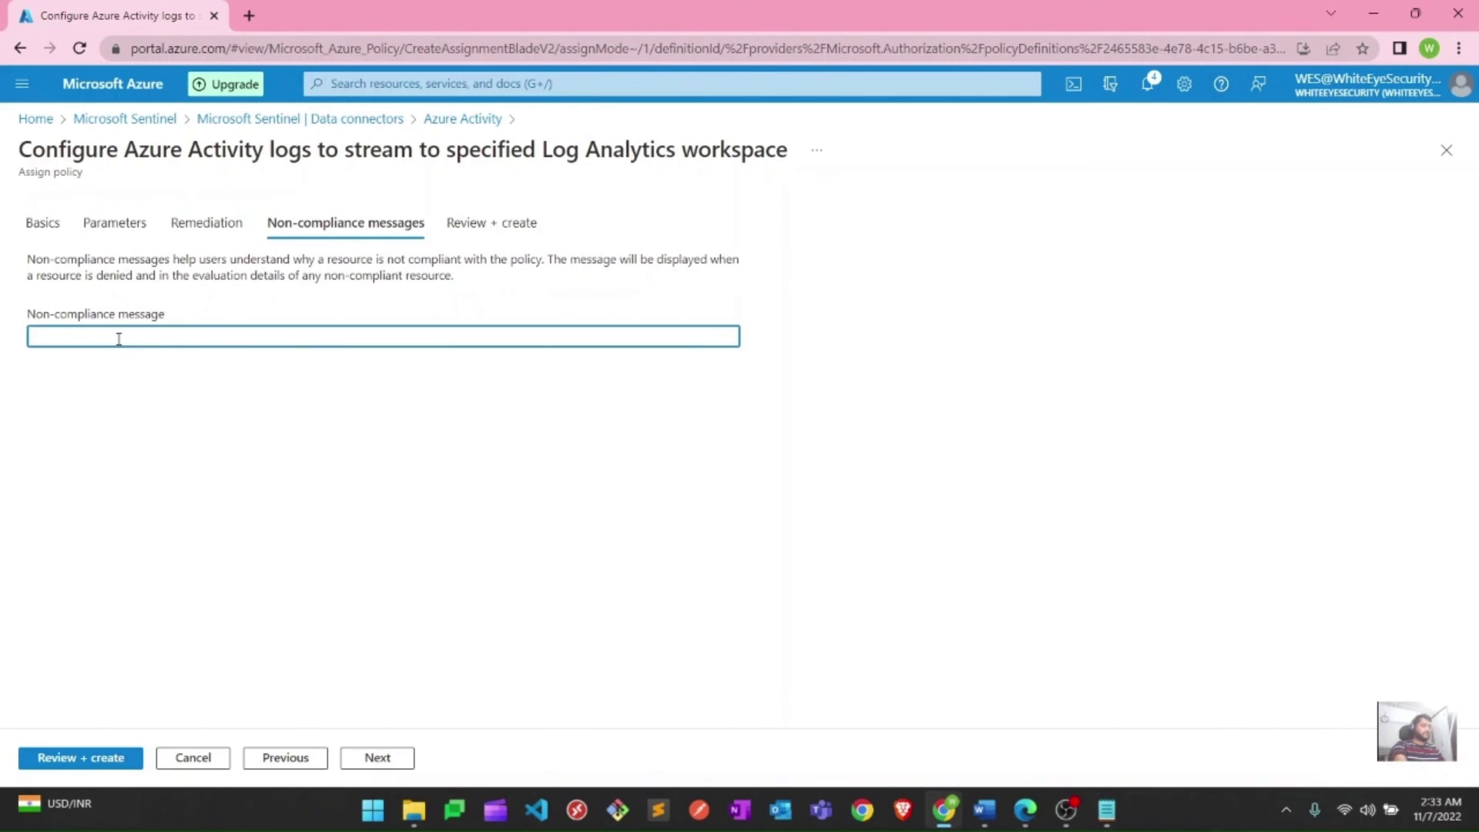
pyautogui.write('This NSG dont have Diagnostic setting Enabled')
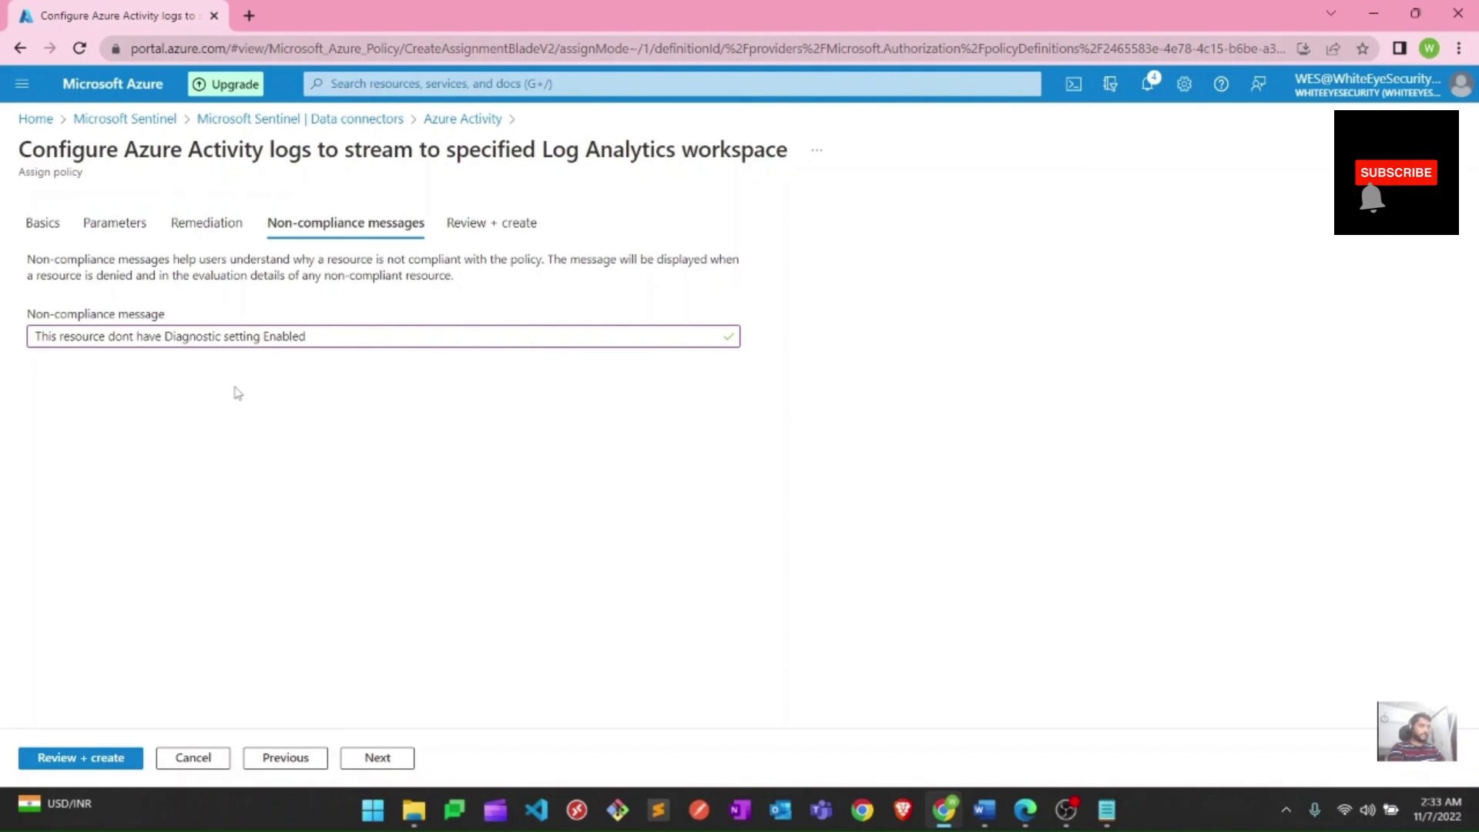
pyautogui.moveTo(333, 566)
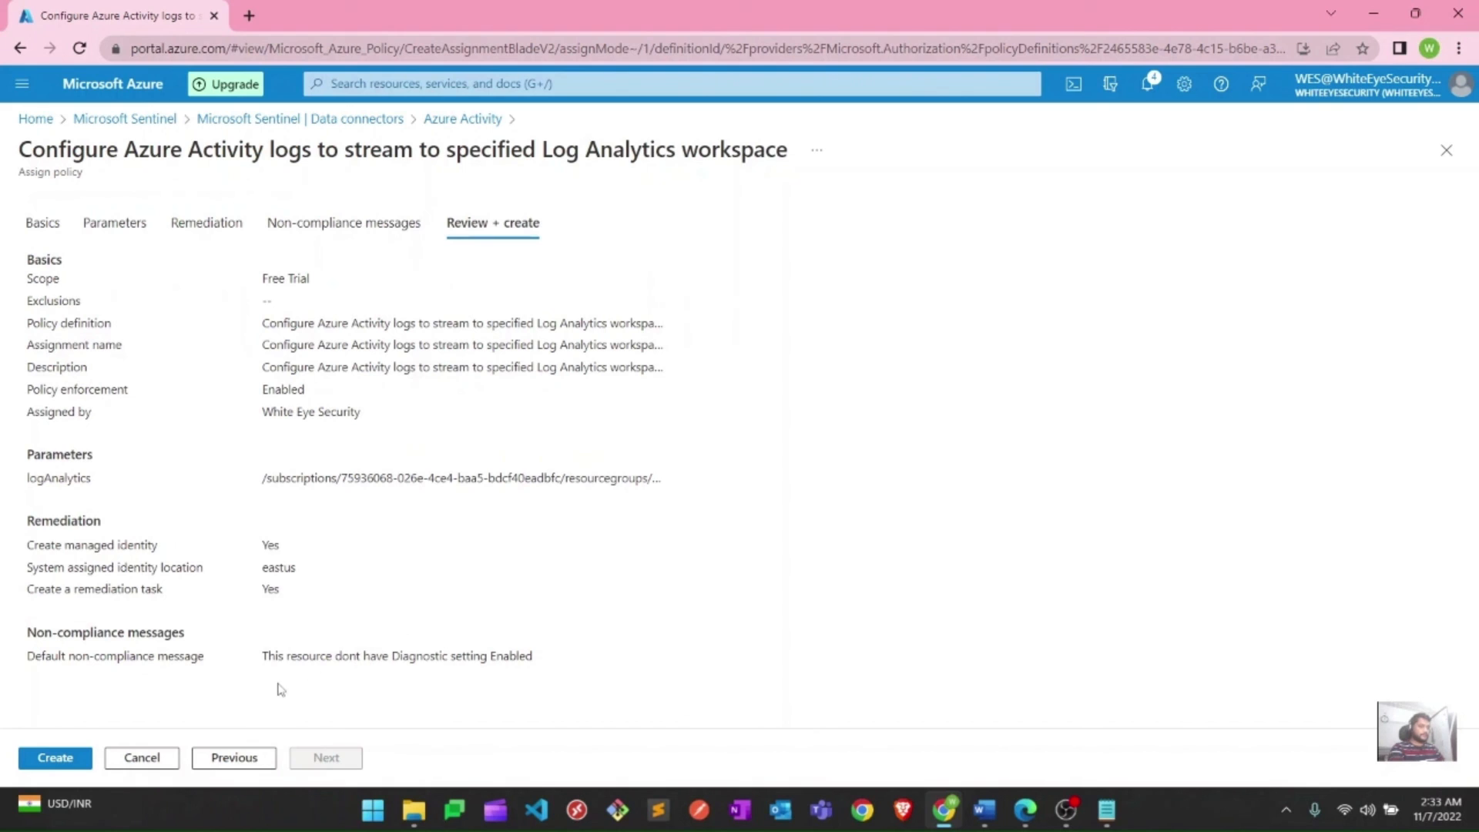
# Submit the Azure Activity logs policy assignment and dismiss the in-progress notice
pyautogui.click(55, 757)
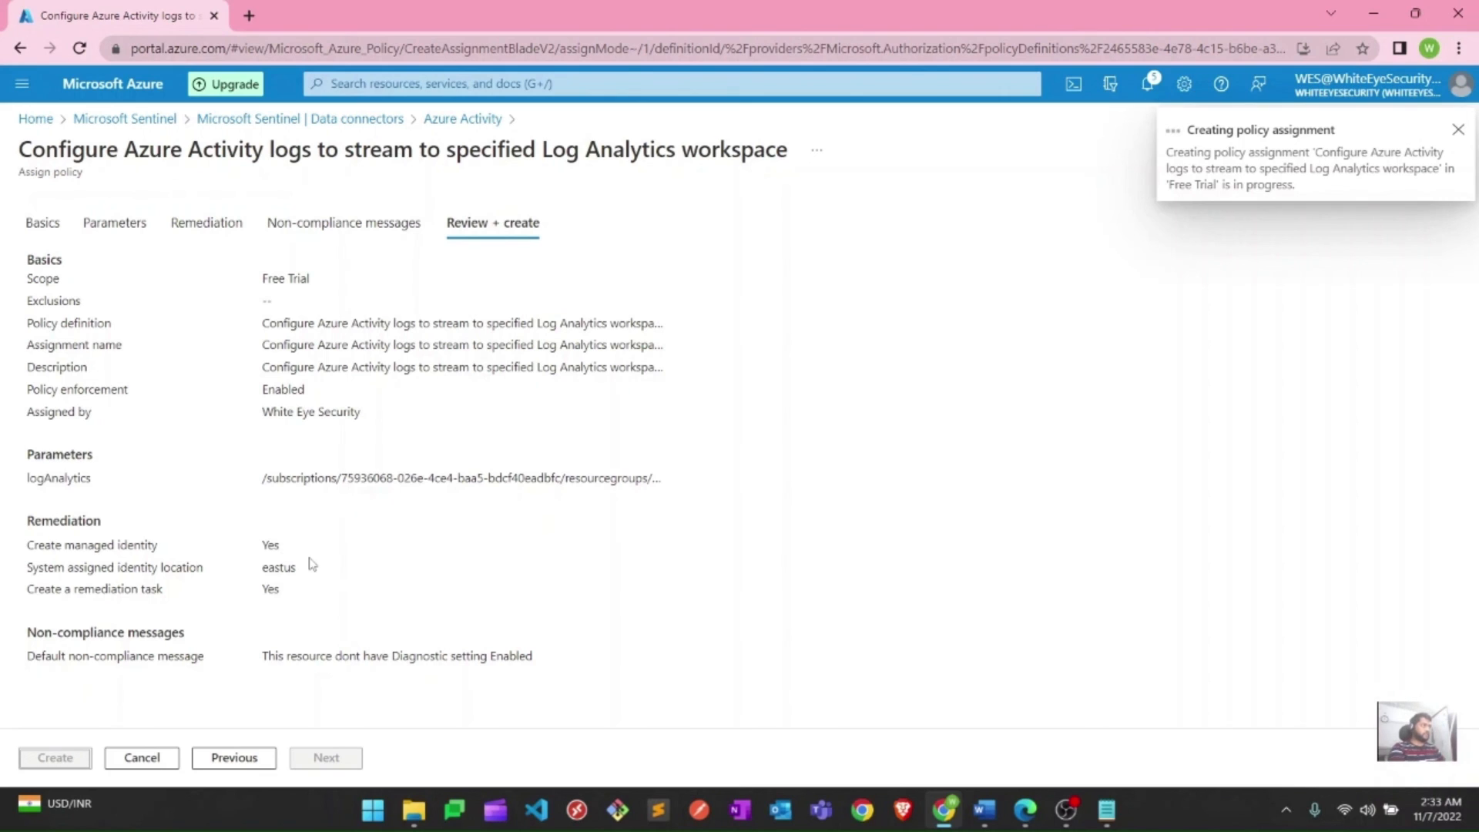
pyautogui.click(1458, 129)
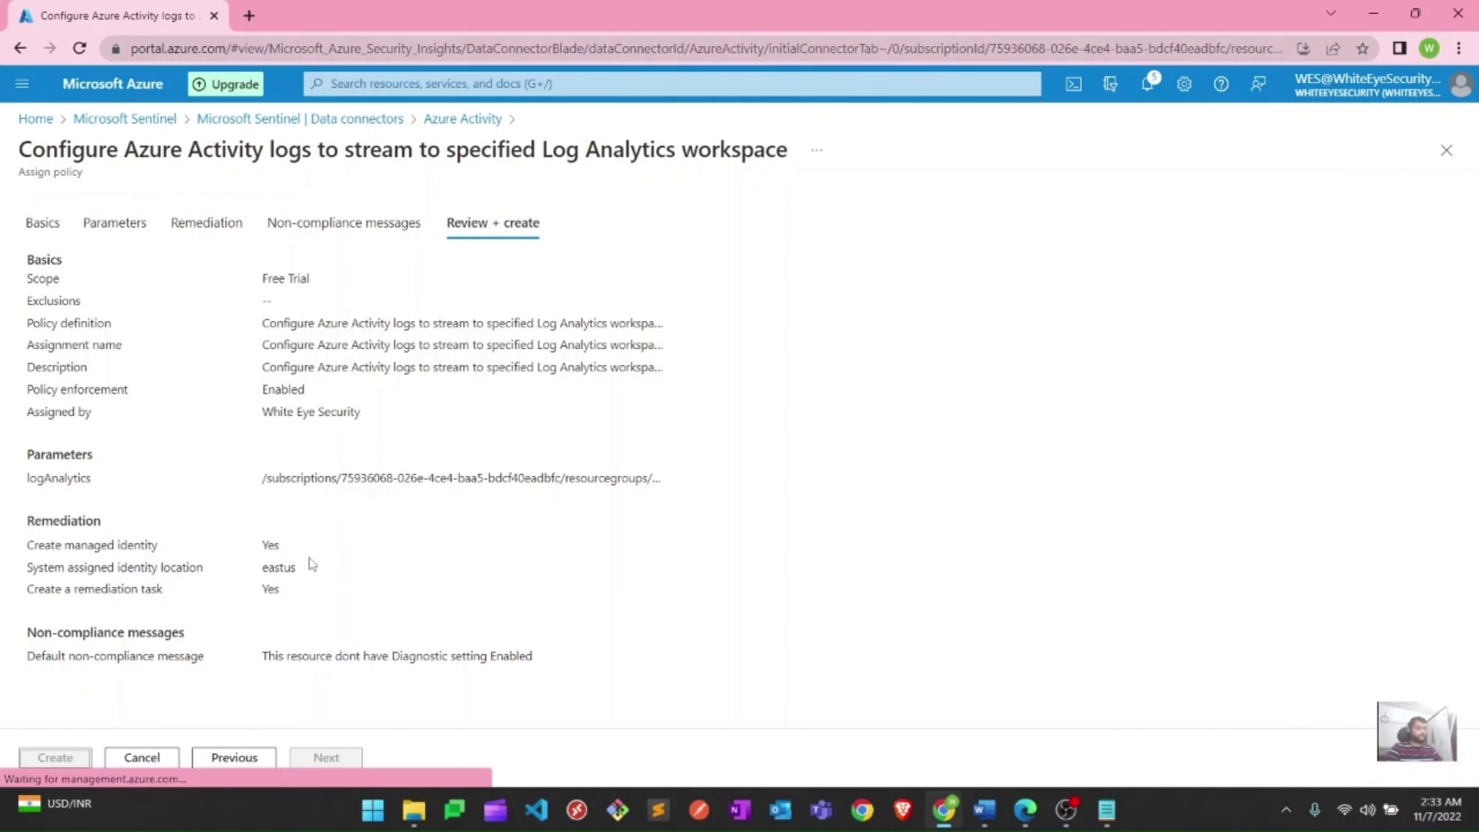
# Return to the Azure Activity connector, dismiss toasts, and confirm role assignment success in Notifications
pyautogui.click(54, 757)
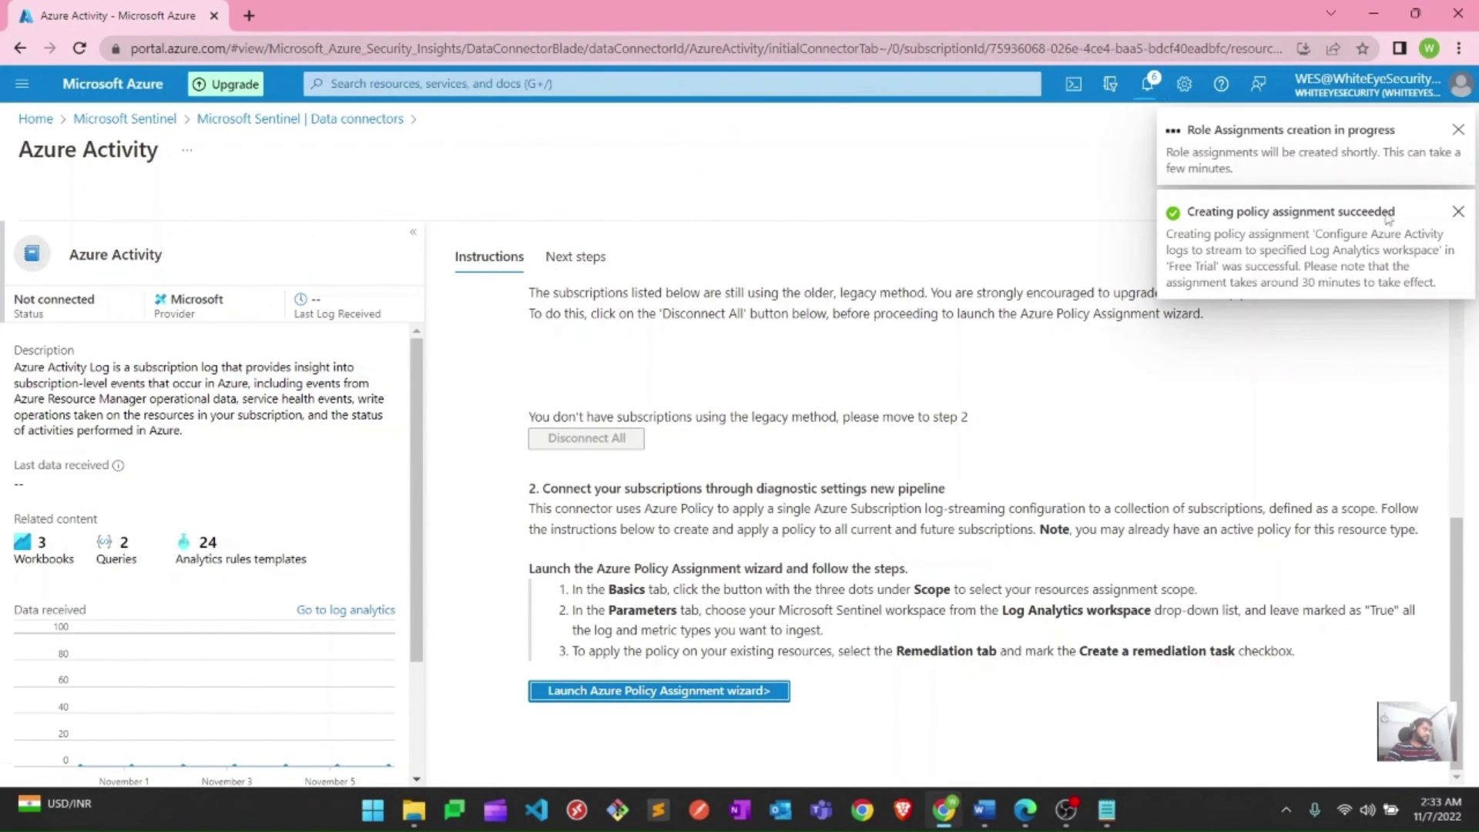
pyautogui.moveTo(1344, 172)
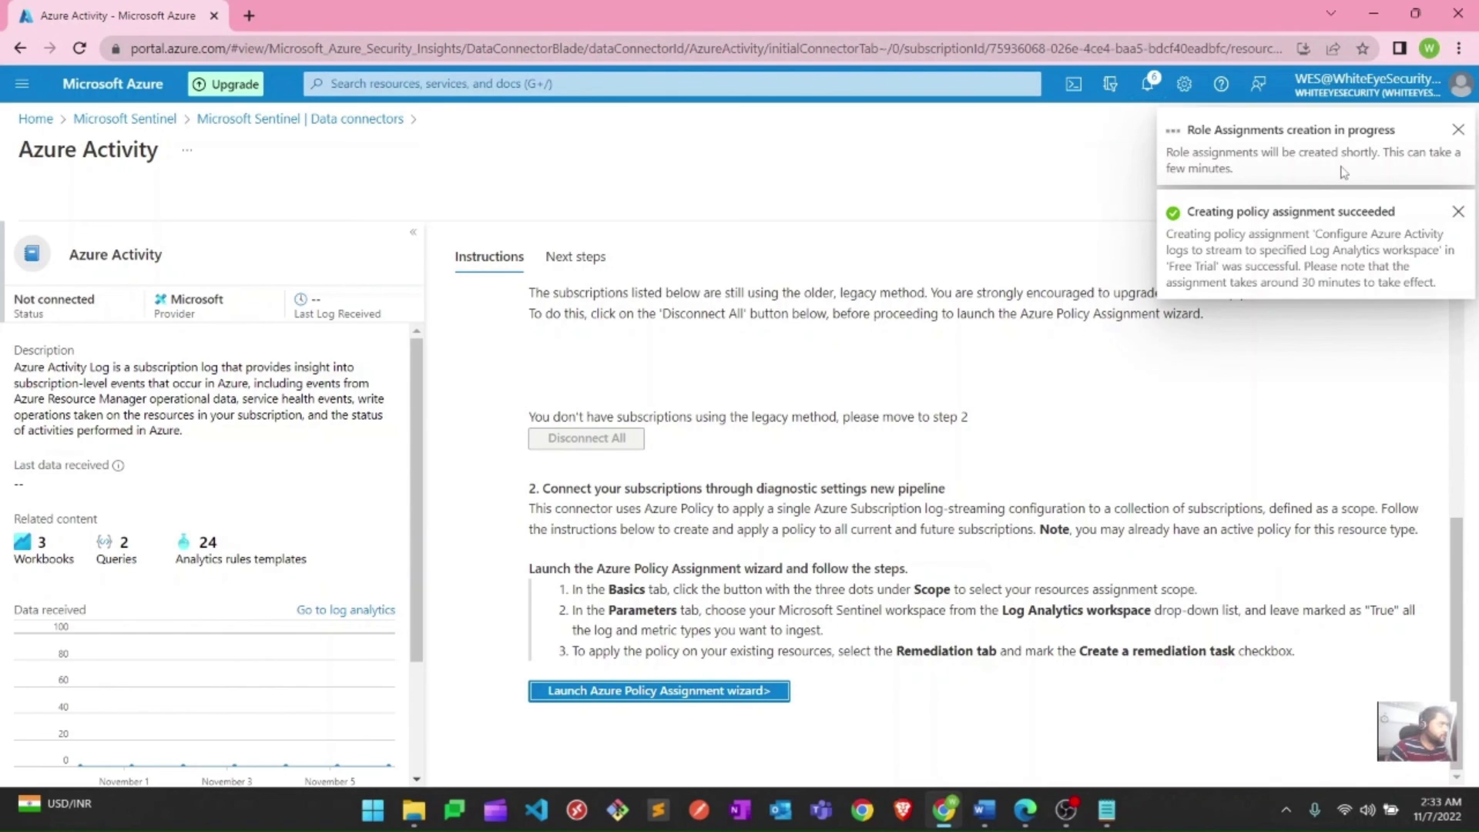
pyautogui.click(1457, 211)
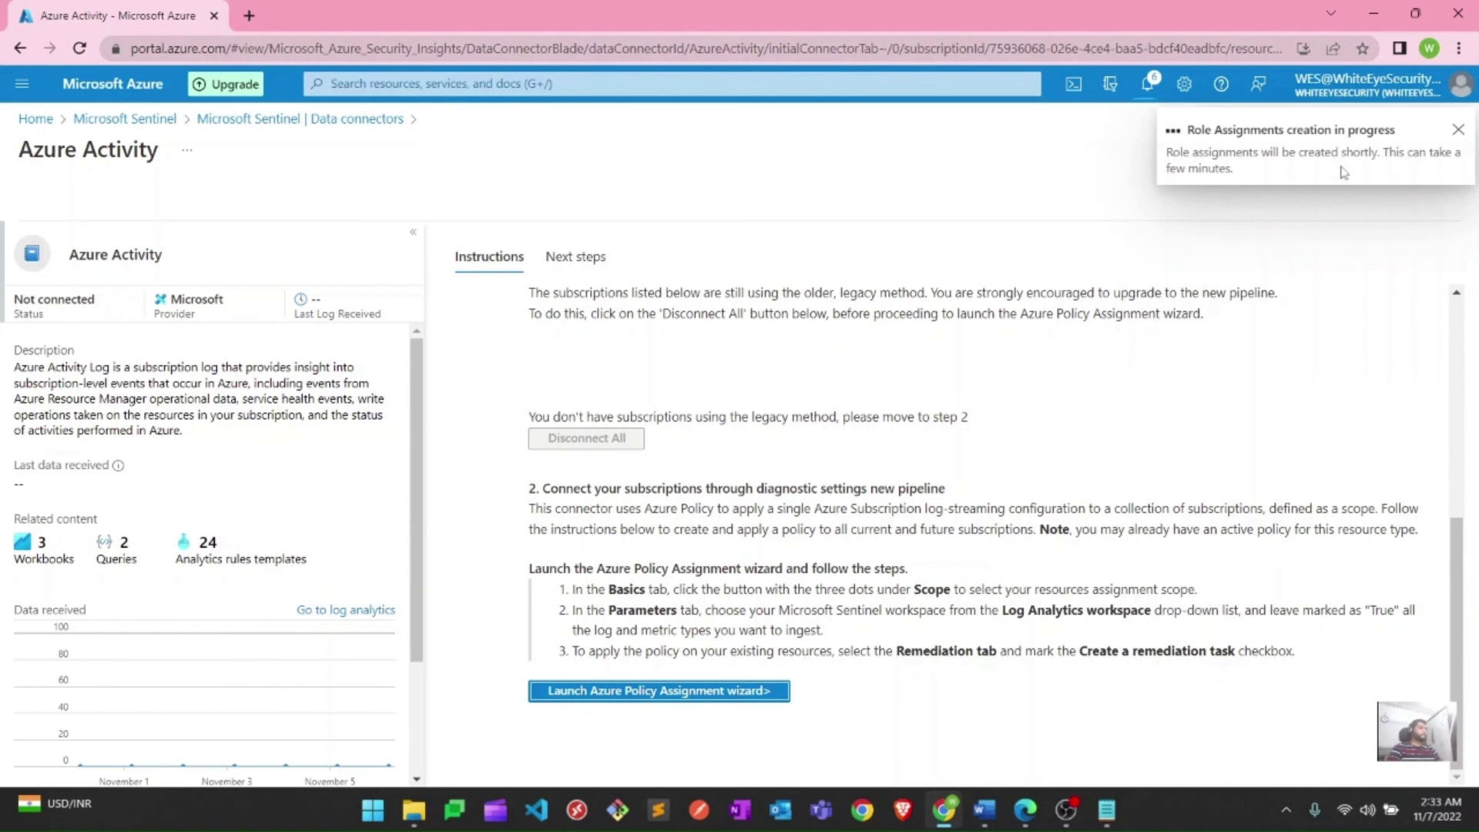
pyautogui.click(1458, 129)
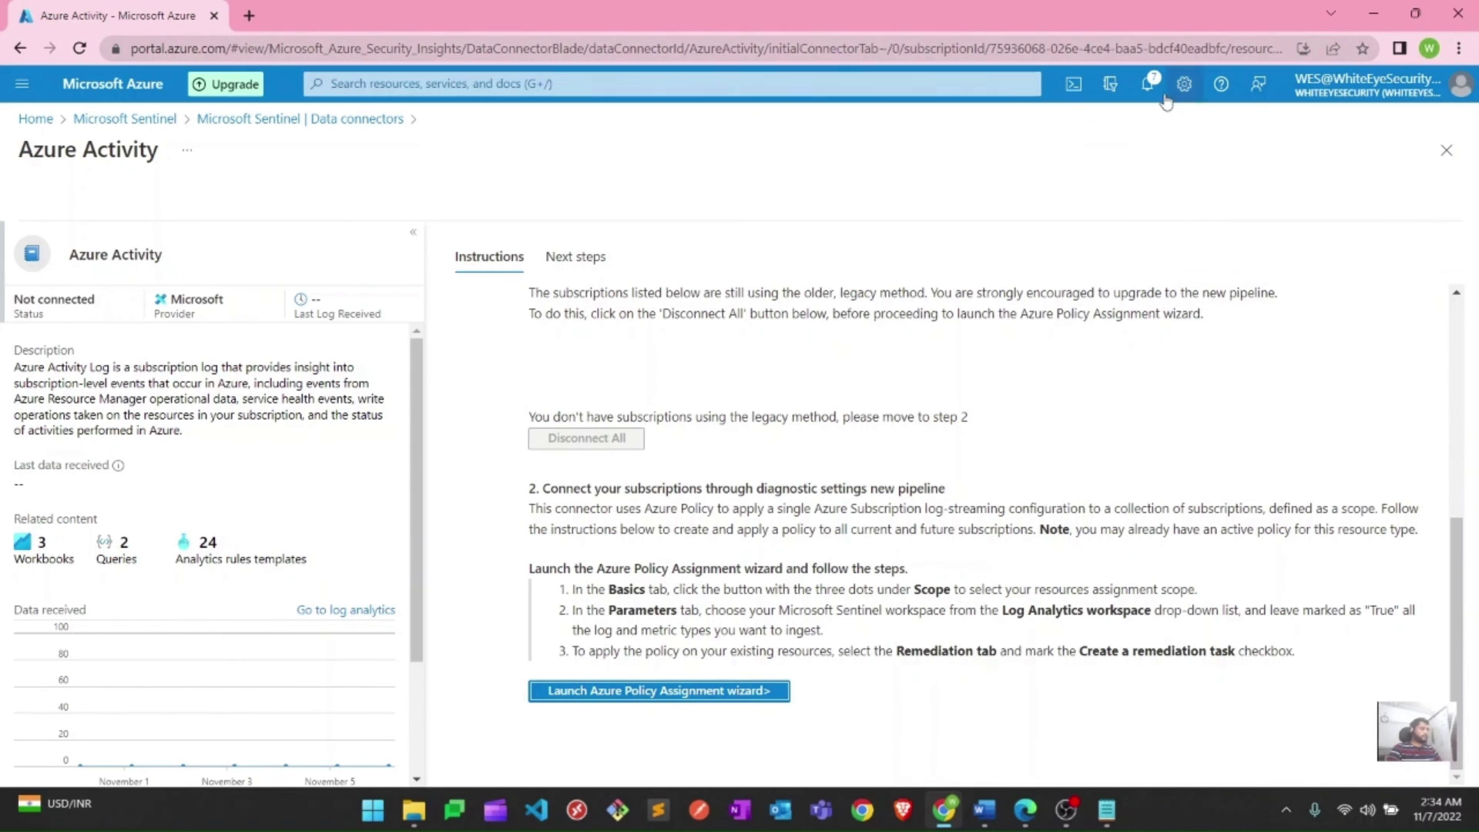
pyautogui.click(1147, 84)
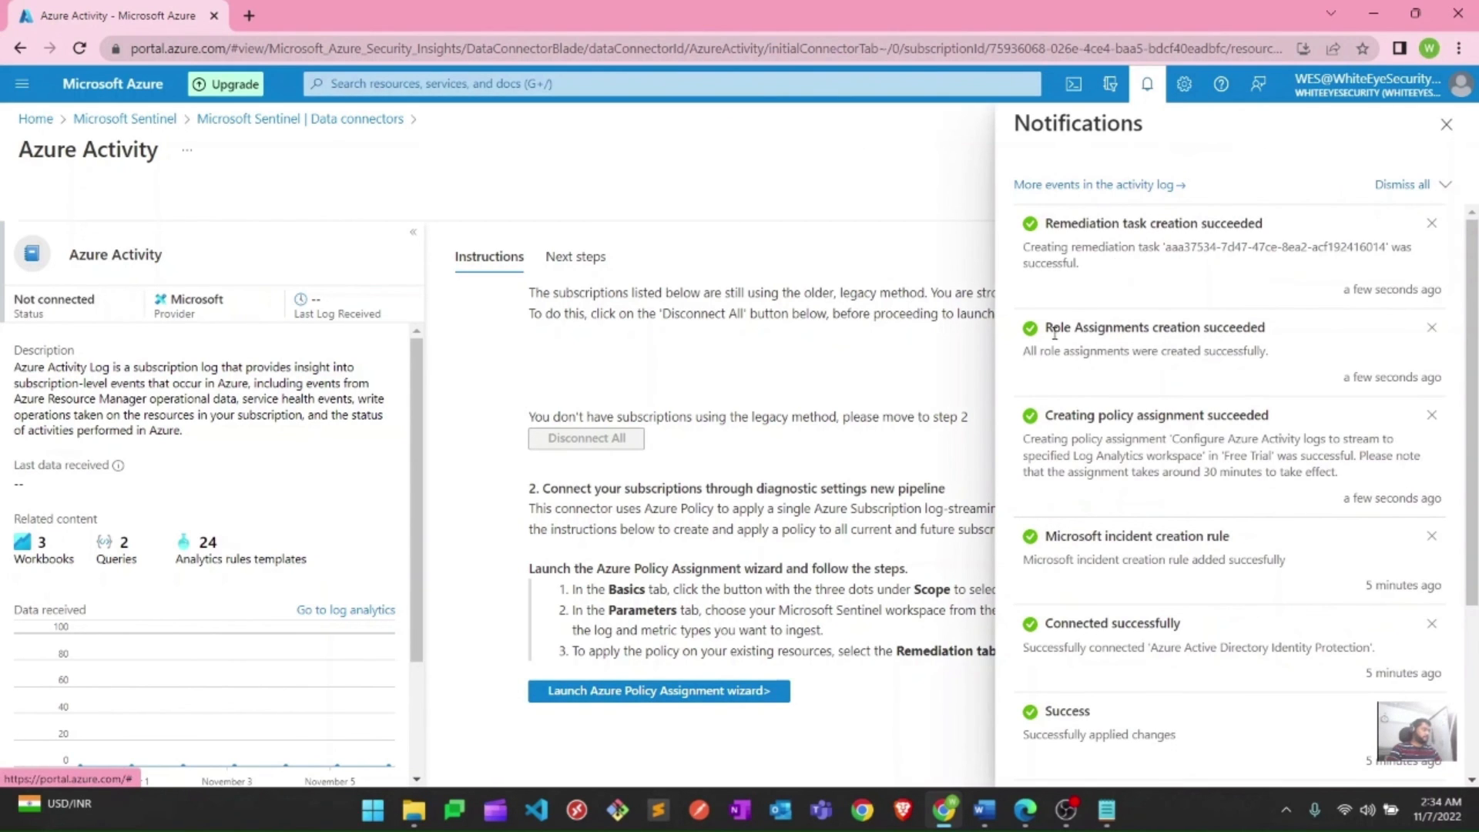
pyautogui.doubleClick(1154, 328)
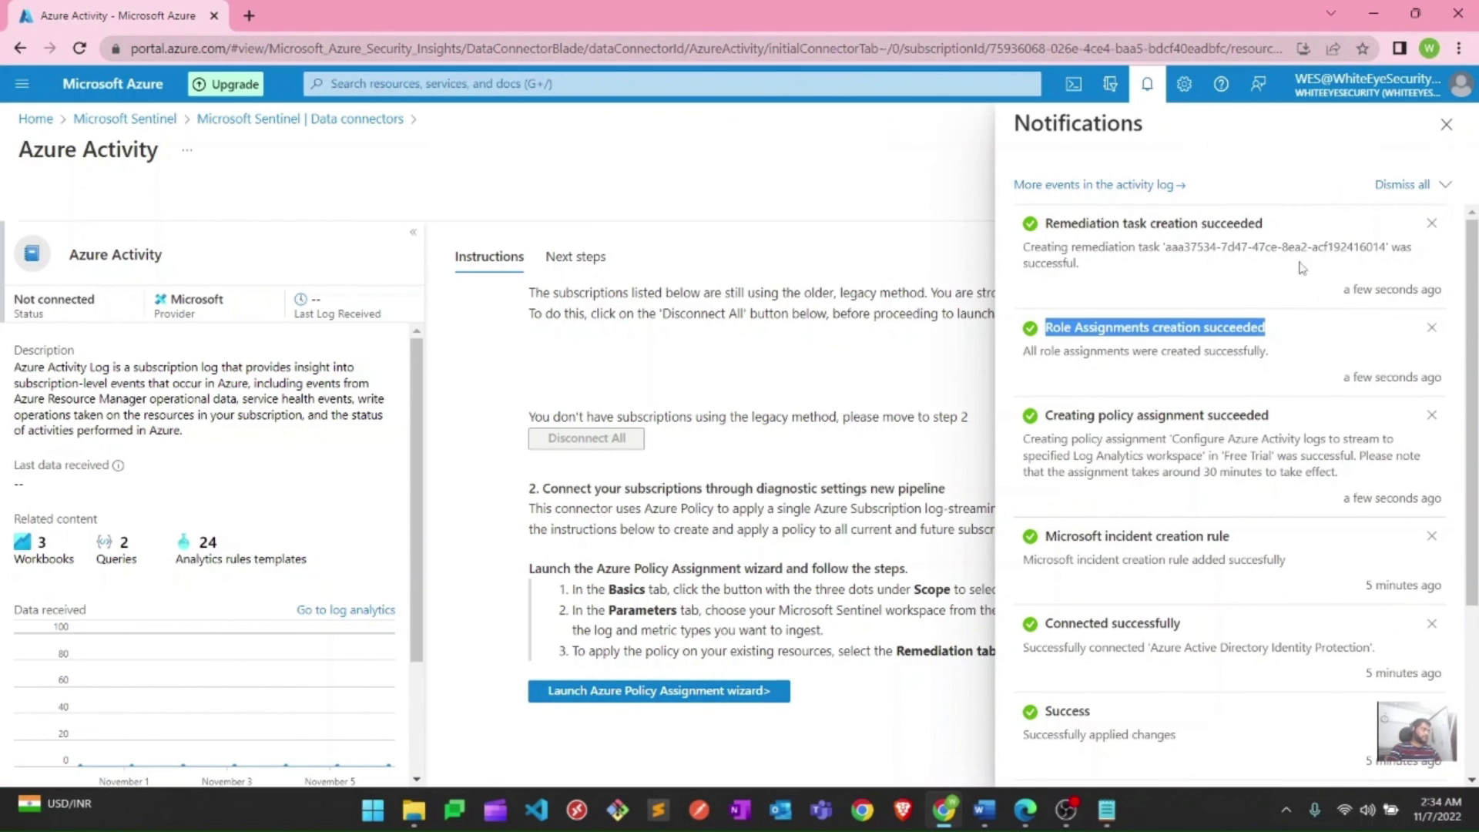
pyautogui.moveTo(527, 164)
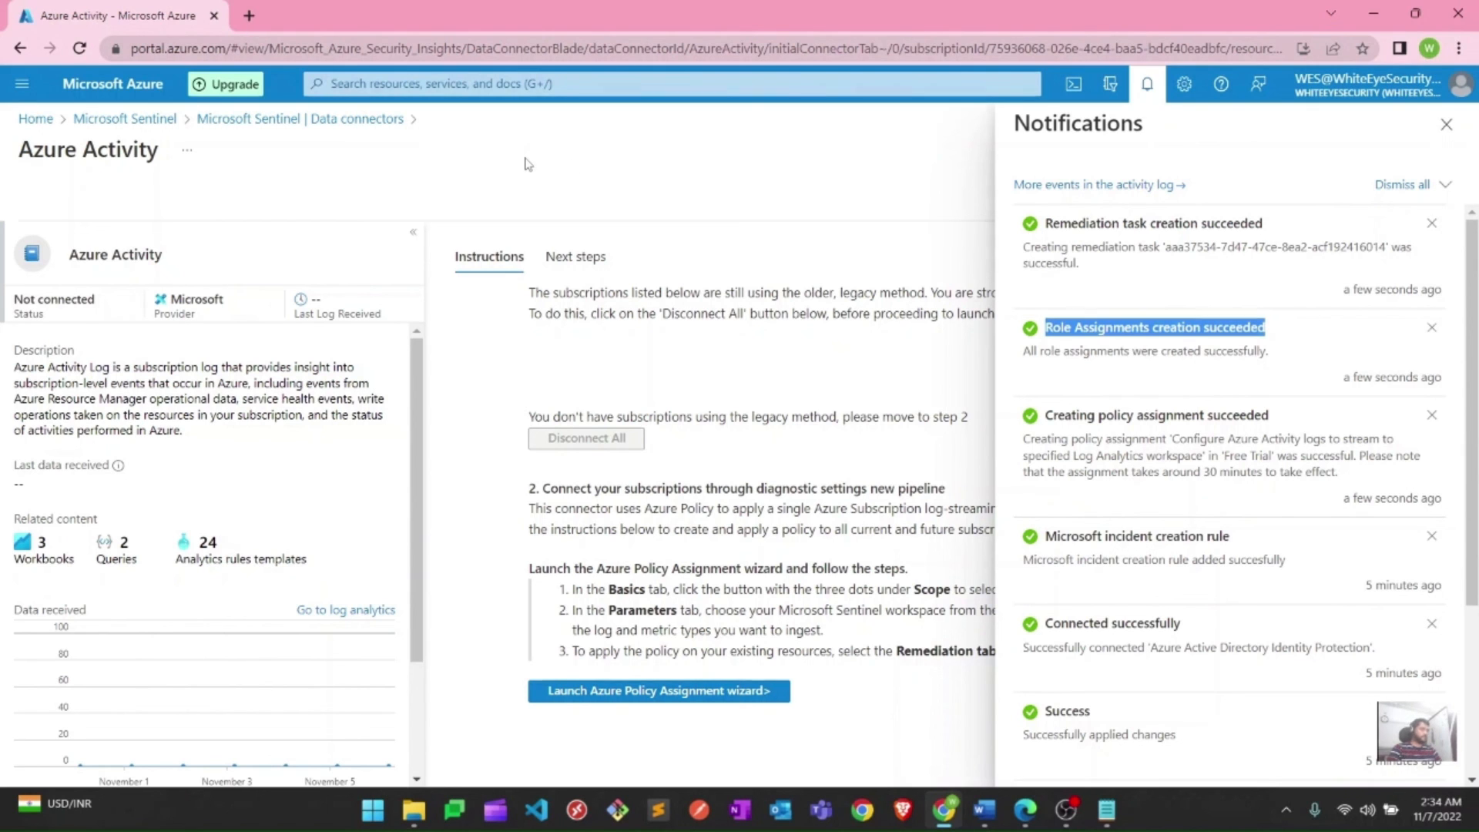